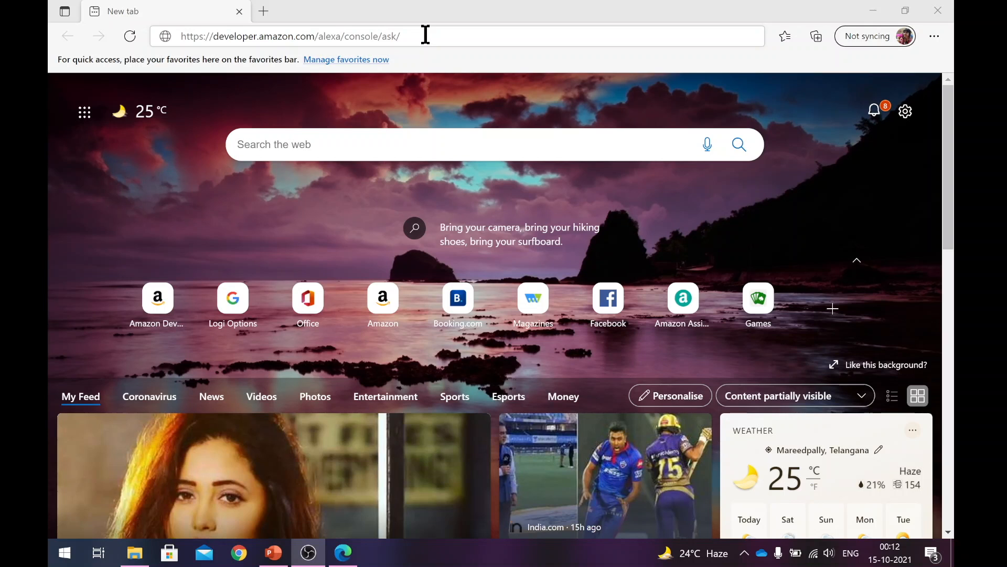
mouse_move(333, 35)
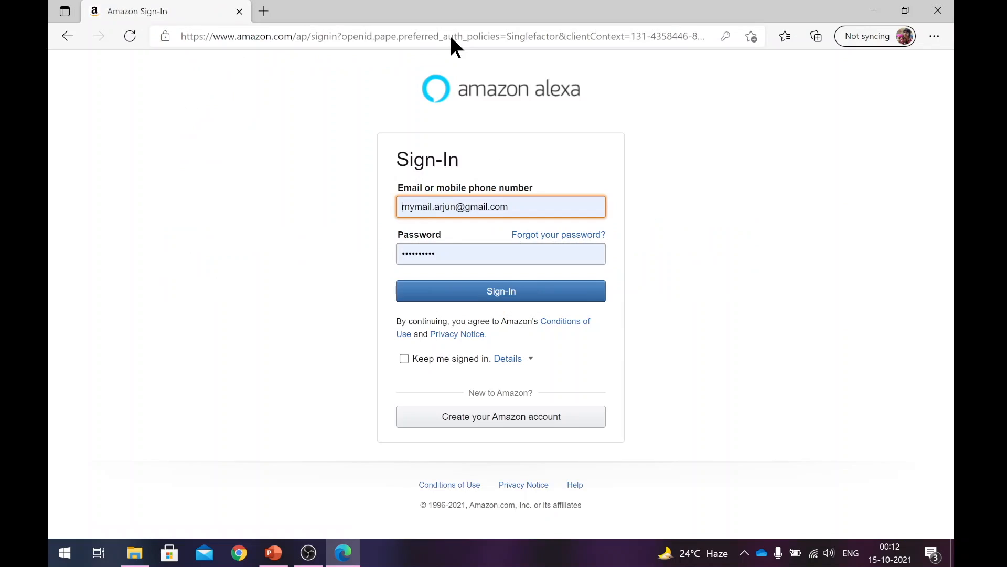
mouse_move(517, 214)
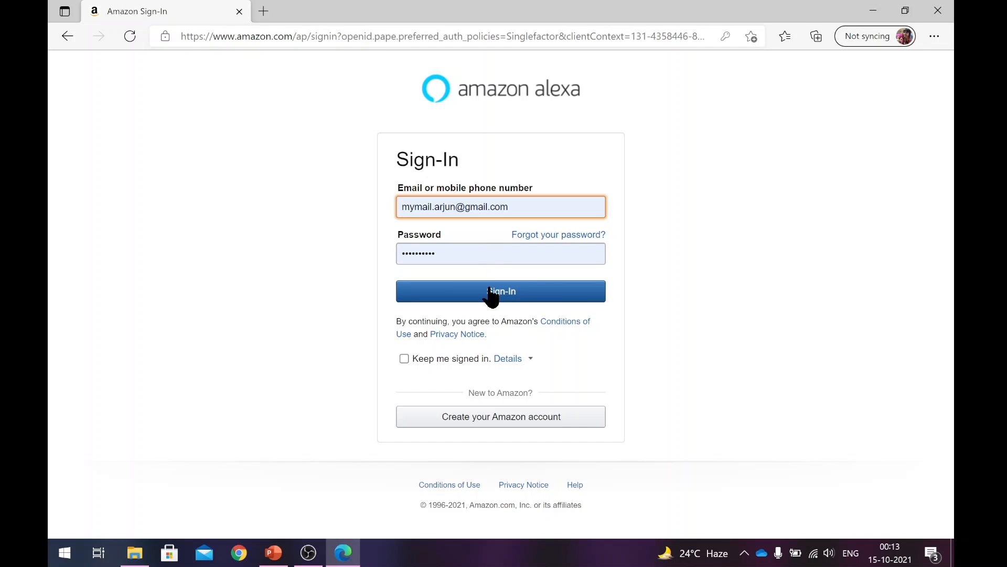
Step: Submit the Amazon account credentials to sign in to the developer console
click(500, 291)
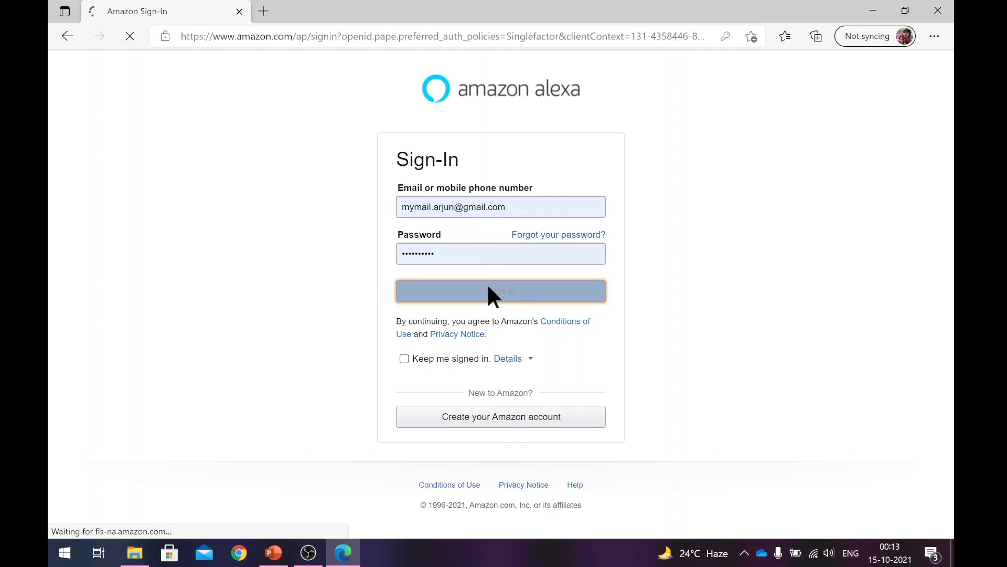
click(501, 290)
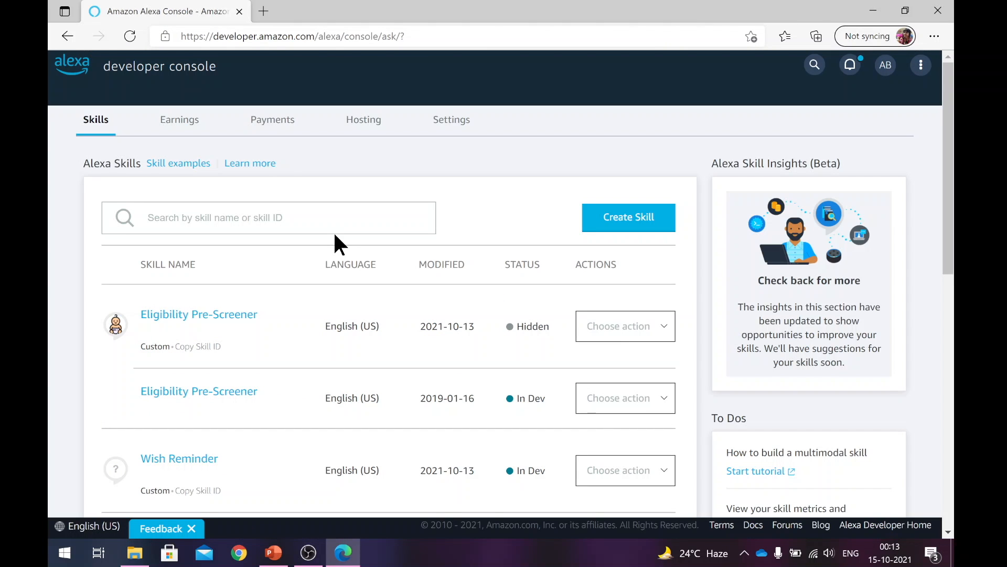
mouse_move(193, 84)
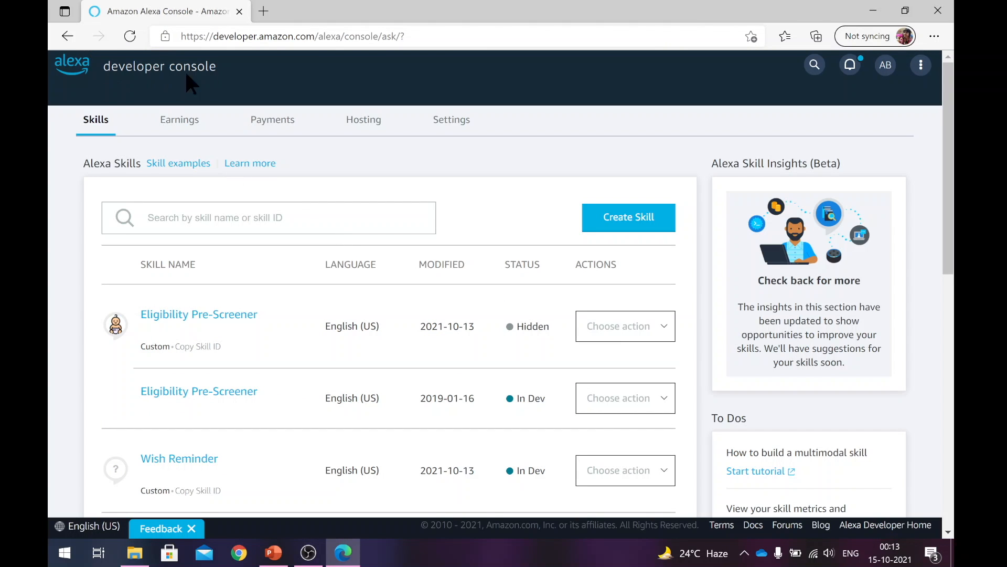
mouse_move(634, 184)
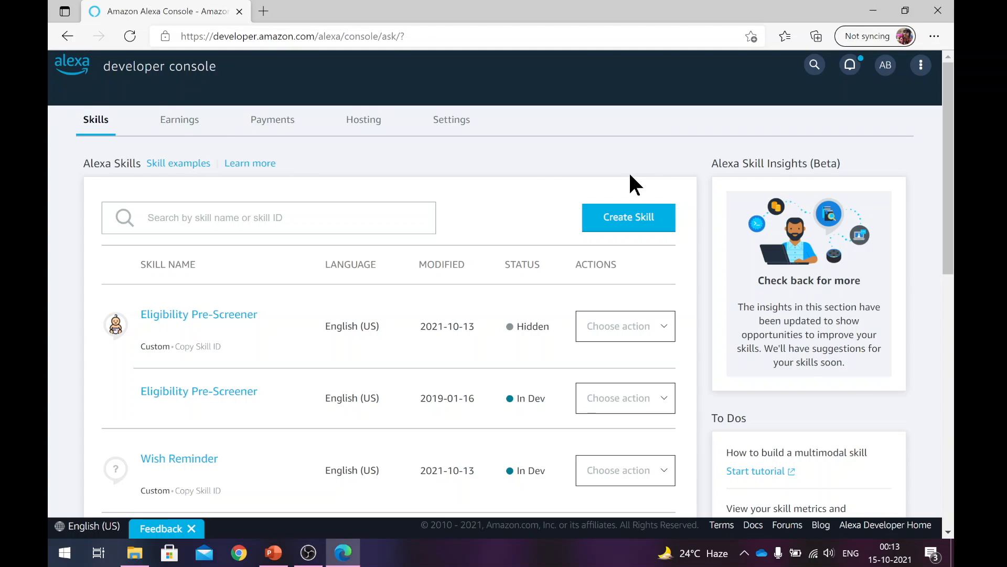
mouse_move(396, 517)
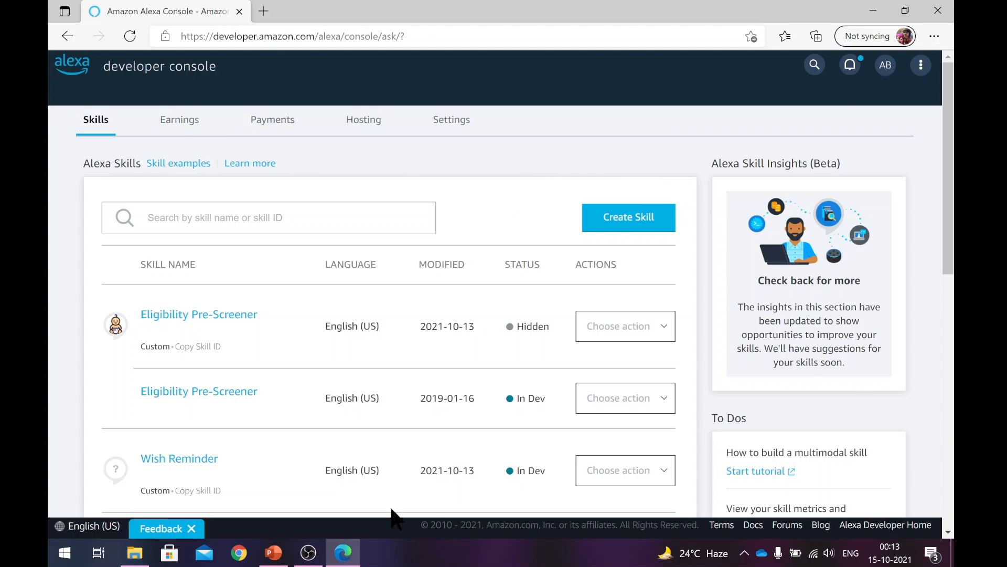
mouse_move(342, 552)
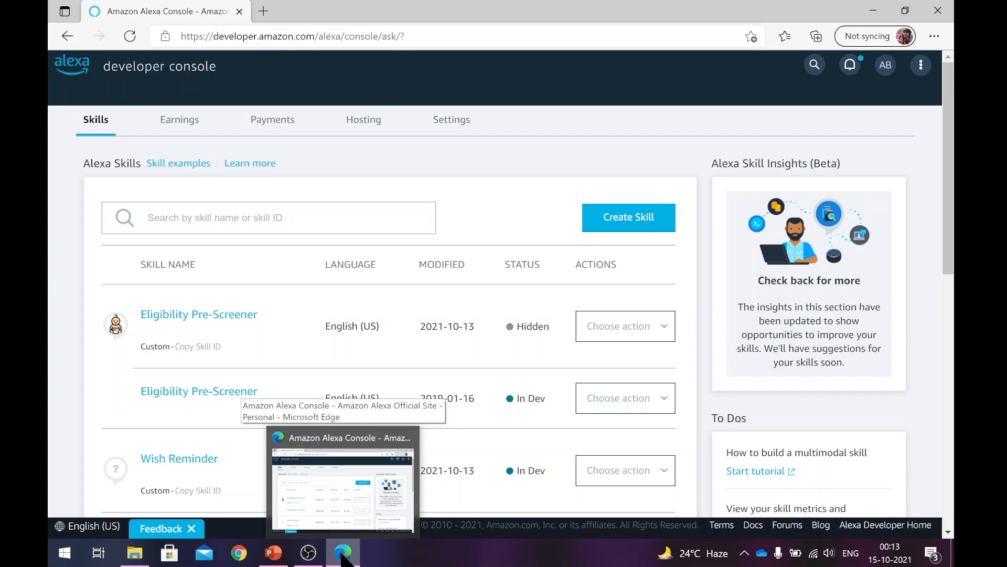
mouse_move(382, 282)
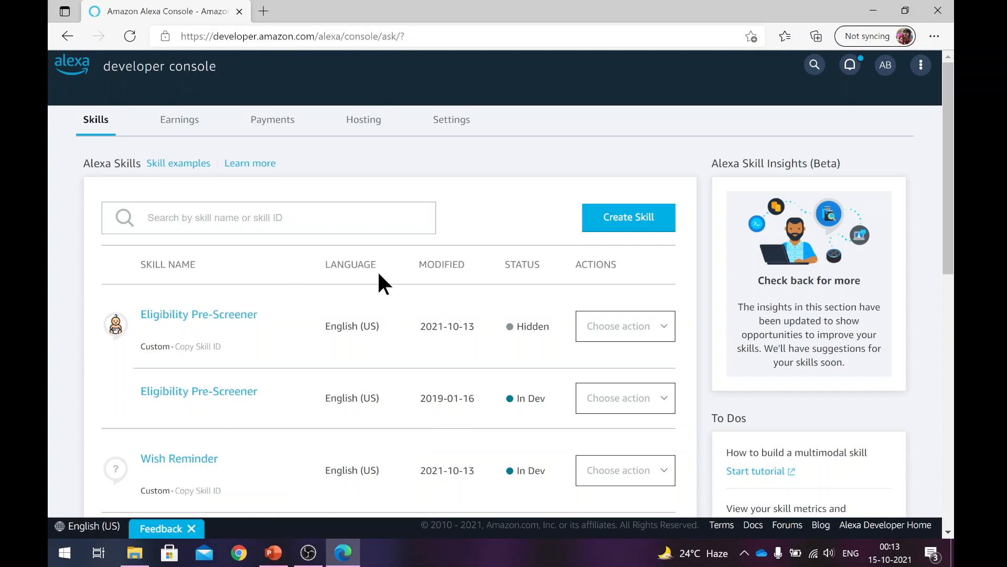
mouse_move(327, 135)
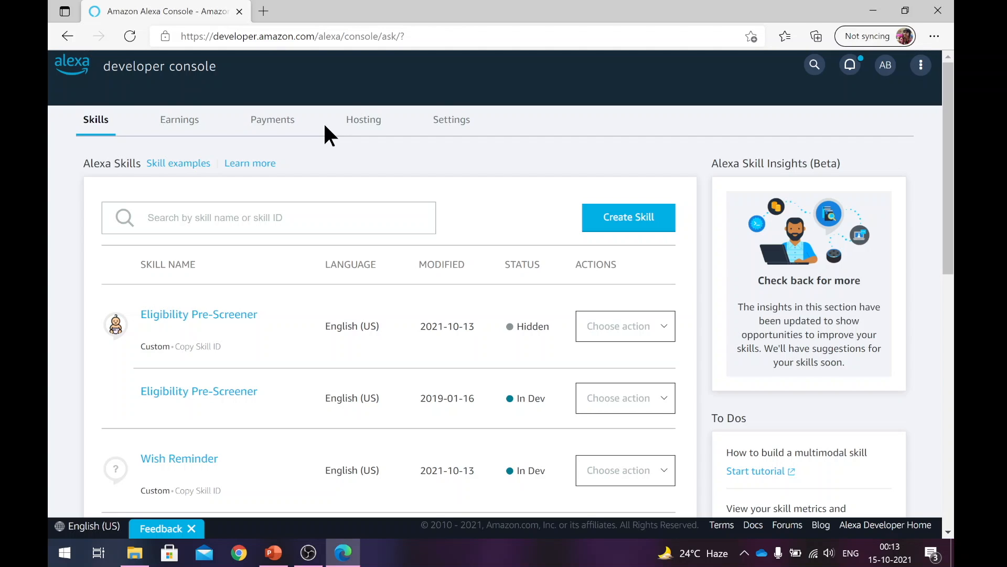
mouse_move(281, 75)
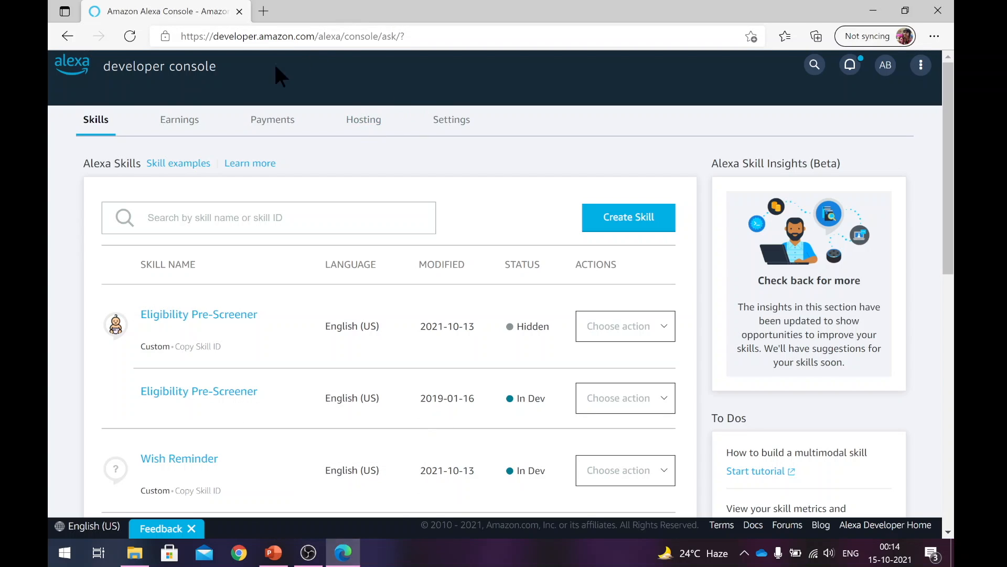
mouse_move(415, 71)
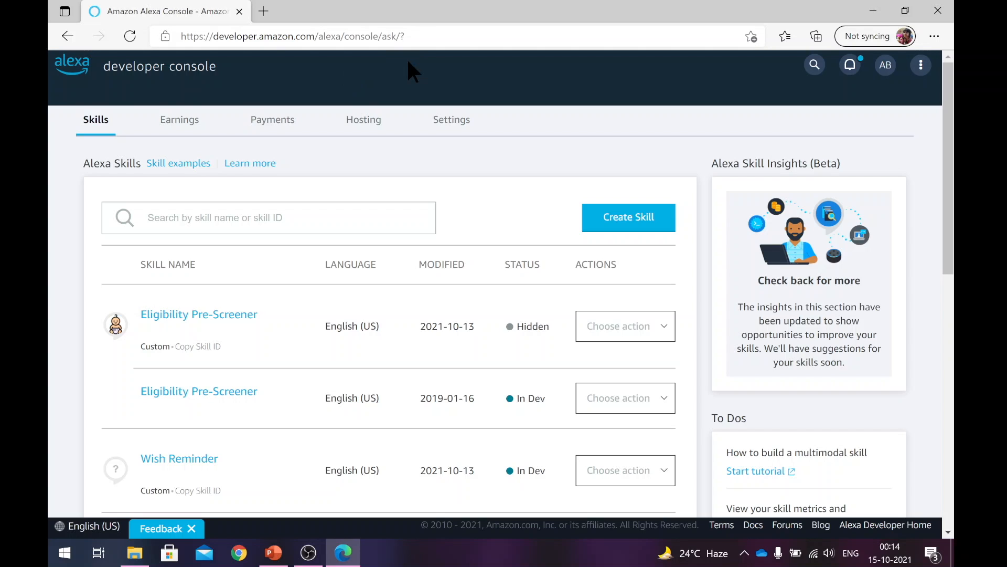
mouse_move(565, 221)
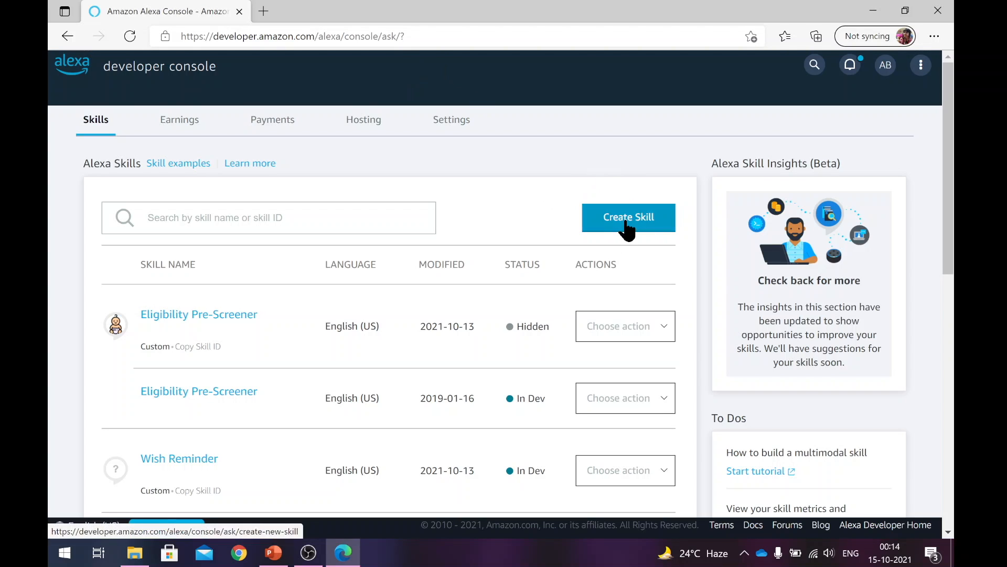
Step: Start a new skill and name it Birthday Tracker, keeping English (US) as primary locale
click(627, 217)
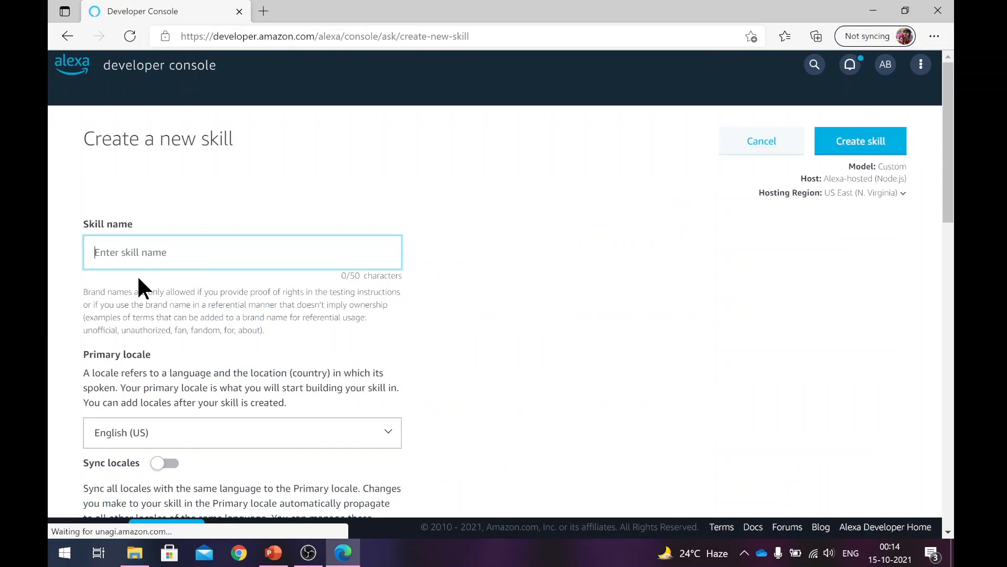
click(243, 250)
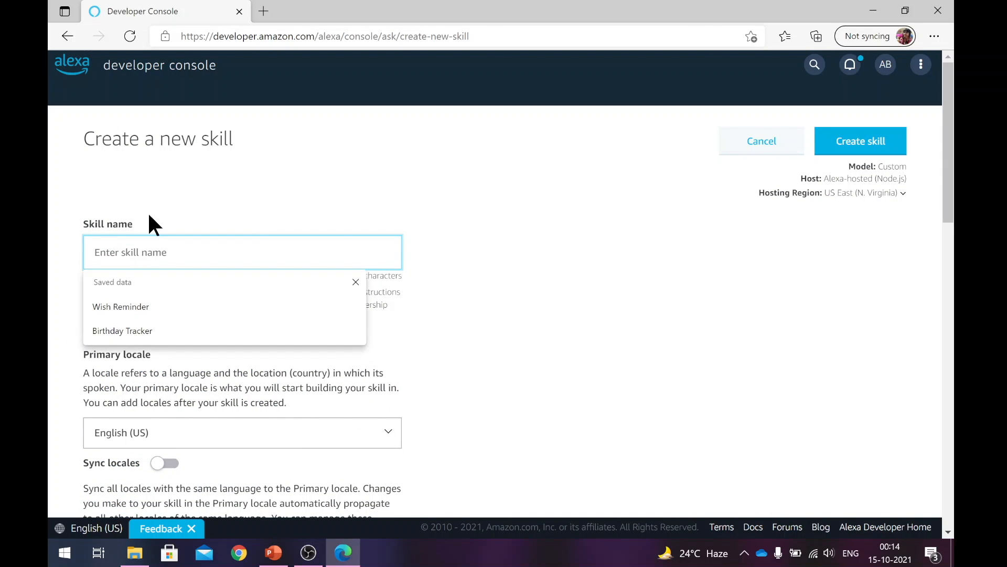
click(55, 260)
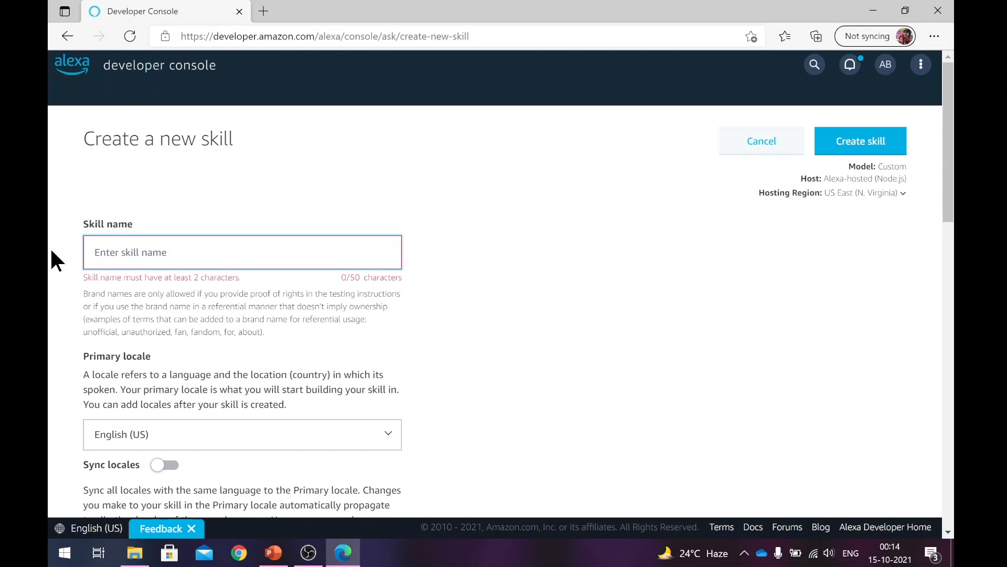
text(Birthday)
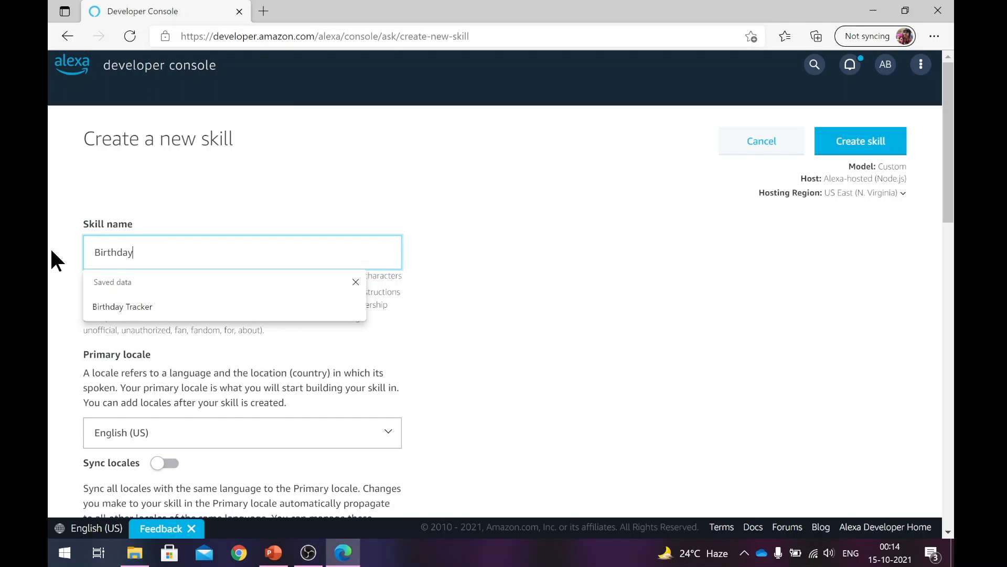
click(122, 306)
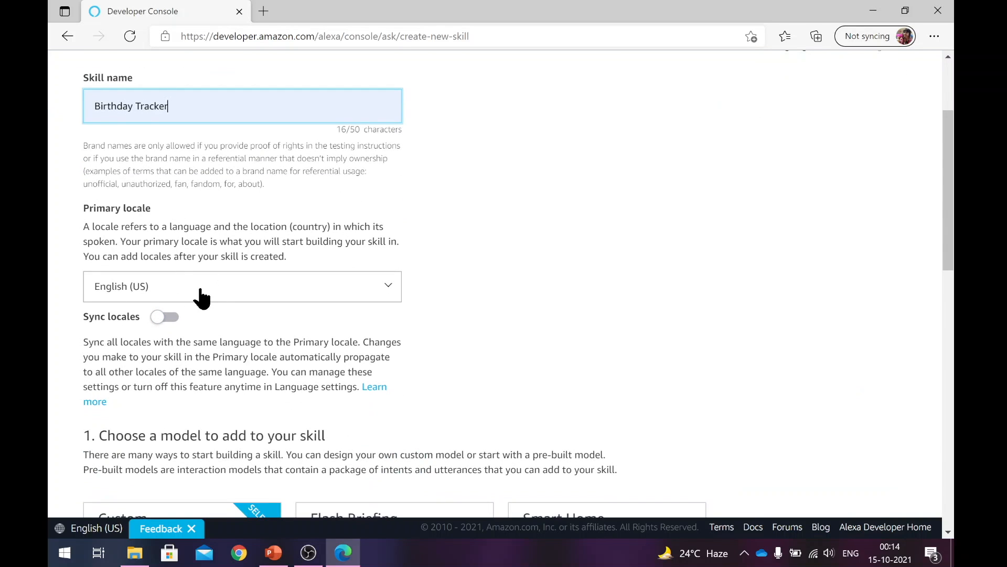
mouse_move(215, 299)
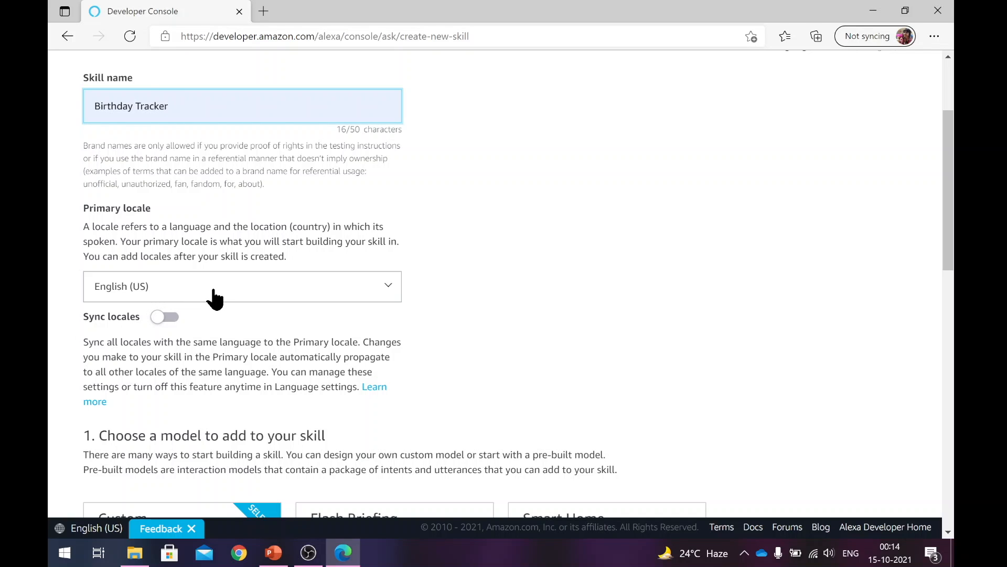
click(169, 106)
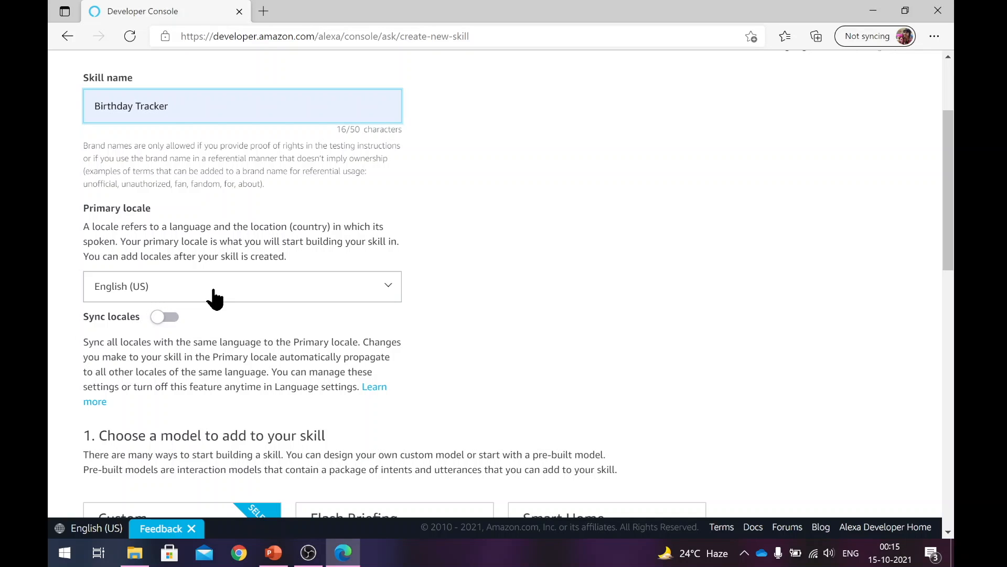
Step: Keep the Custom model and choose Provision your own for backend hosting
scroll(down, 3)
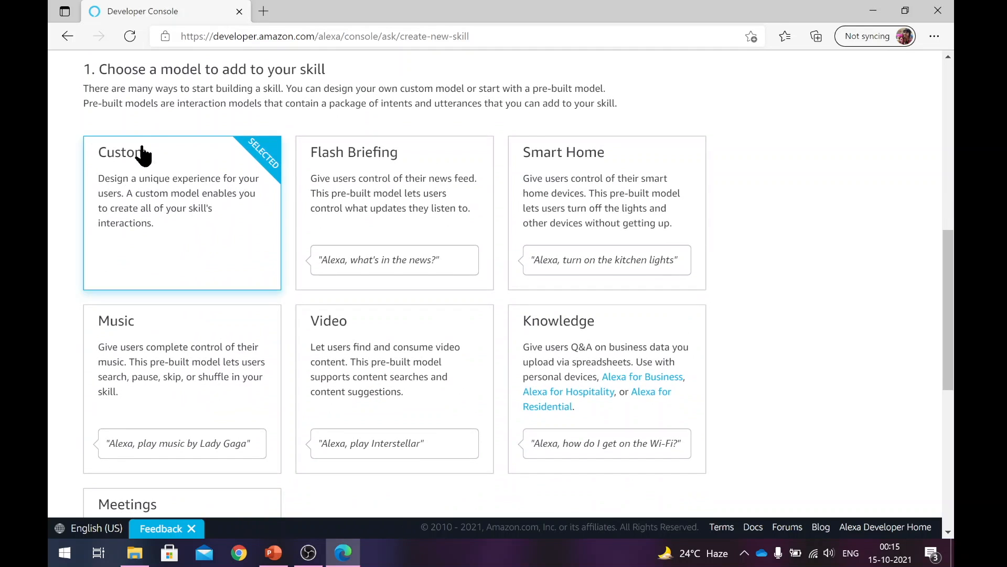
mouse_move(341, 88)
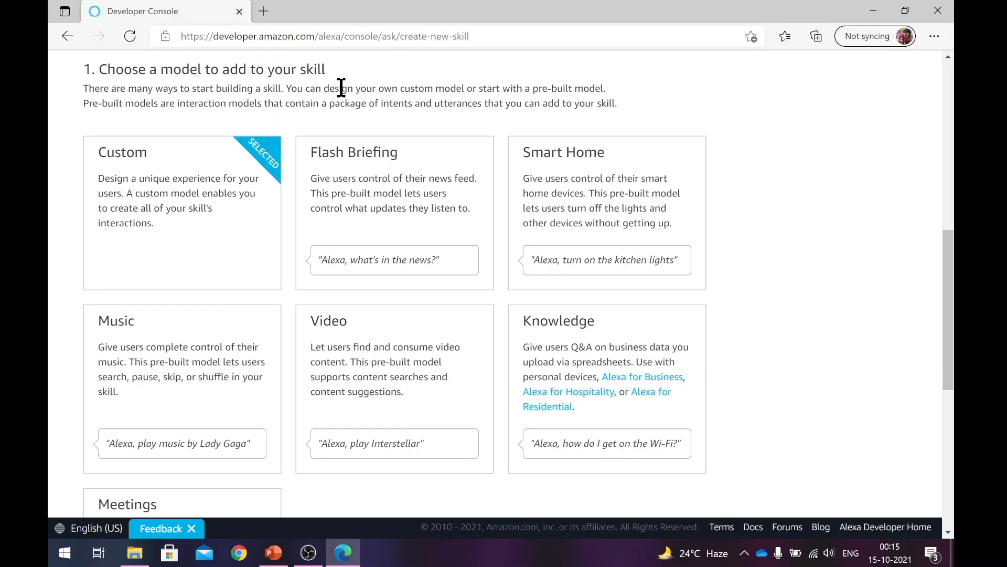
mouse_move(183, 218)
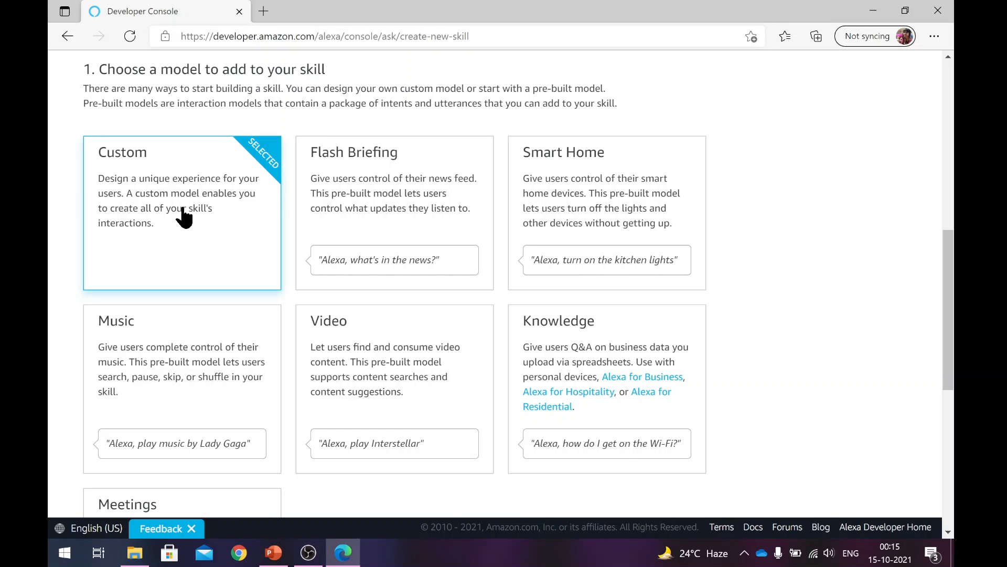
mouse_move(208, 221)
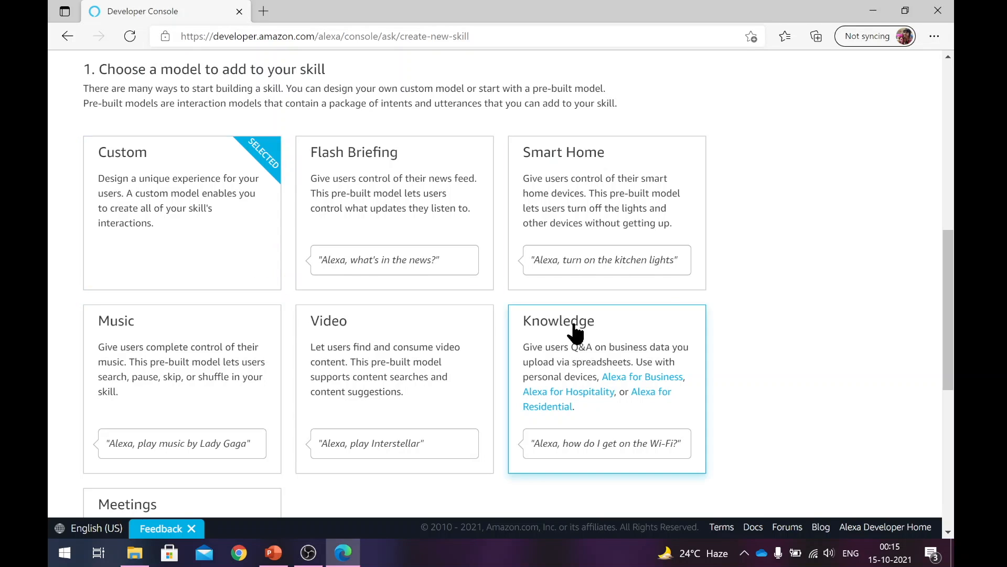
scroll(down, 3)
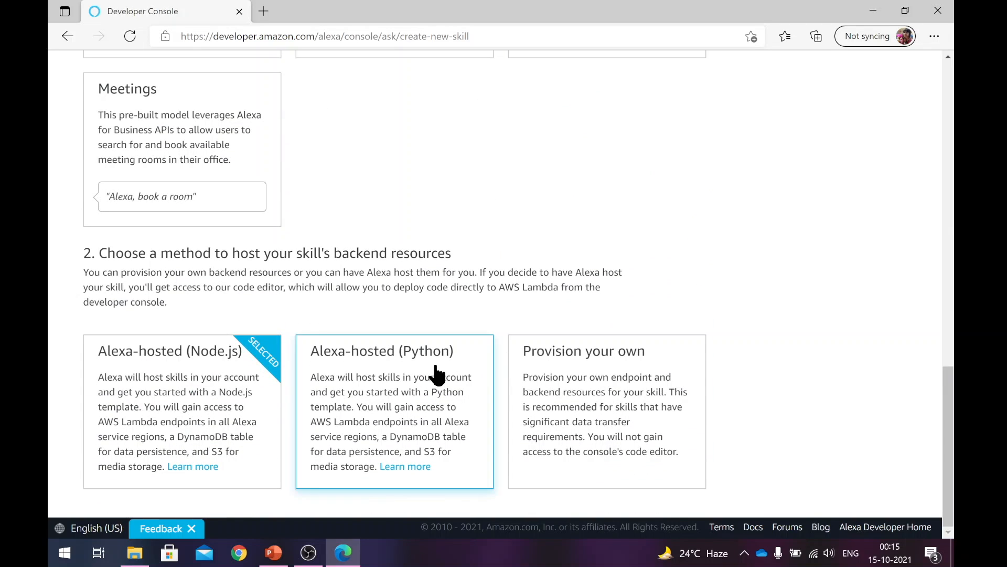
mouse_move(329, 263)
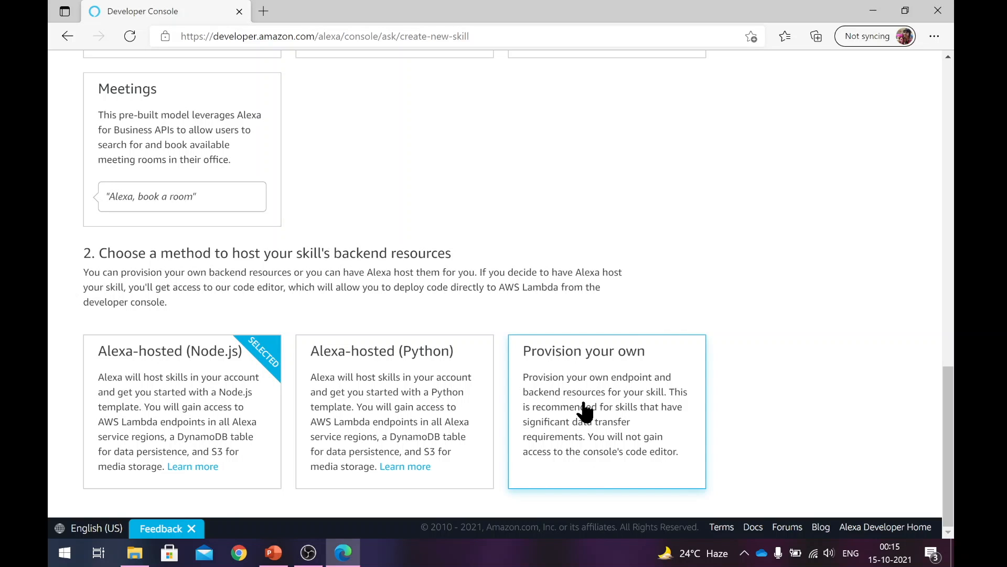
click(606, 411)
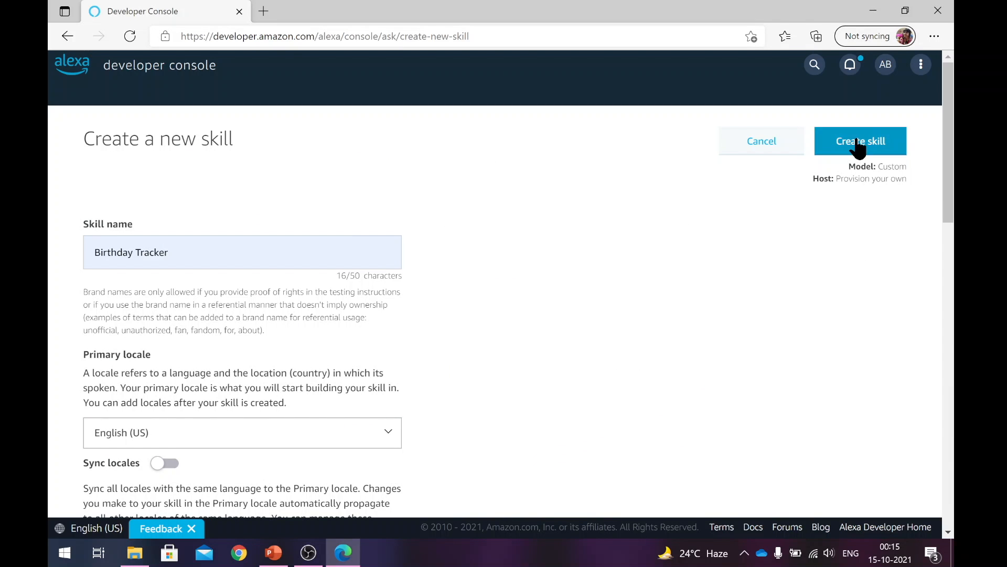
Step: Create the skill and choose the Start from Scratch template
click(859, 140)
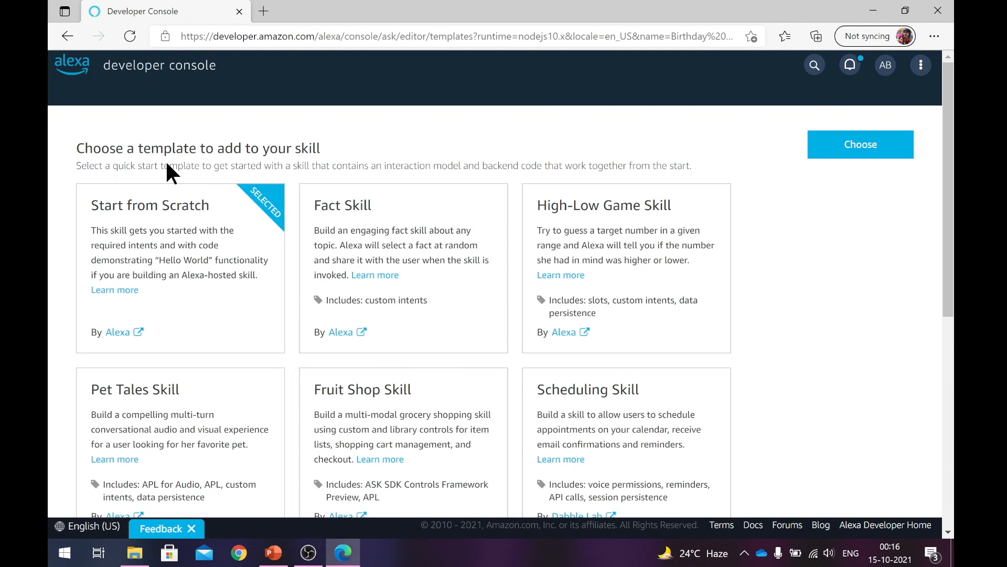
mouse_move(230, 156)
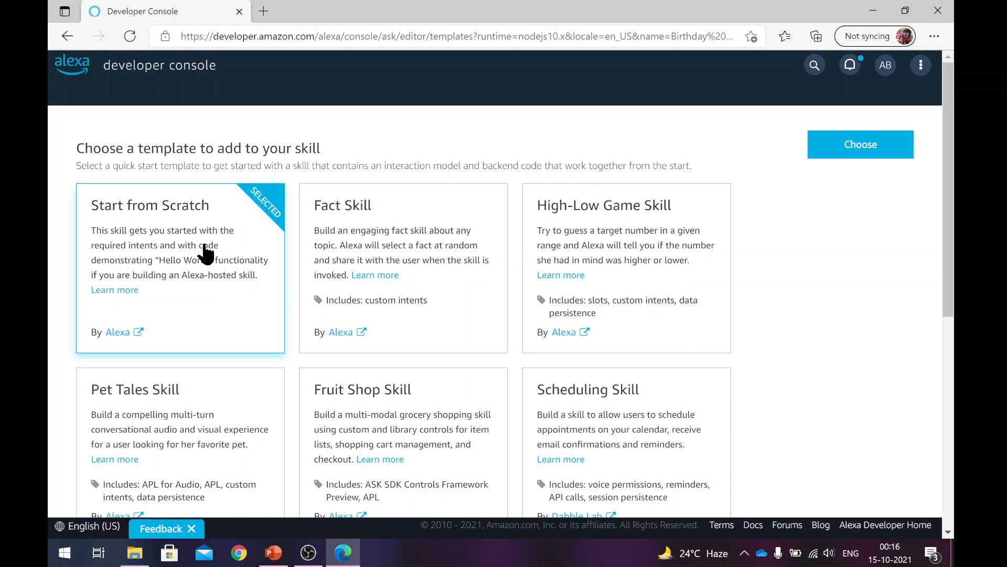
click(860, 144)
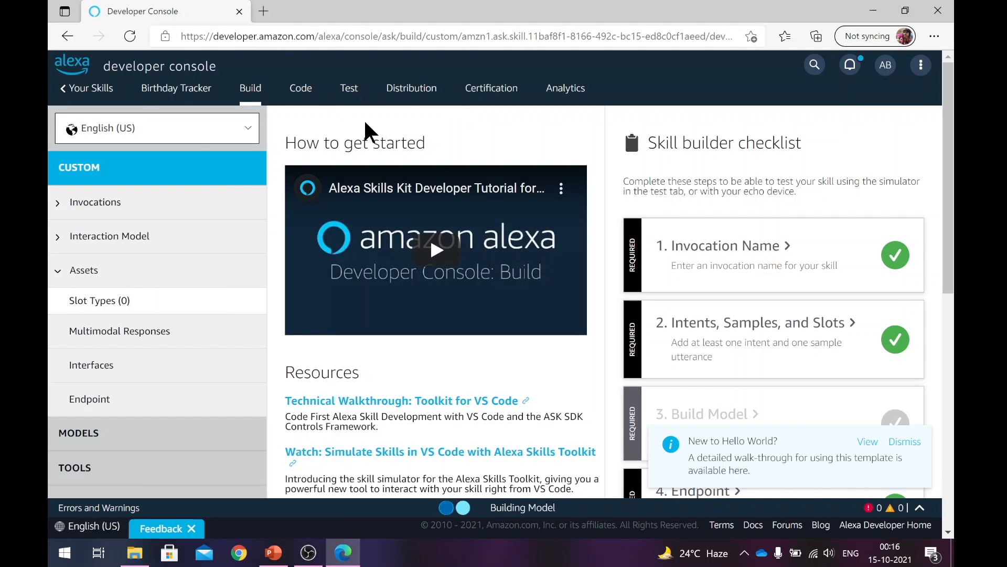
Step: Set the skill's invocation name to 'birthday tracker' from the builder checklist
click(904, 442)
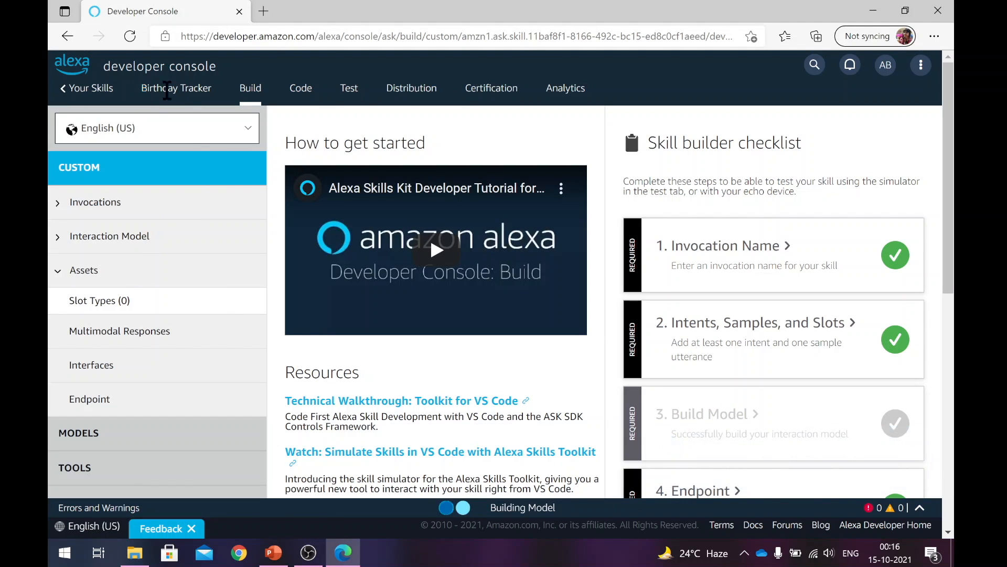
mouse_move(251, 249)
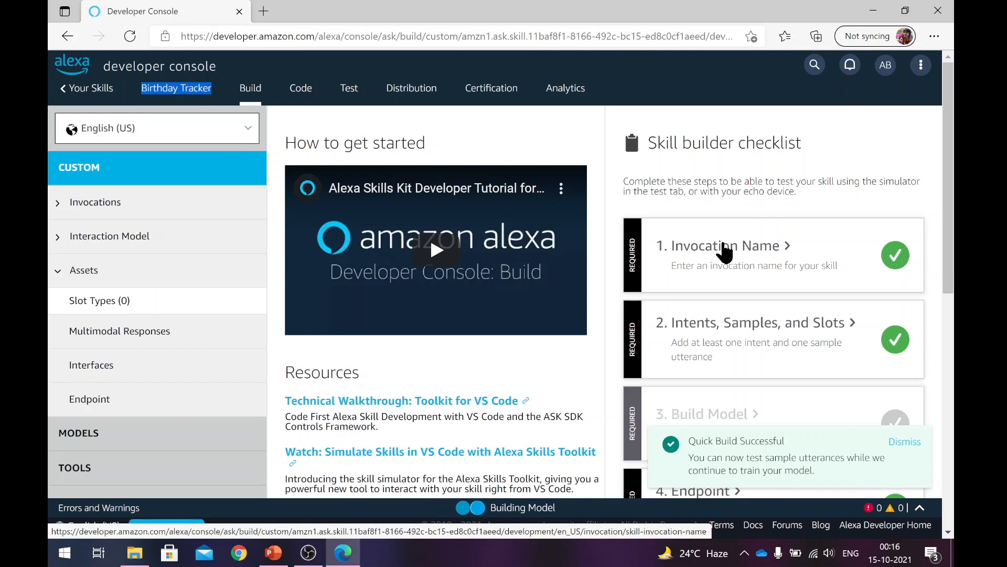
click(726, 246)
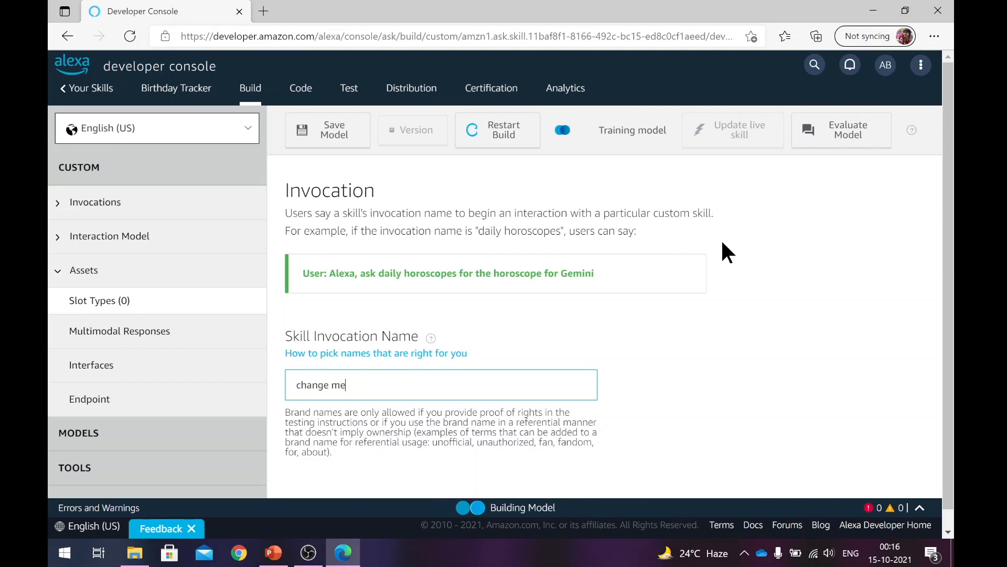
mouse_move(593, 493)
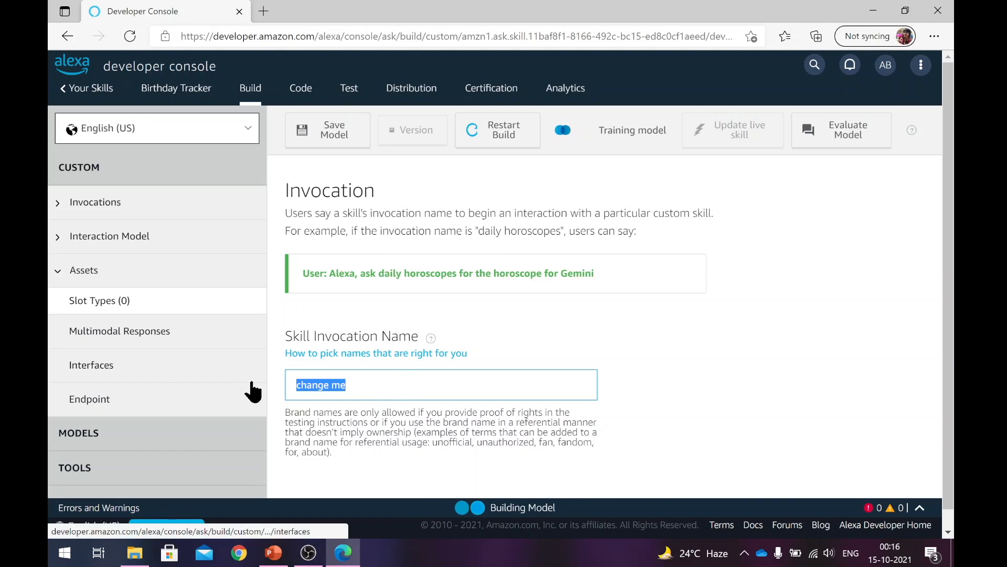
text(baithda)
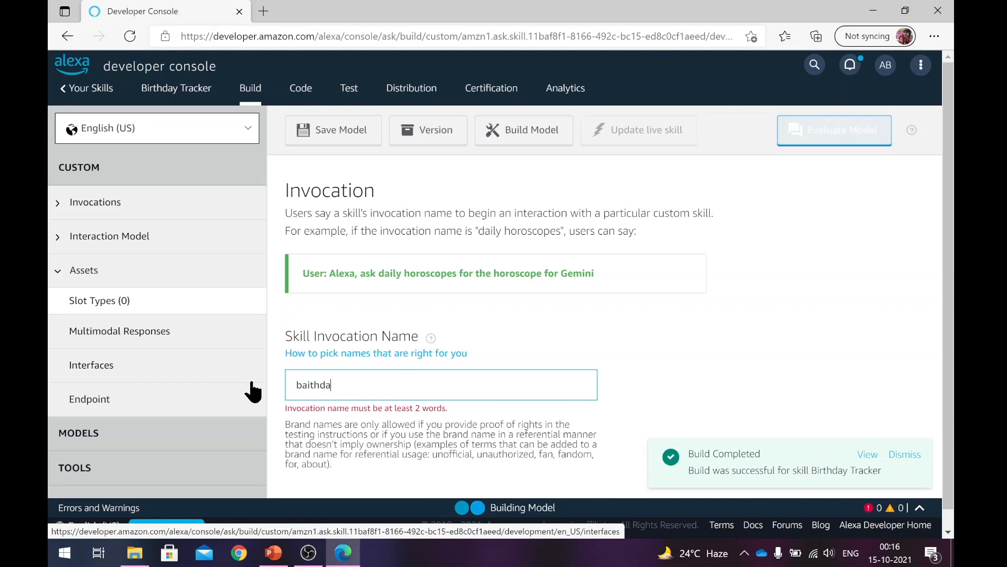
text(birthday tracker)
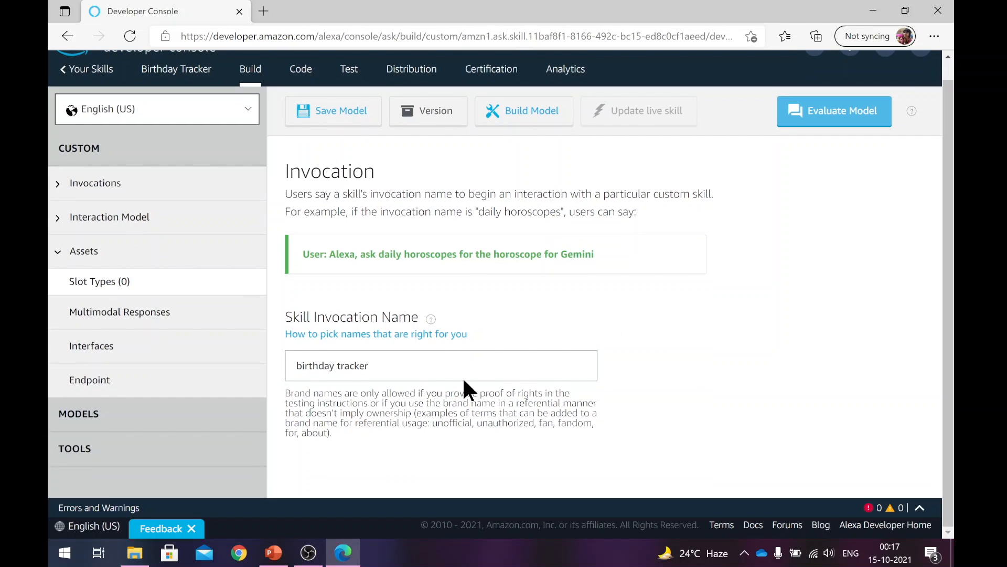
scroll(up, 3)
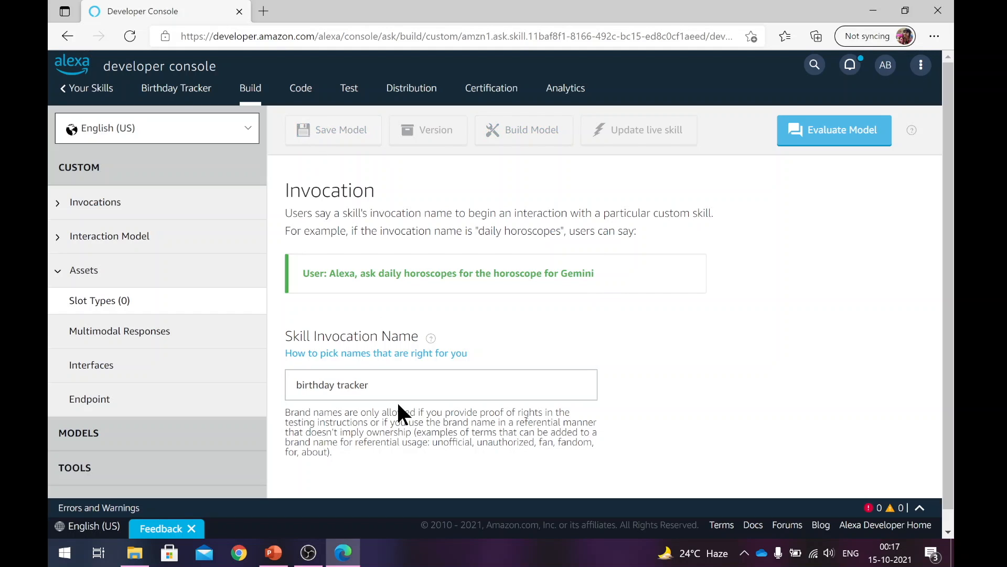
Step: Save the model so the invocation name 'birthday tracker' is stored
click(333, 131)
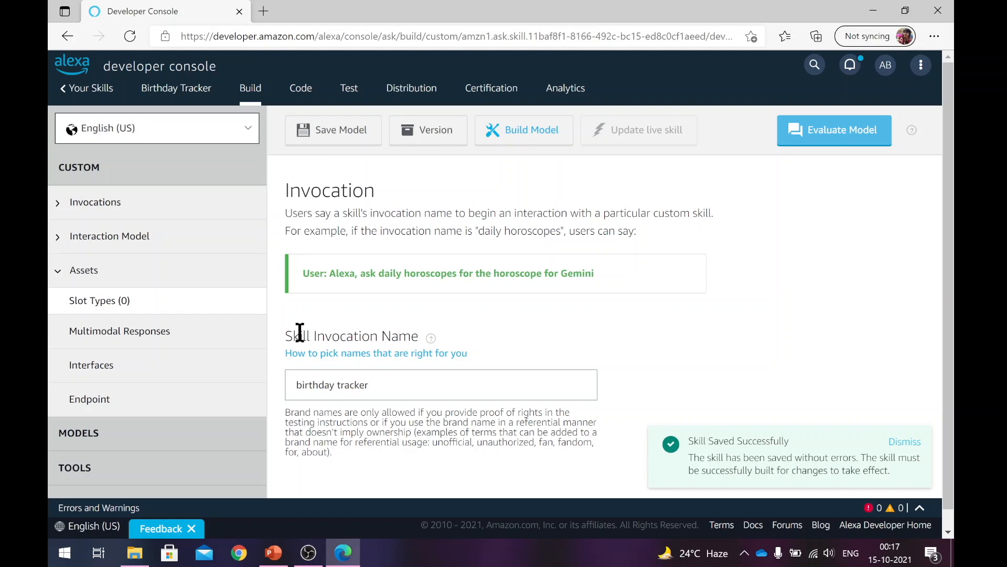
mouse_move(61, 245)
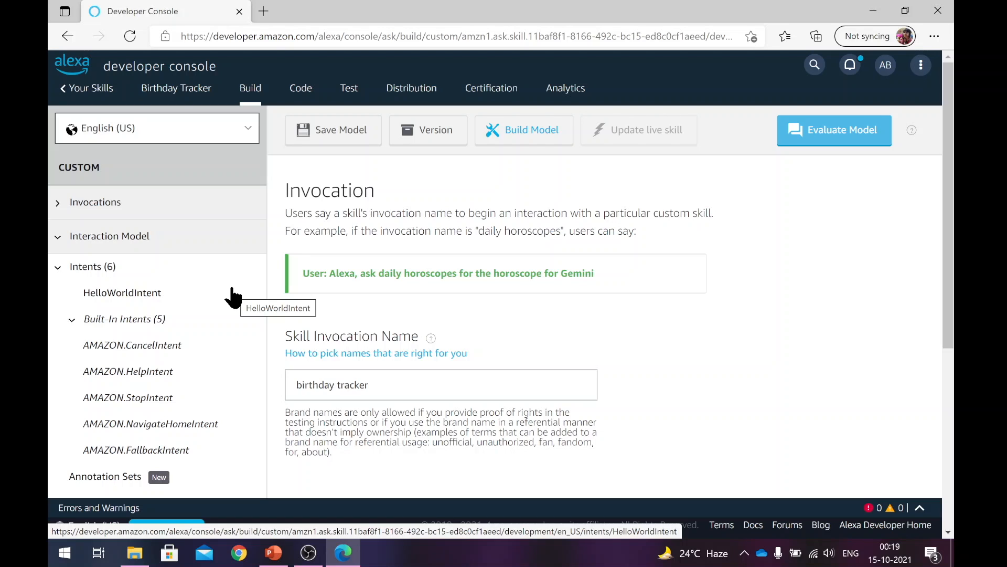
mouse_move(230, 299)
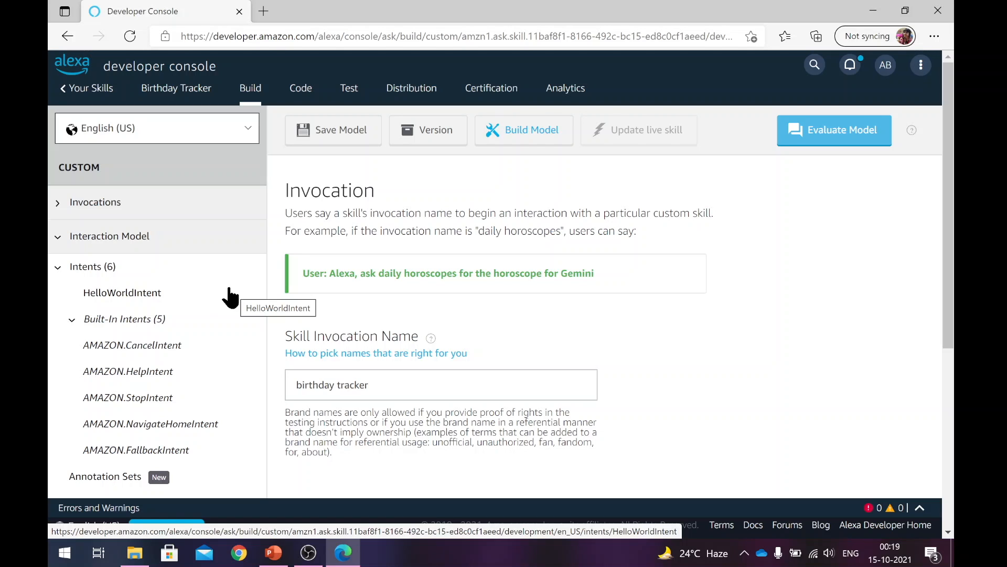
mouse_move(203, 378)
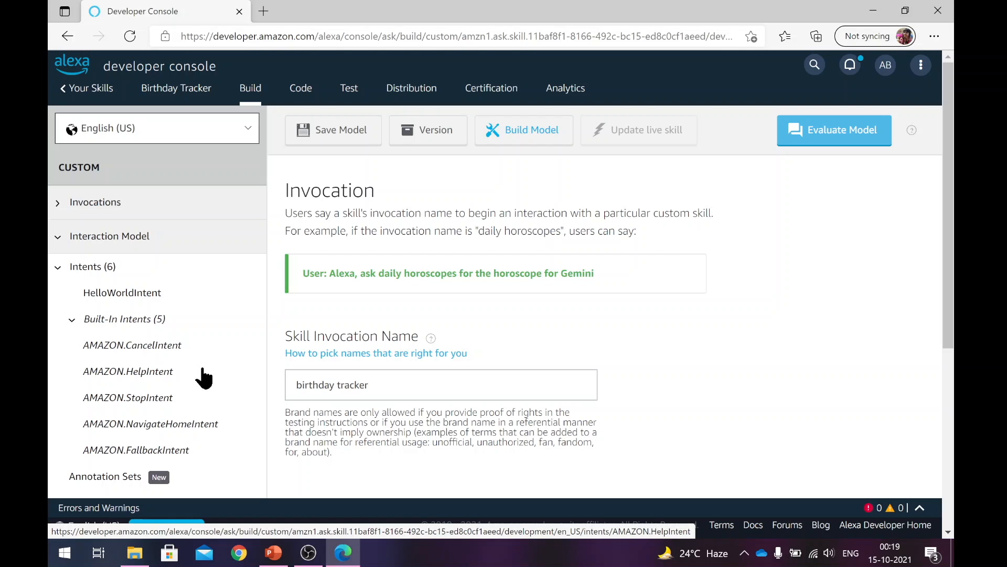
mouse_move(189, 441)
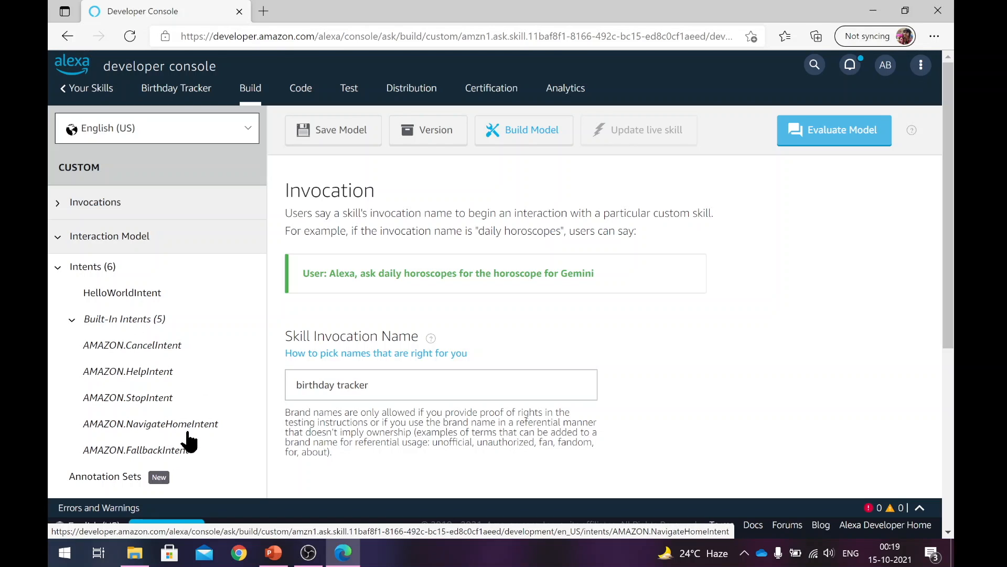
mouse_move(133, 346)
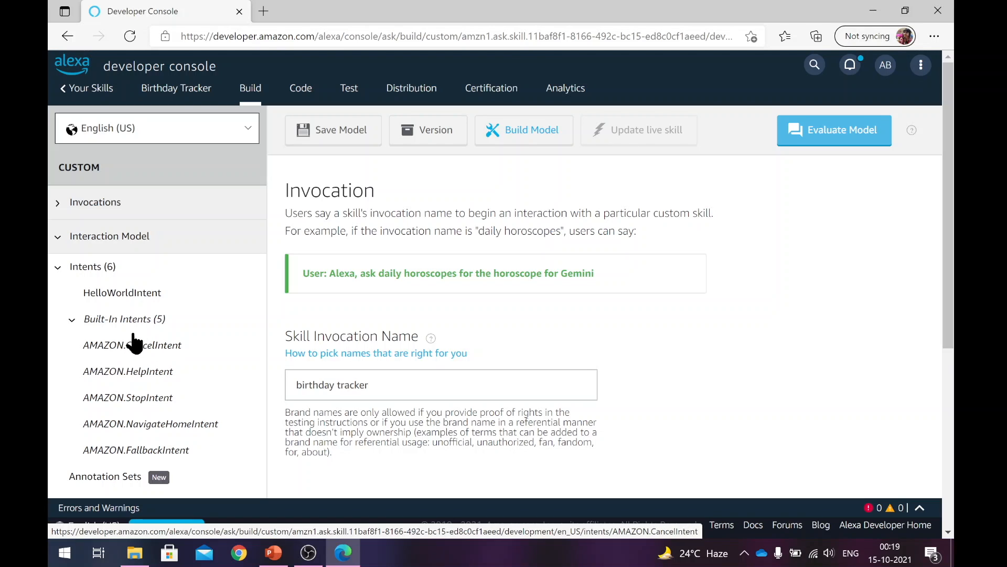
mouse_move(188, 354)
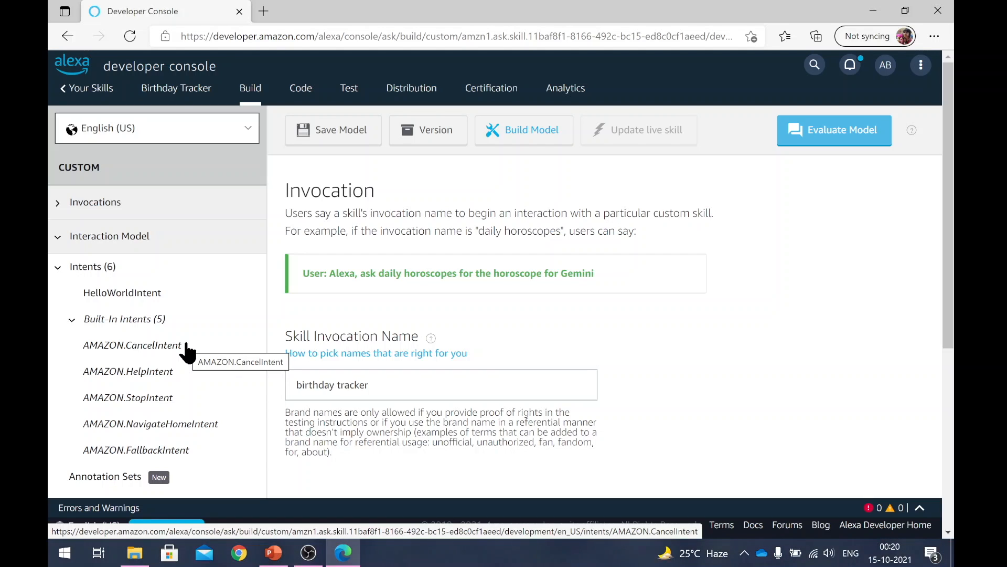
mouse_move(182, 353)
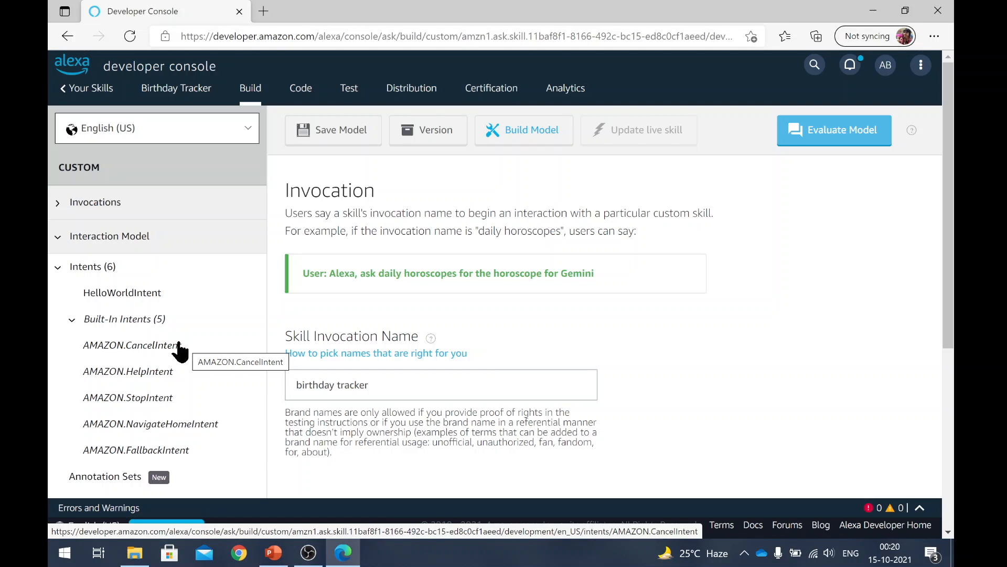
mouse_move(140, 357)
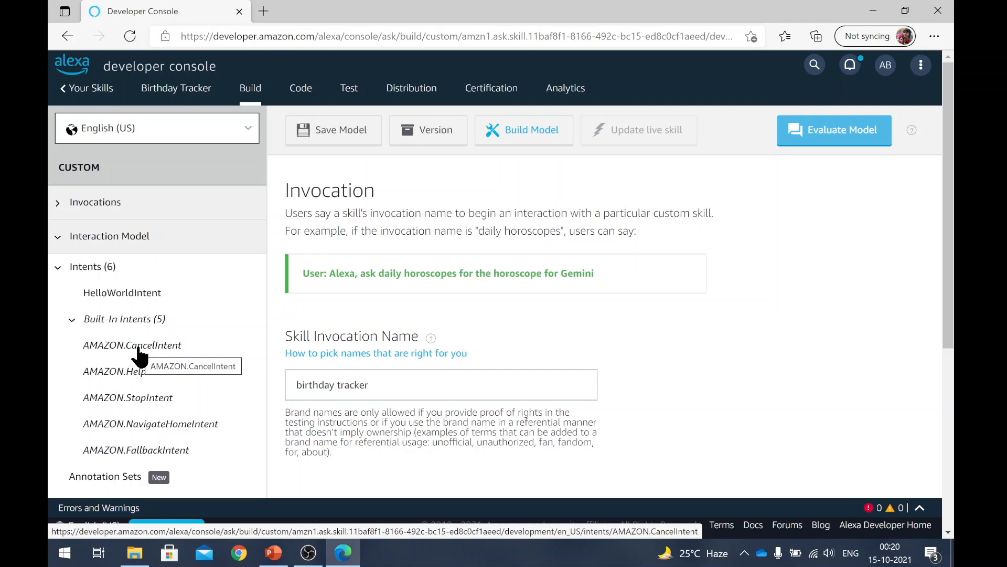
mouse_move(236, 411)
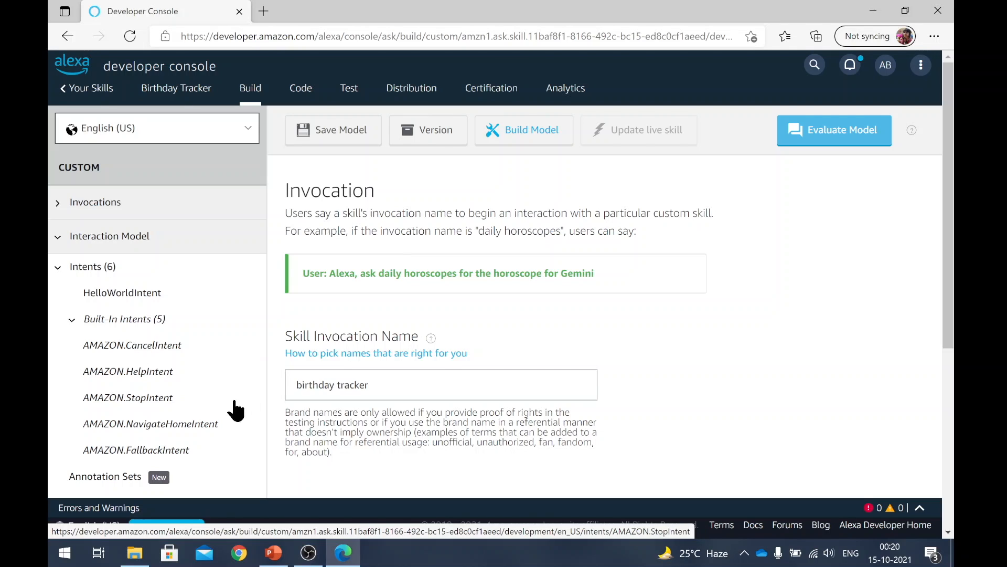
mouse_move(128, 370)
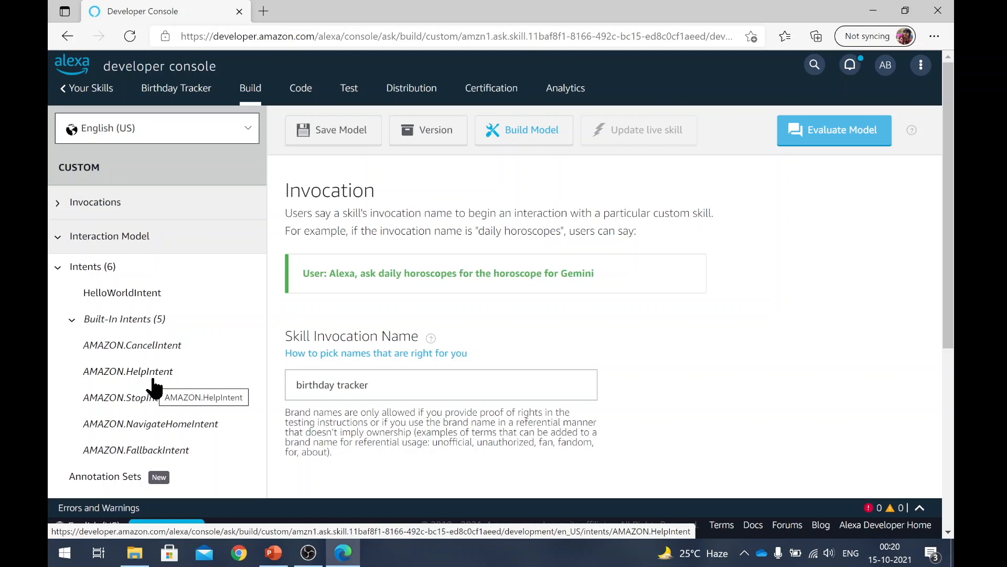
mouse_move(321, 402)
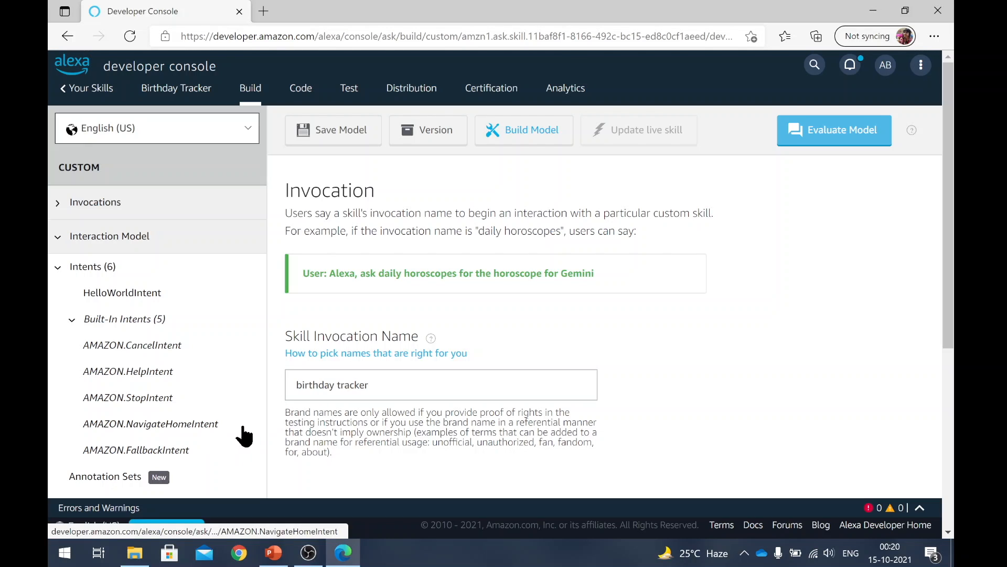
mouse_move(251, 434)
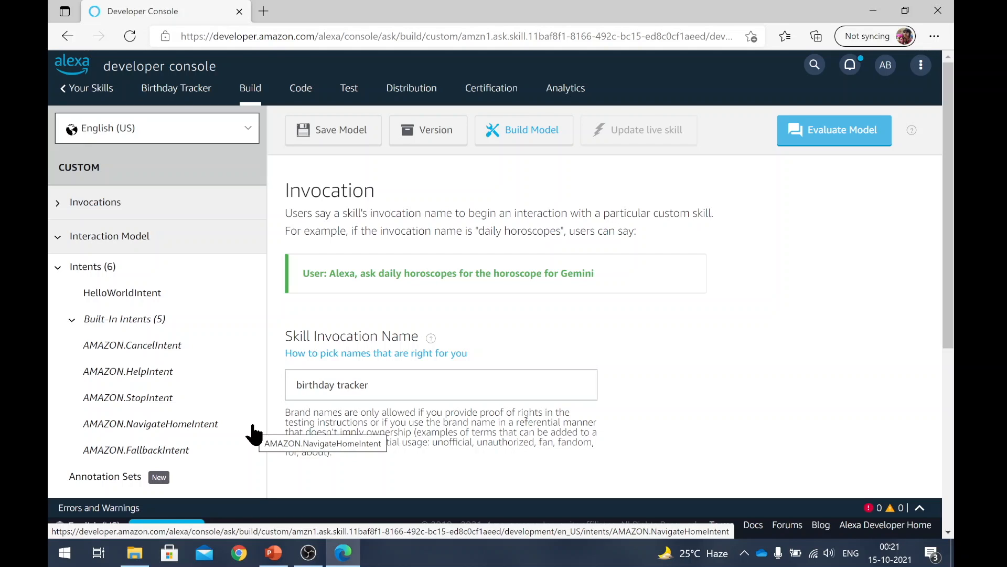
mouse_move(70, 319)
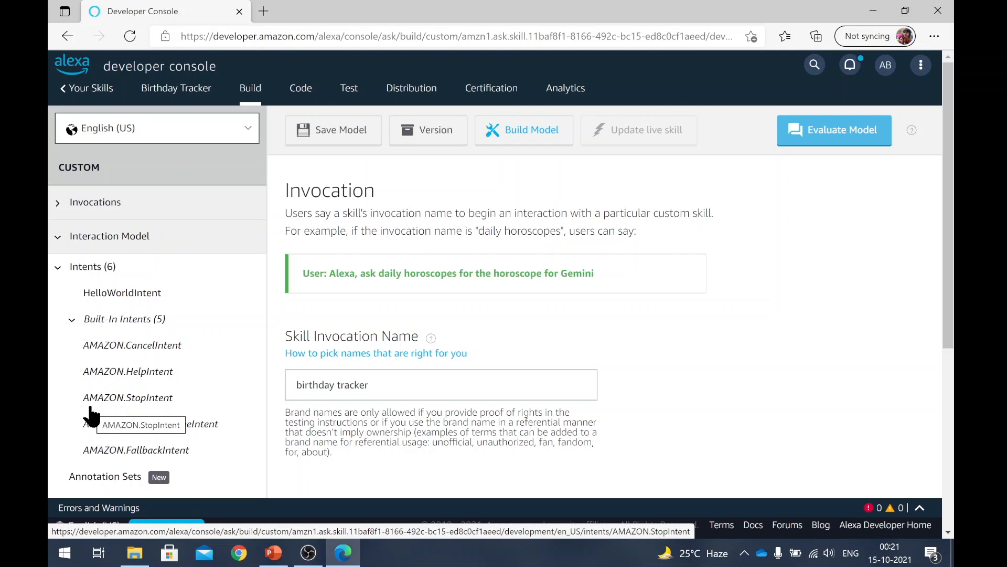
mouse_move(250, 371)
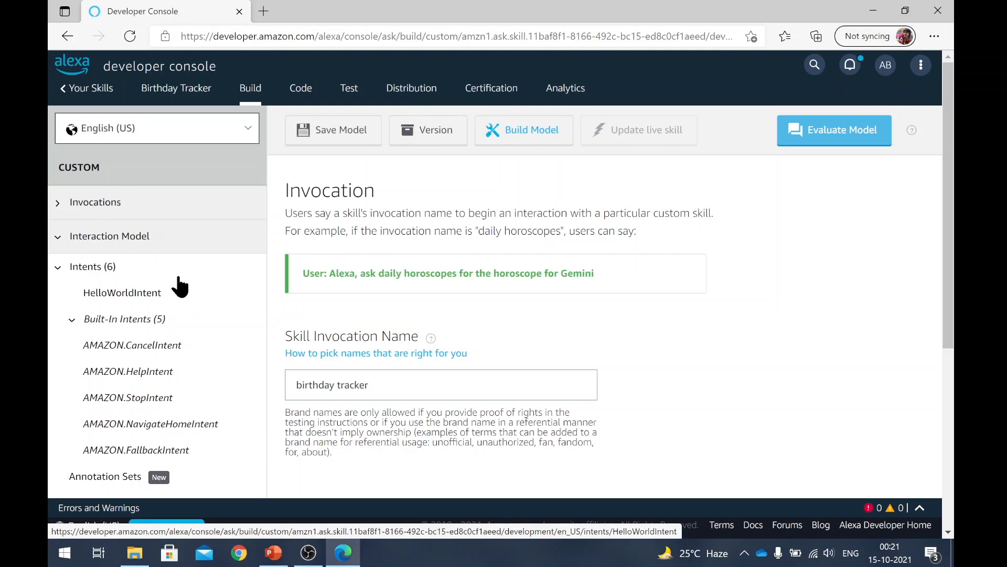
mouse_move(128, 282)
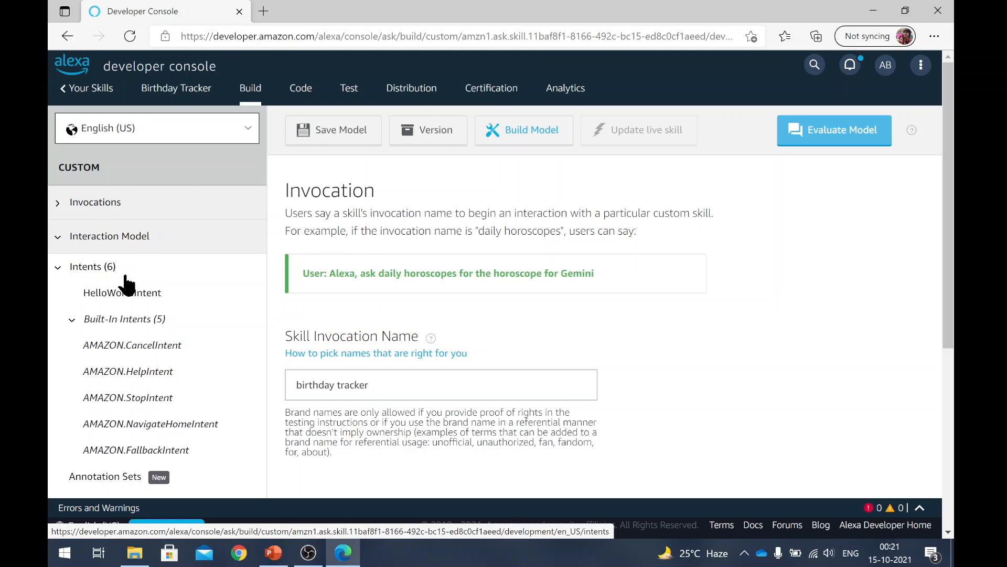
mouse_move(195, 454)
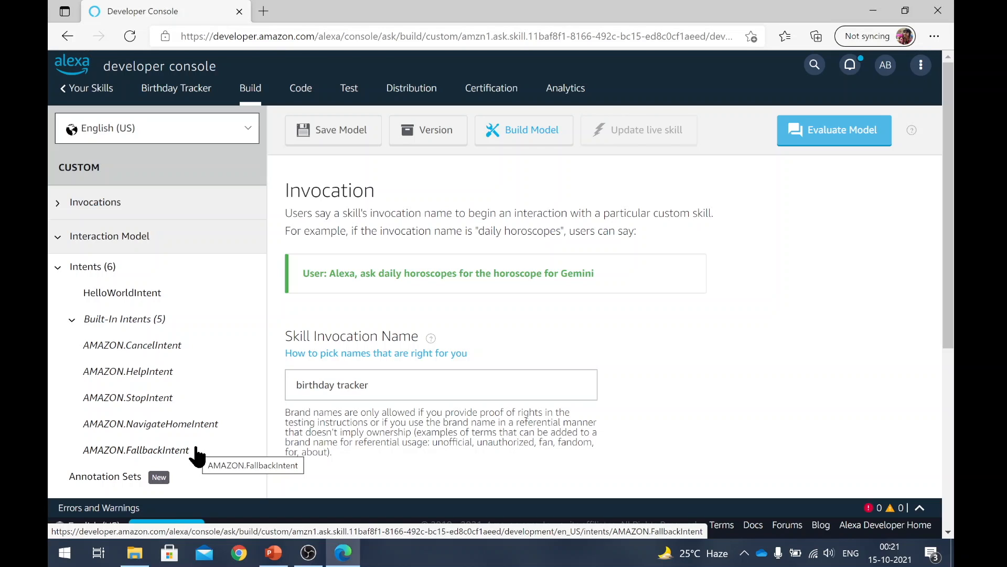
mouse_move(122, 293)
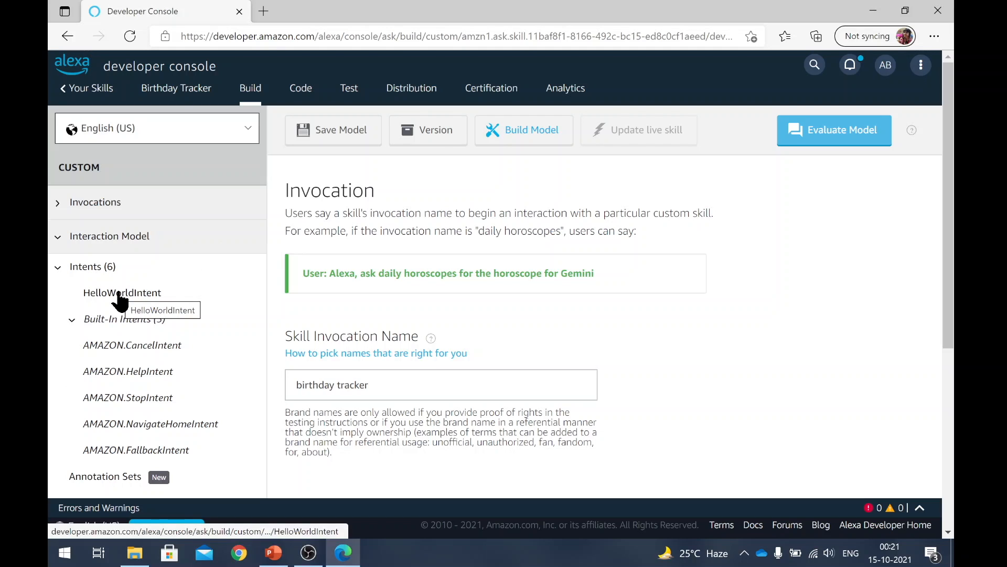
mouse_move(122, 292)
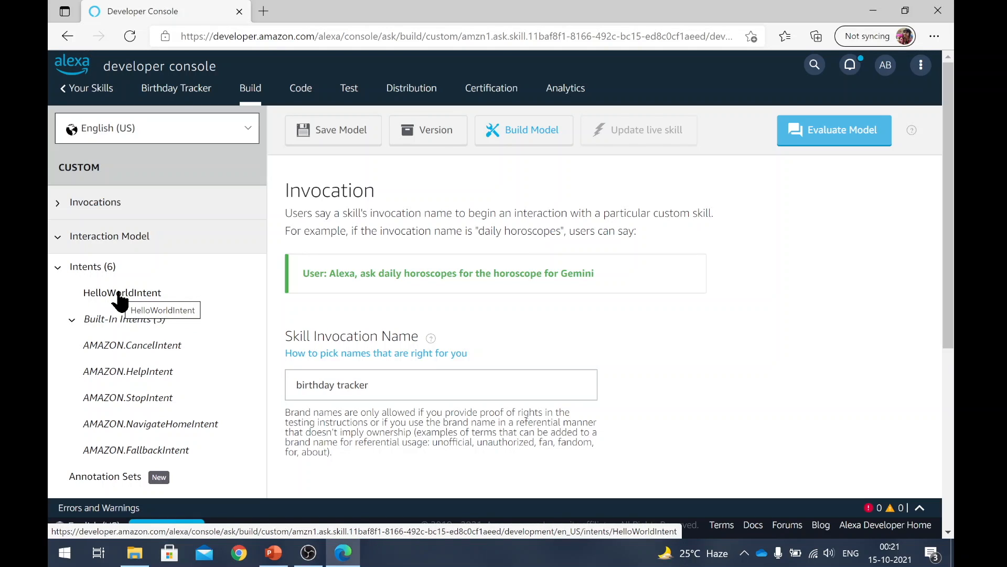
mouse_move(153, 297)
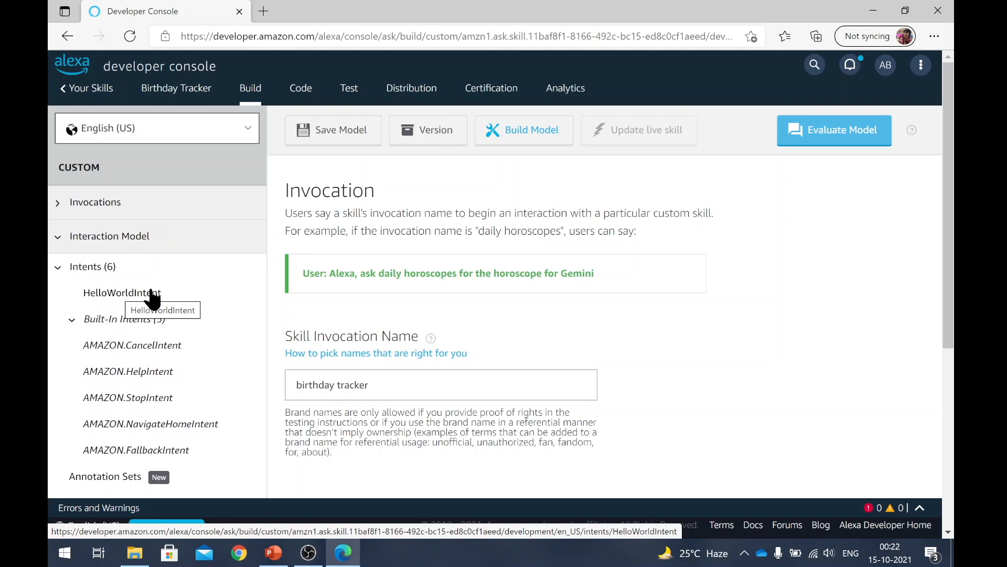
mouse_move(229, 383)
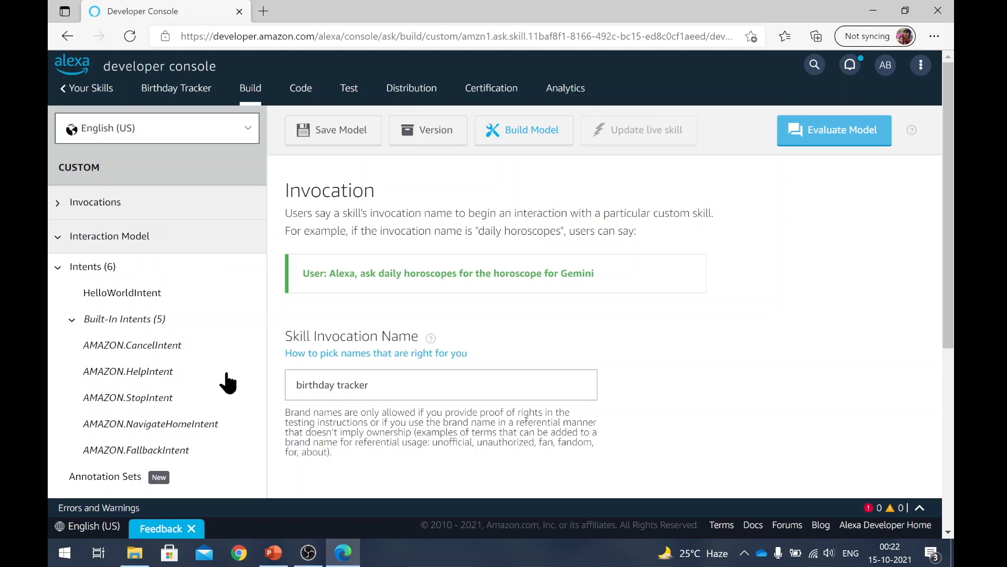
mouse_move(128, 370)
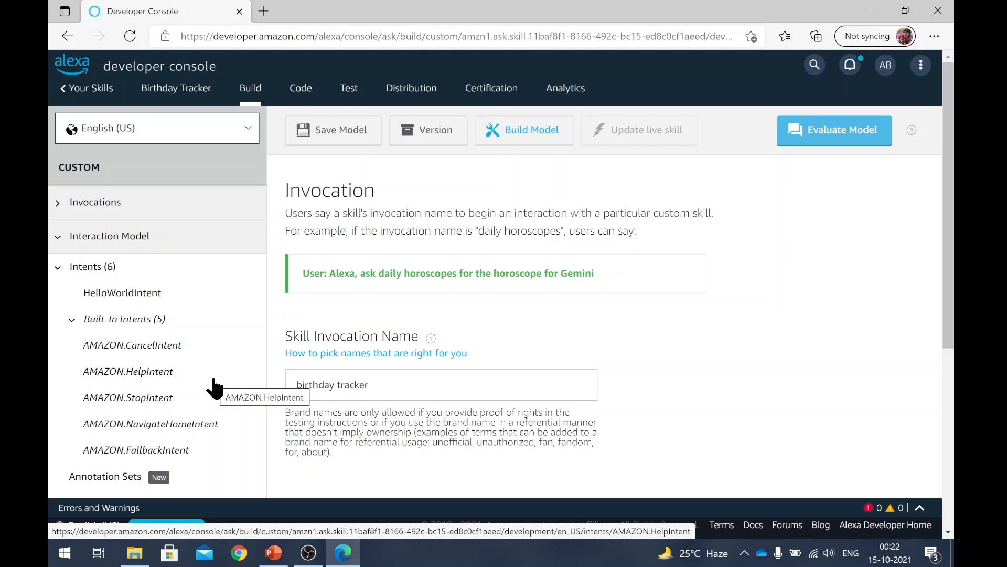
click(93, 266)
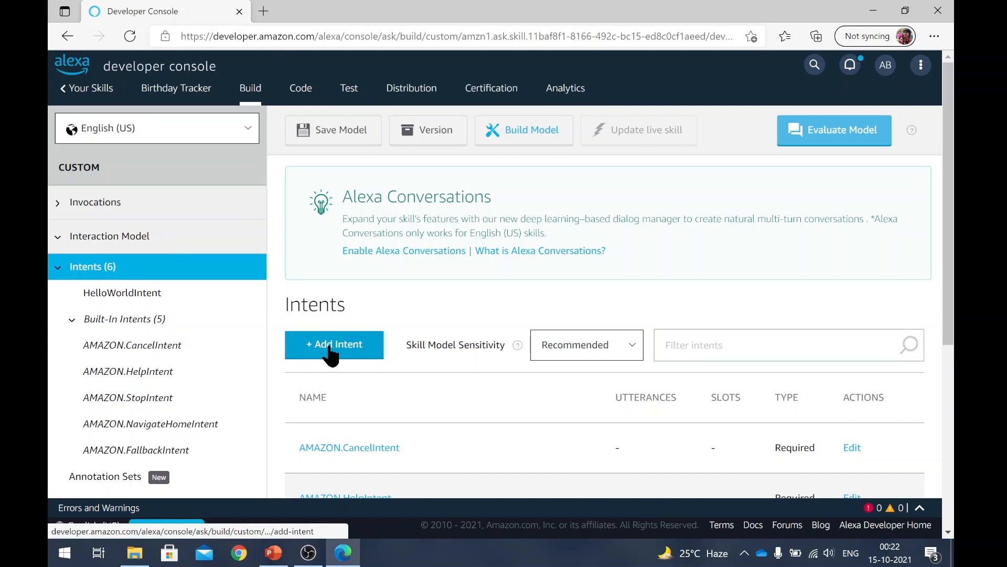
Step: Add a custom intent and enter the name next_birthday_intent
click(334, 344)
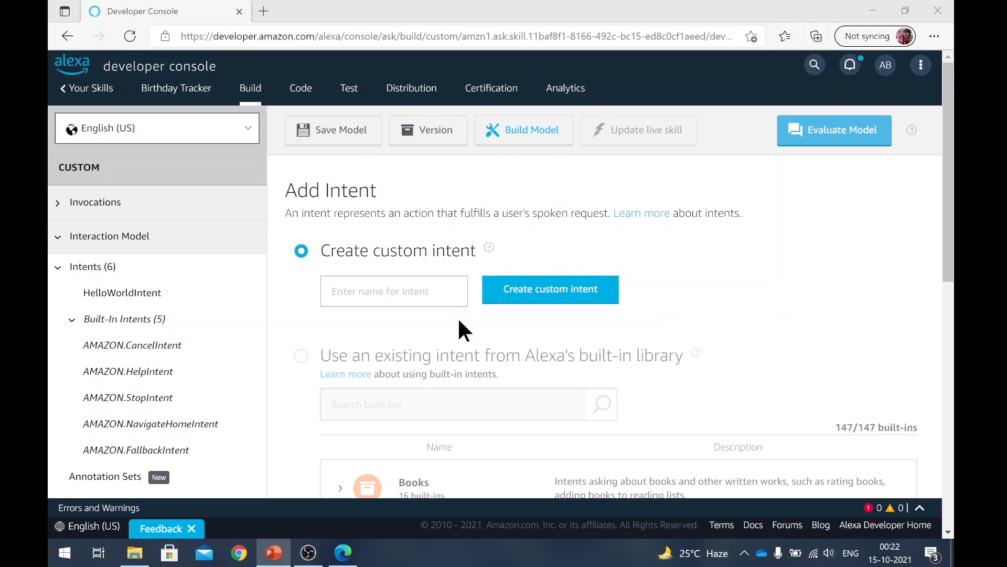
text(next_birthday_intent)
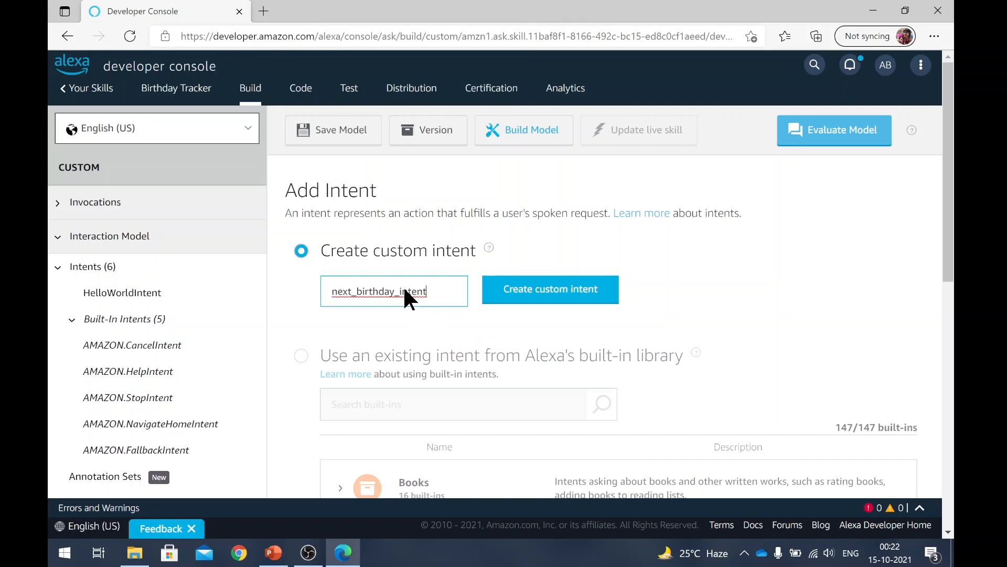
mouse_move(474, 328)
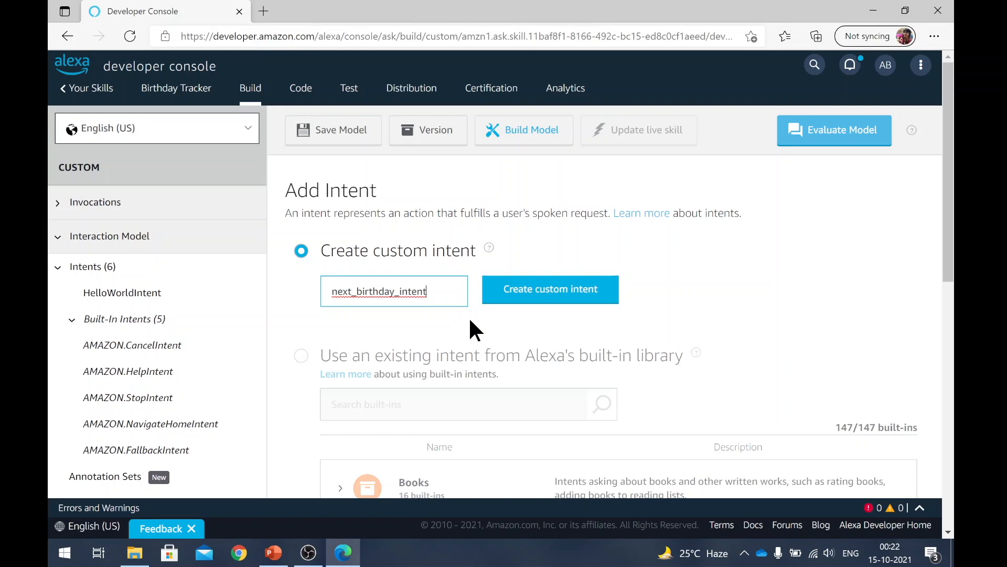
mouse_move(550, 290)
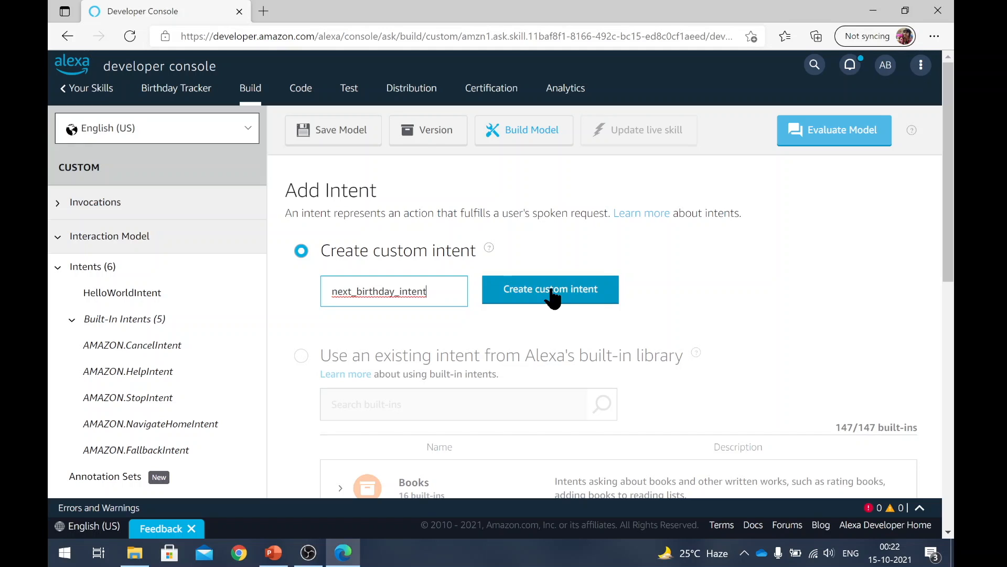
Step: Create next_birthday_intent and add utterances like 'can you tell me the next birthday', 'when is the next birthday', 'next birthday please'
click(550, 290)
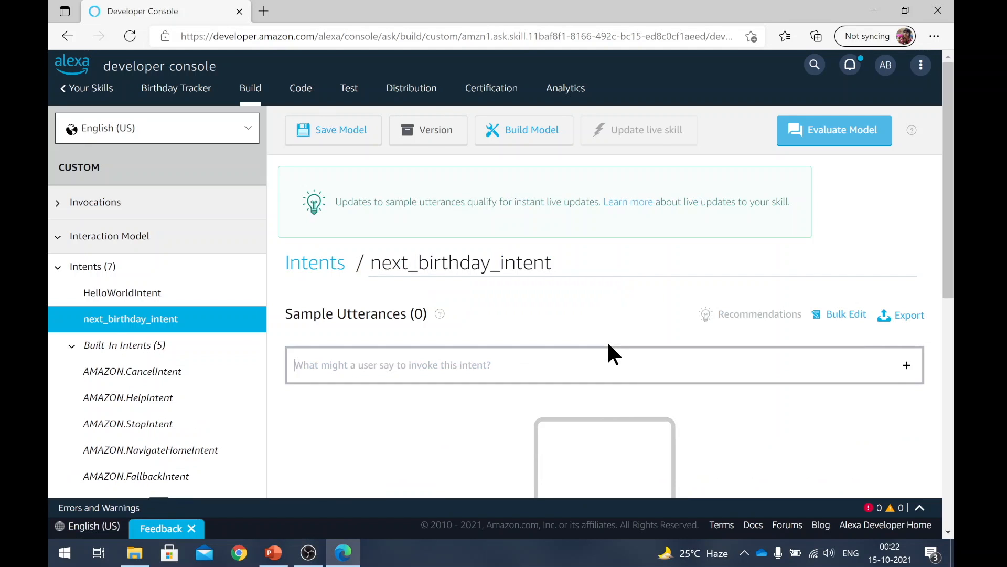
scroll(down, 3)
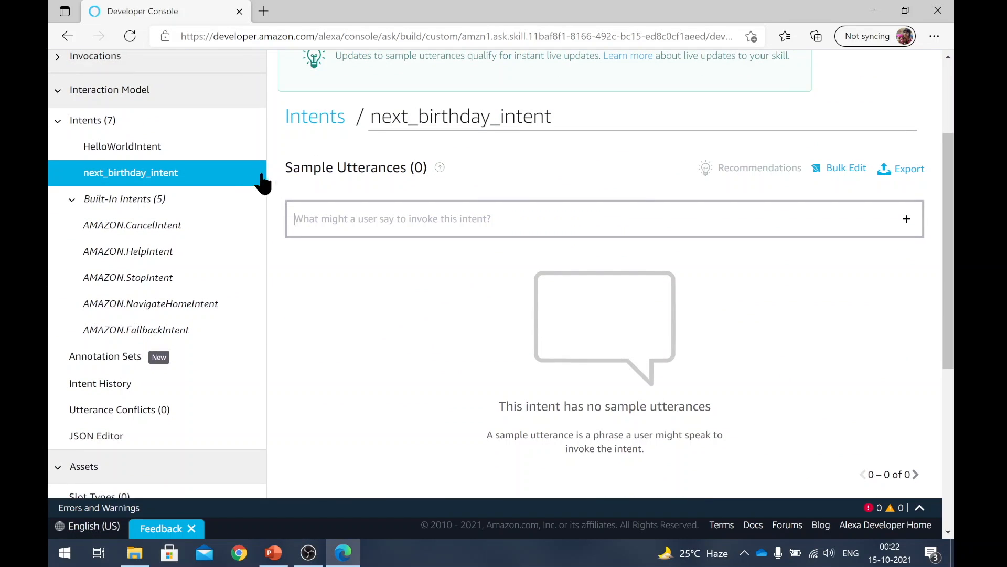
mouse_move(372, 296)
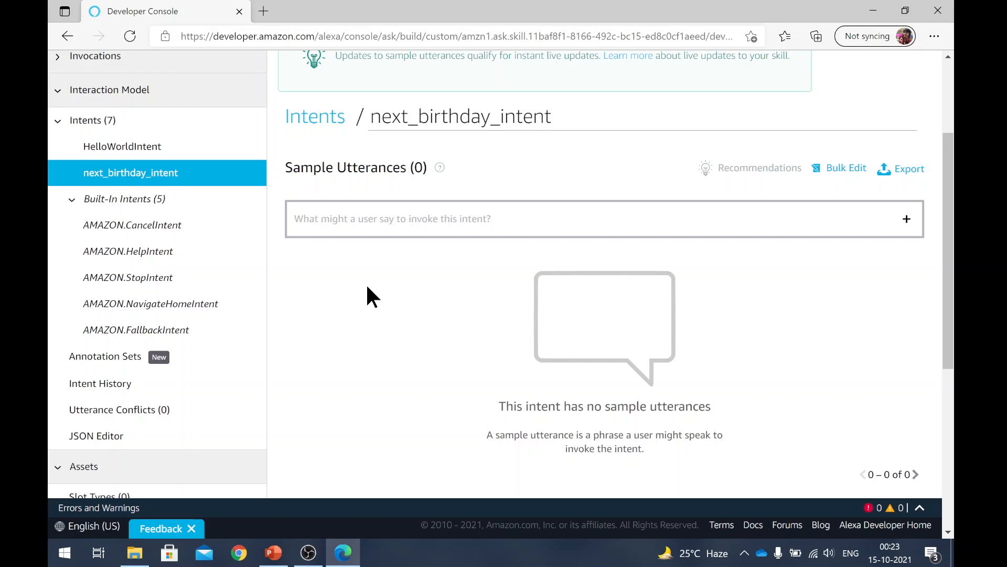
text(can you te)
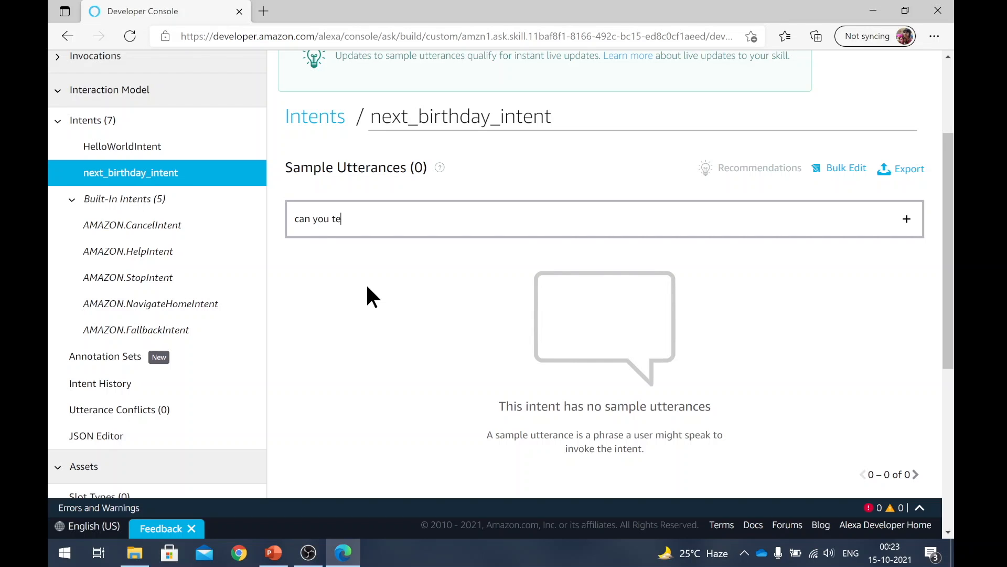
text(ll me the next birthday)
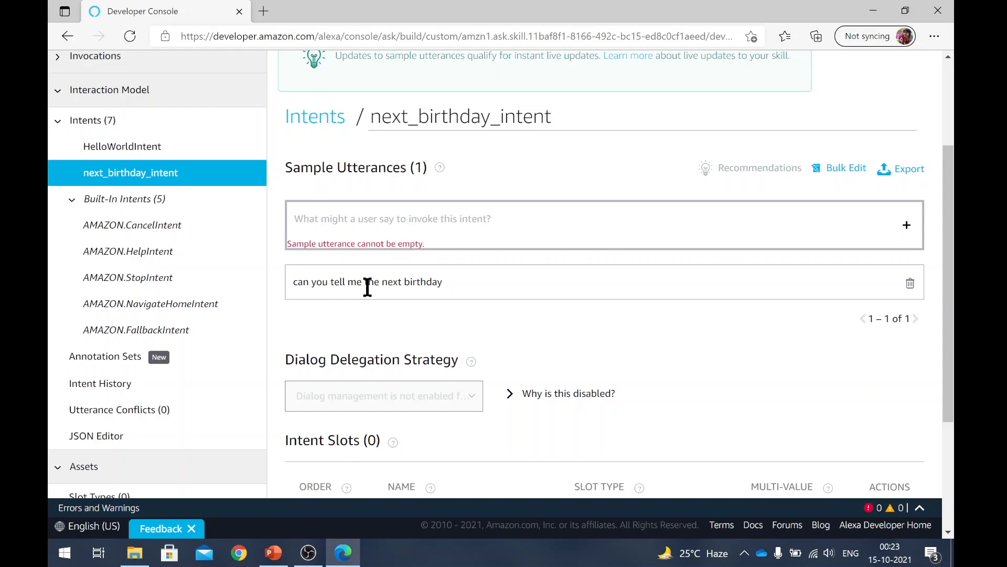
text(when is th)
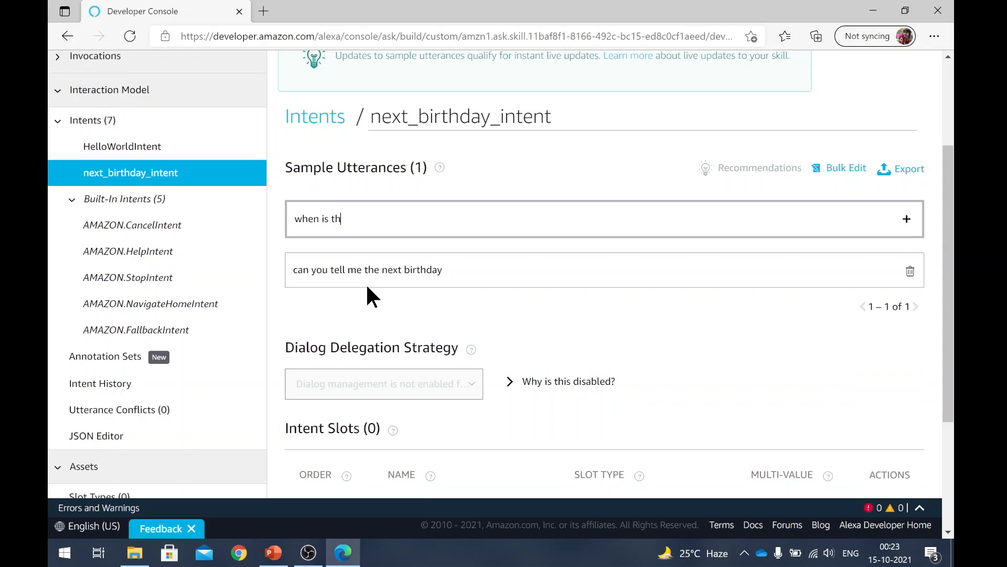
text(e next birthday)
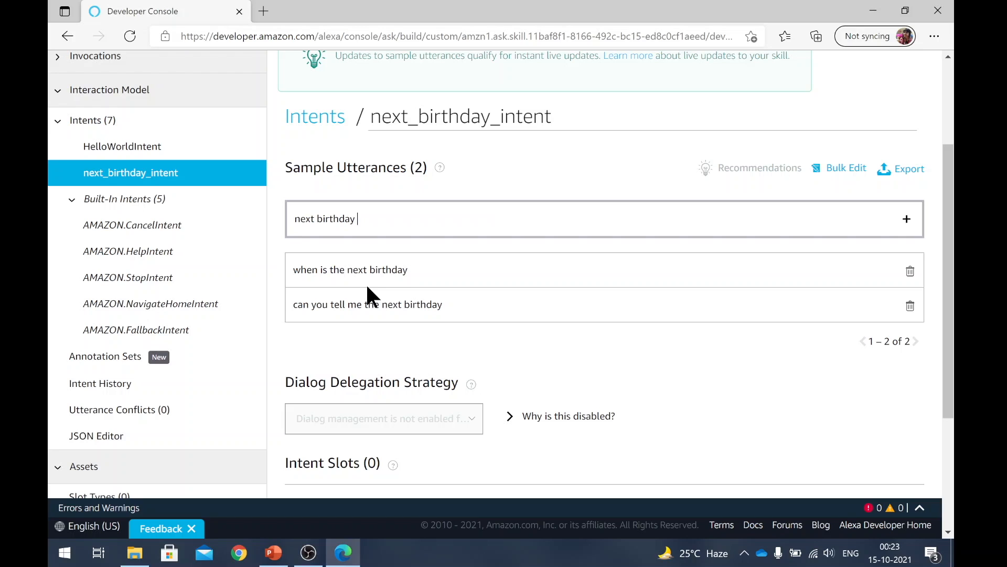
click(906, 219)
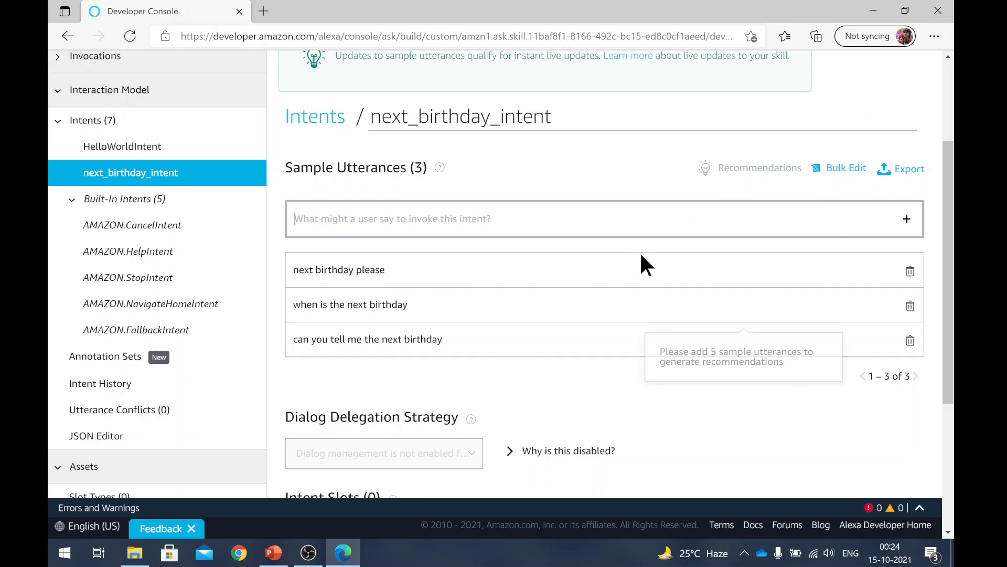
mouse_move(759, 168)
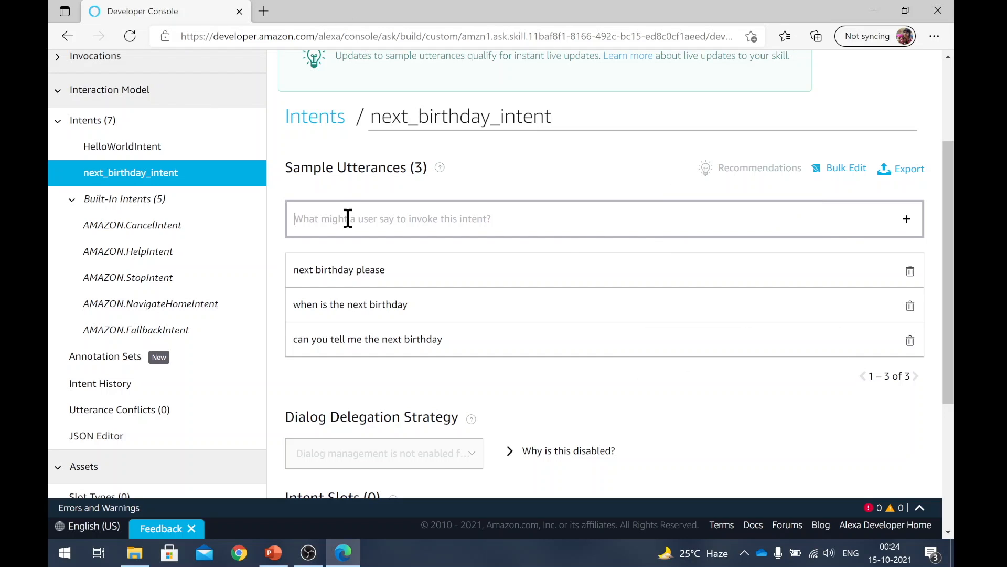
mouse_move(348, 218)
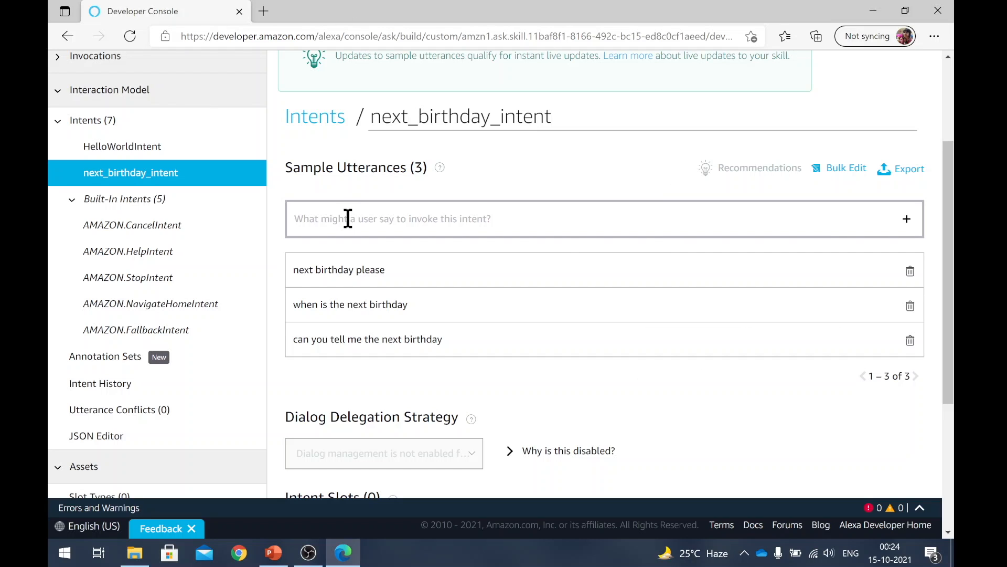
Step: Add further utterances including 'next birthday' and 'tell me the next birthday', reaching five samples
text(next b)
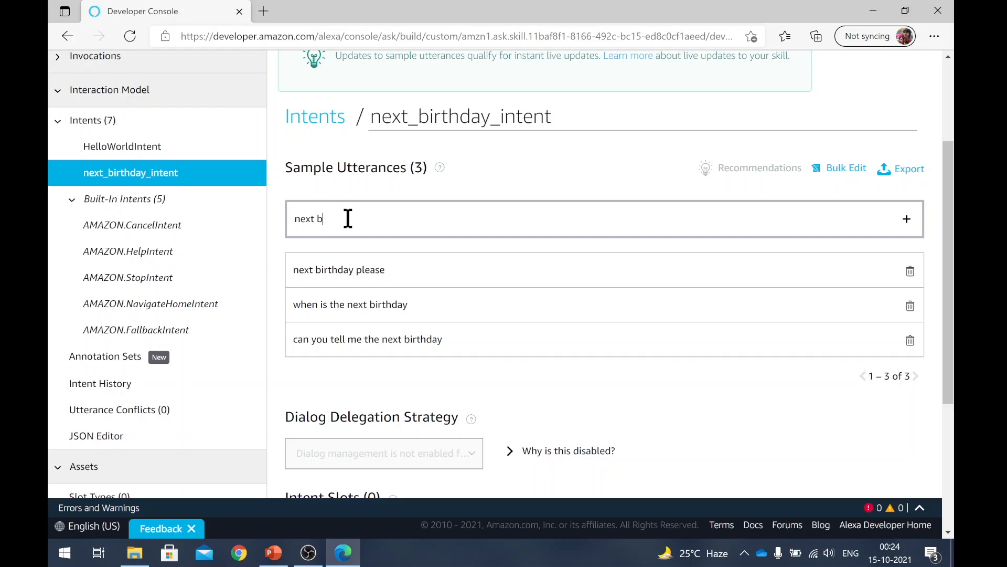
text(irthday)
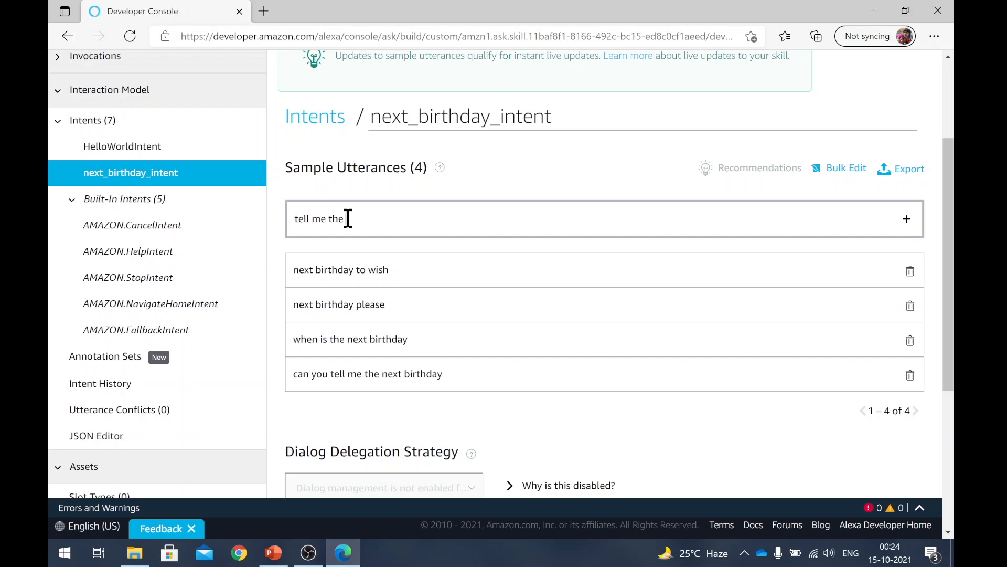
text(next birth)
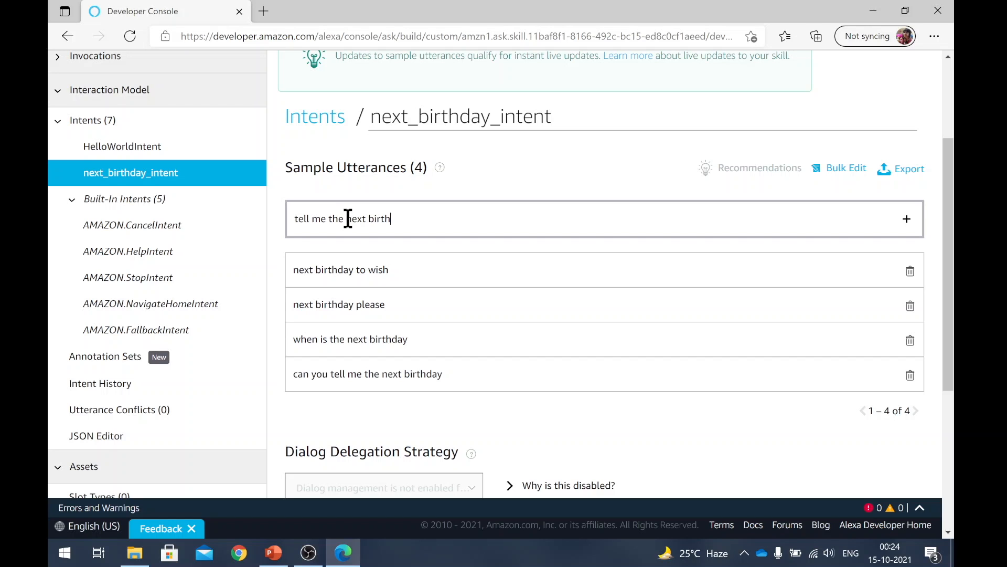
click(907, 218)
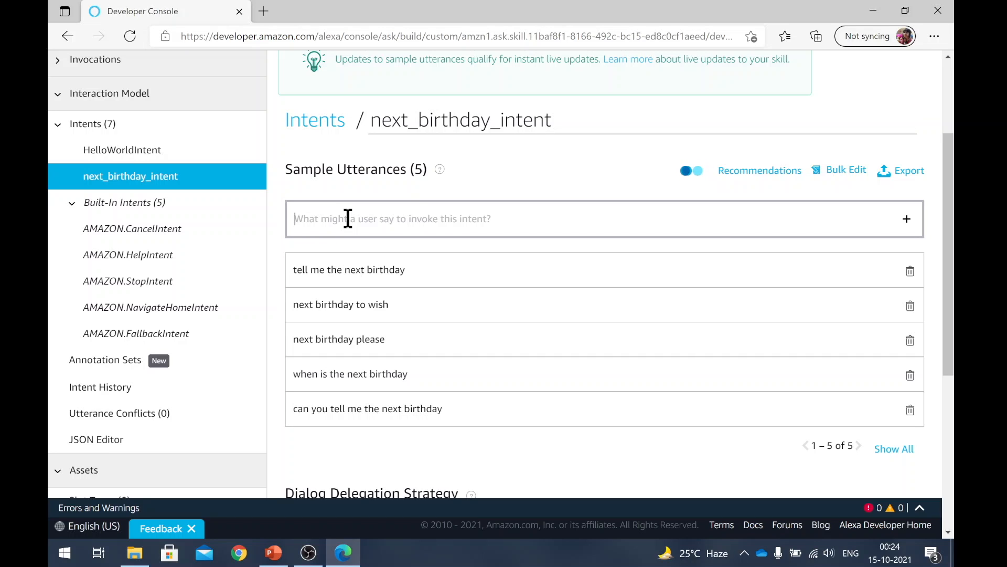
mouse_move(721, 165)
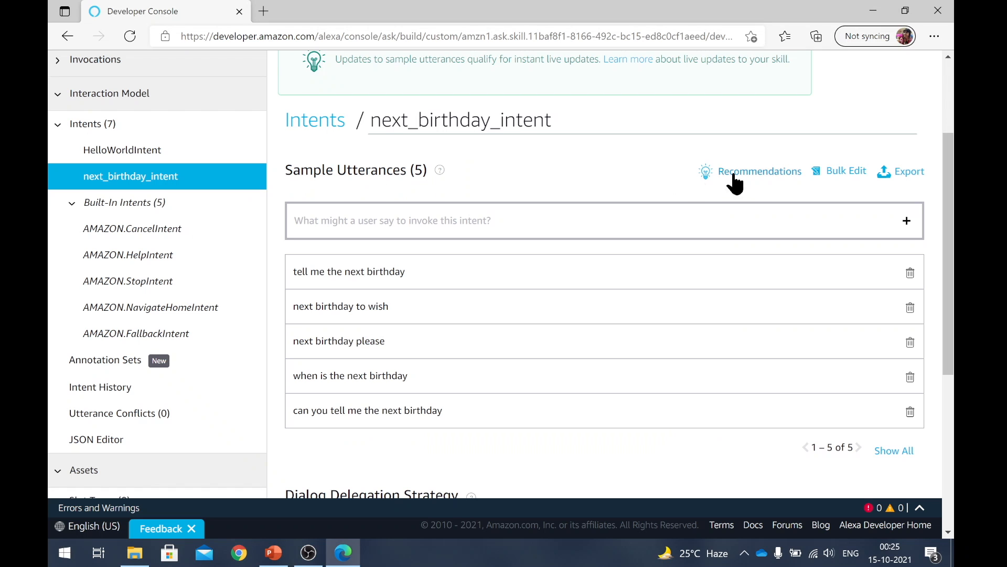
Step: Add the recommended utterance 'give me the next birthday' as a sixth sample
click(760, 171)
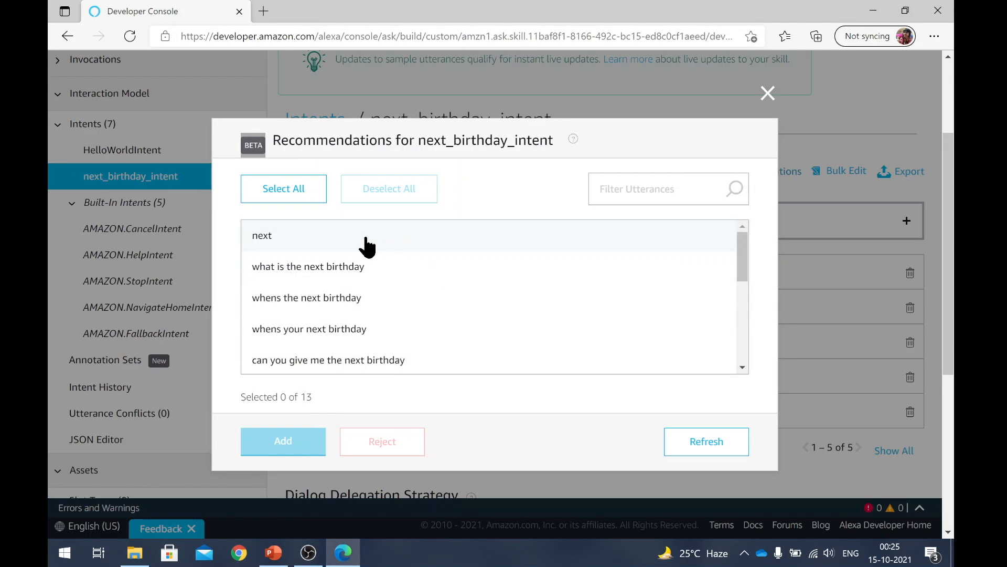
scroll(down, 3)
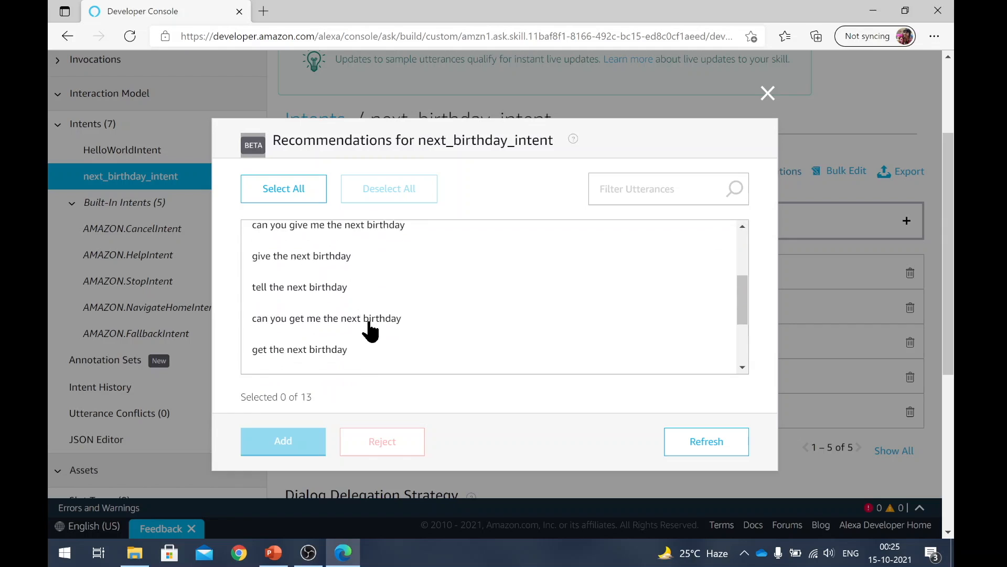
scroll(down, 3)
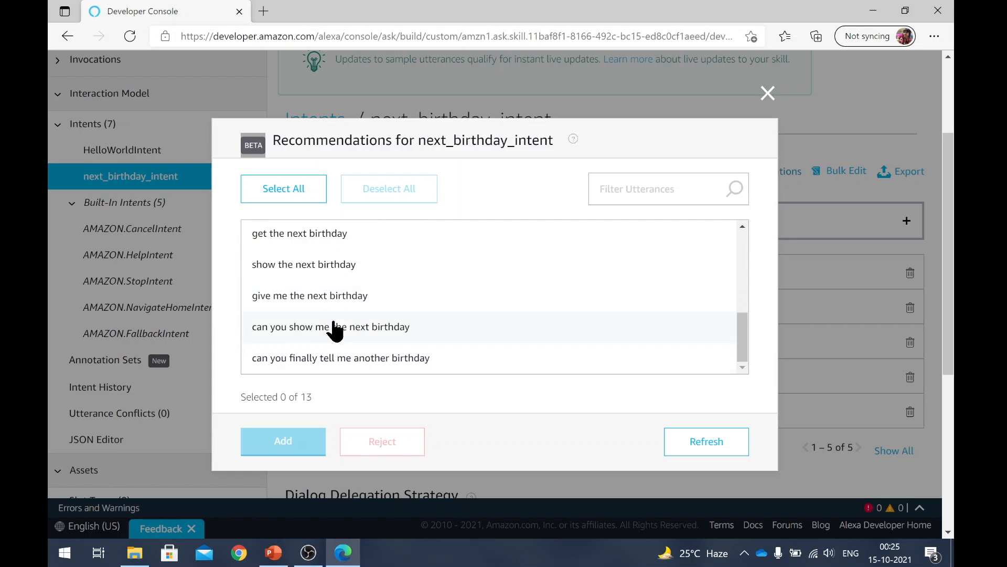
click(308, 294)
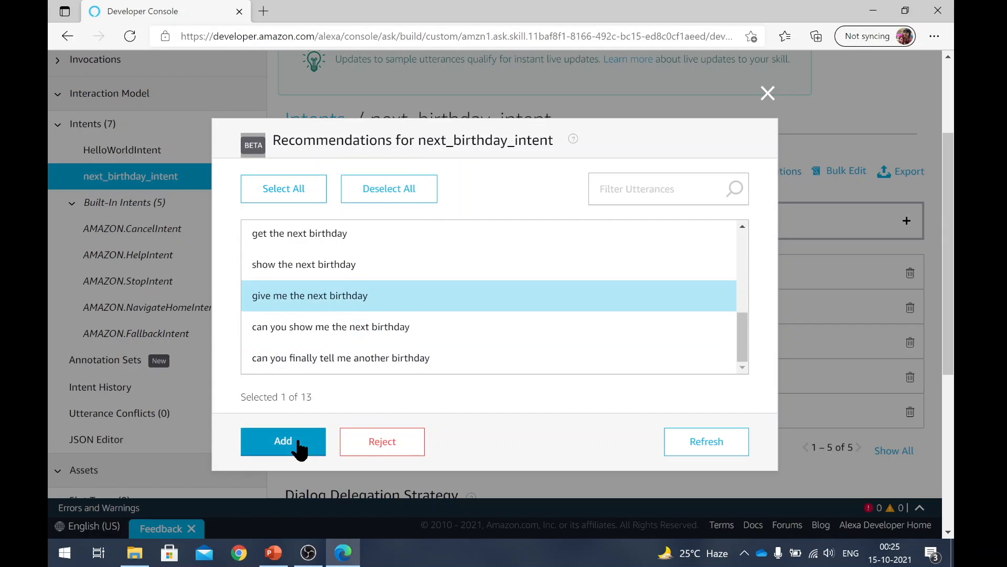
click(282, 441)
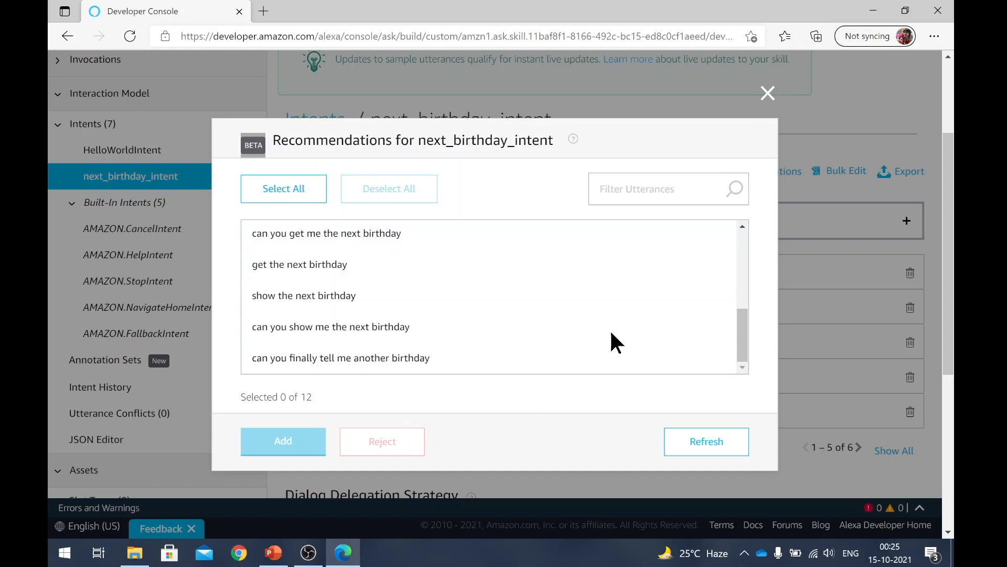
click(768, 94)
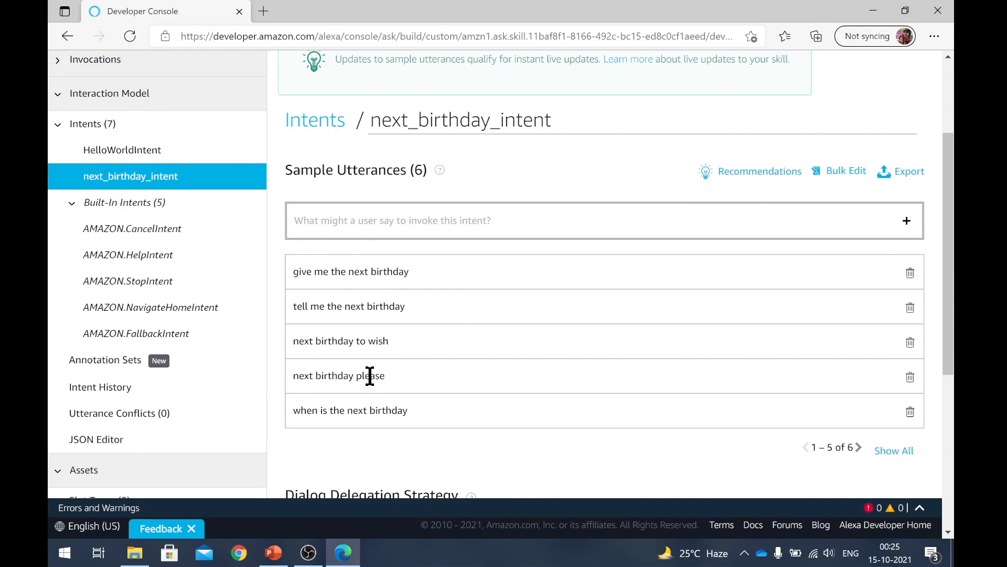
scroll(up, 3)
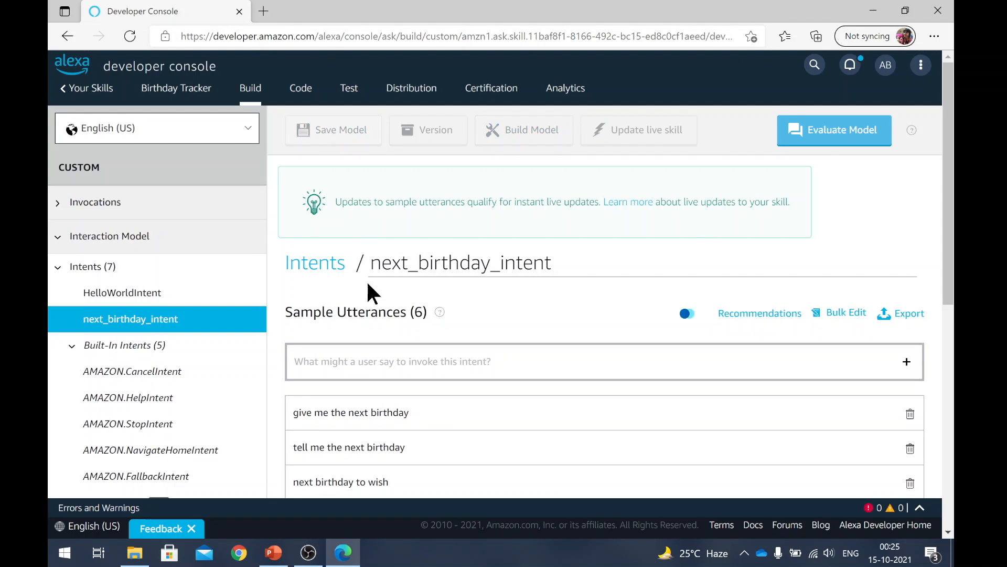
Step: Save and build the Birthday Tracker model, confirming Build Completed in the checklist
click(332, 130)
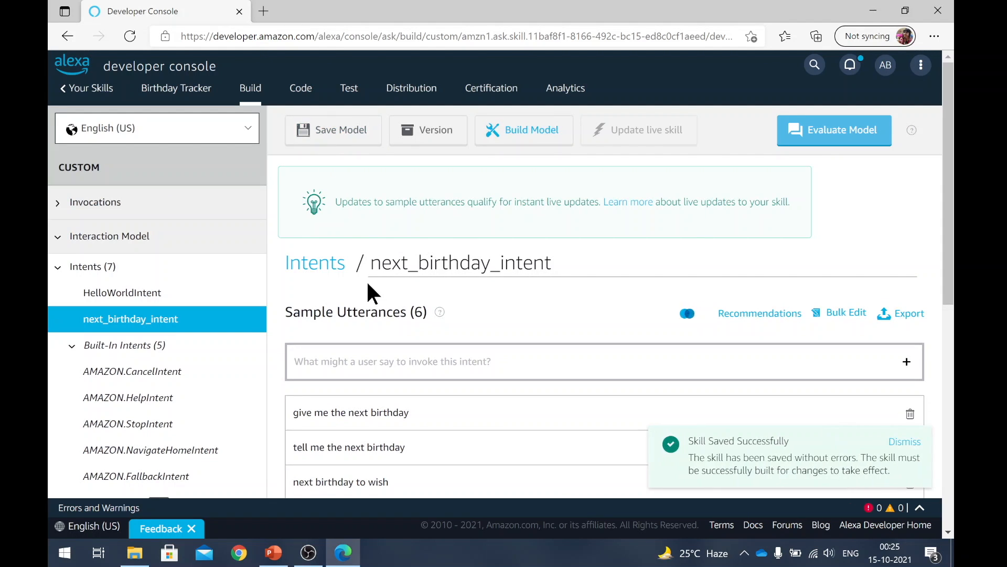
mouse_move(426, 347)
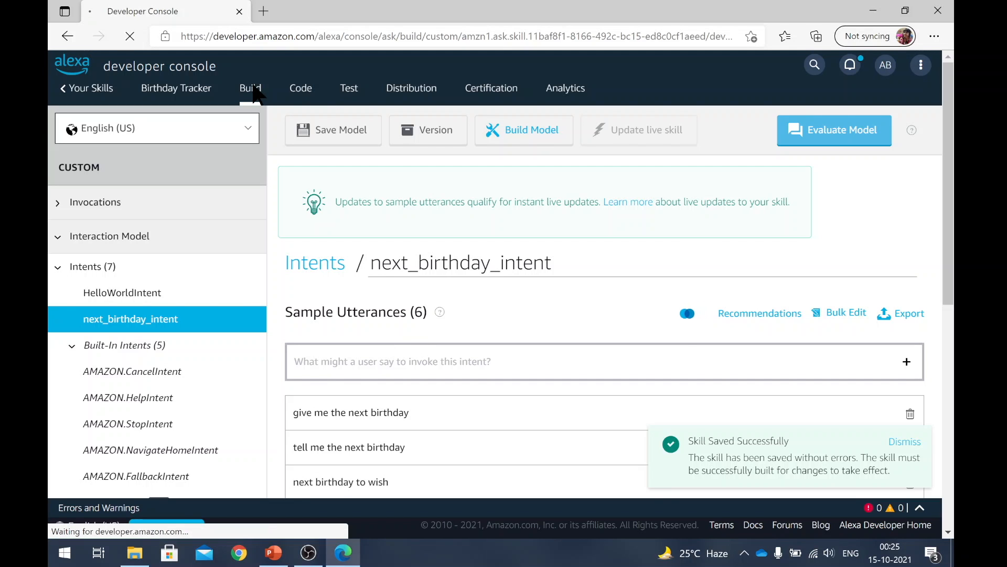
click(250, 87)
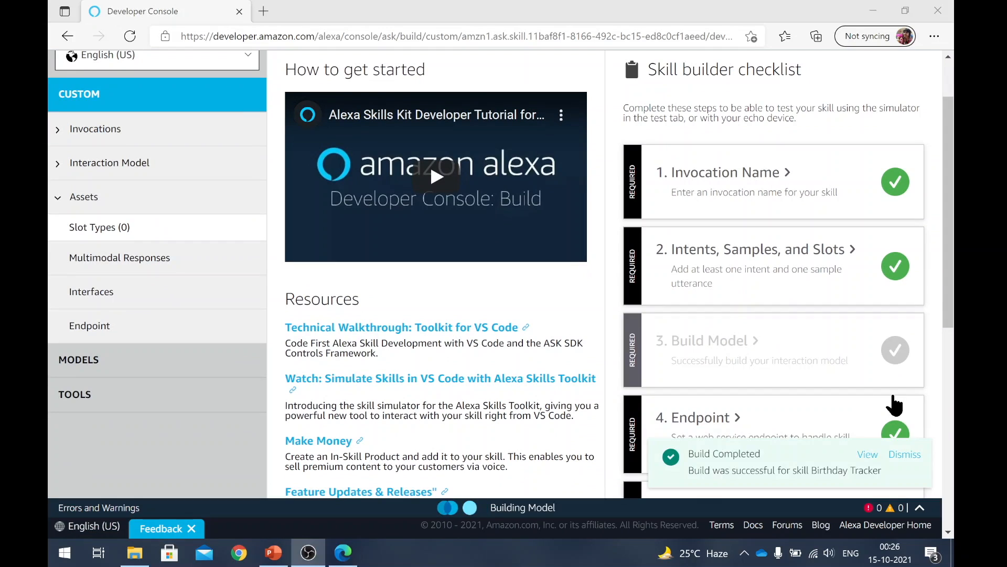
click(904, 454)
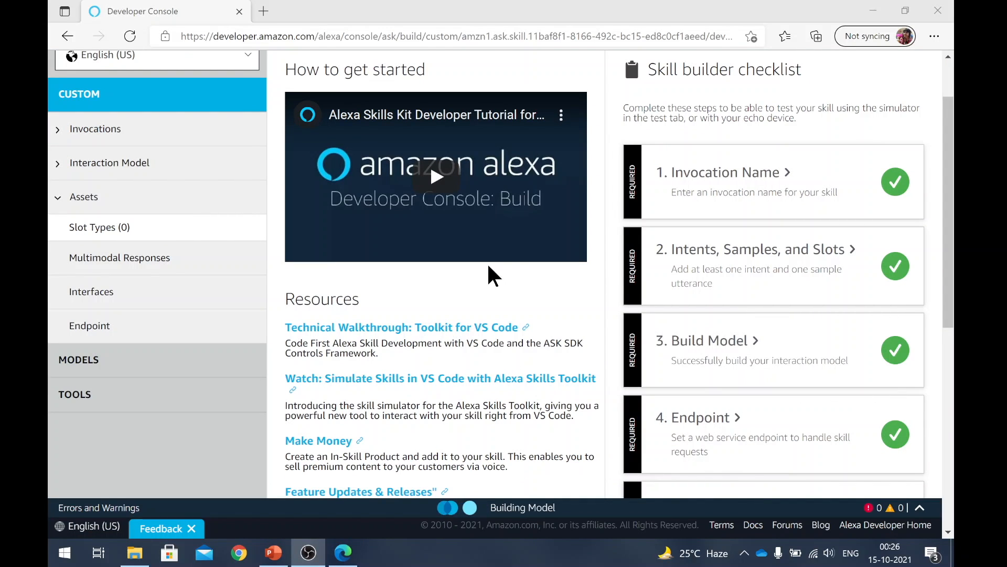
scroll(up, 3)
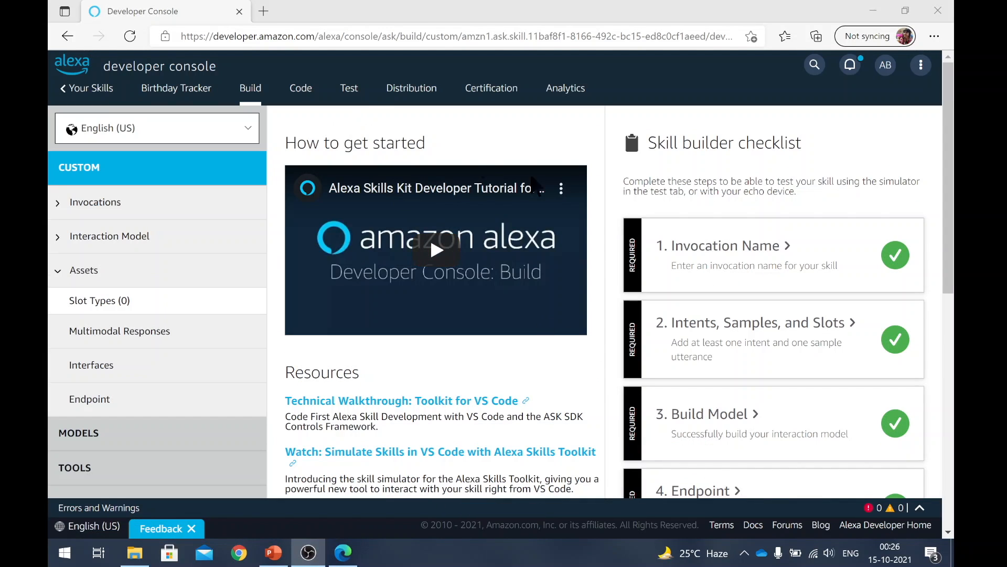
click(348, 88)
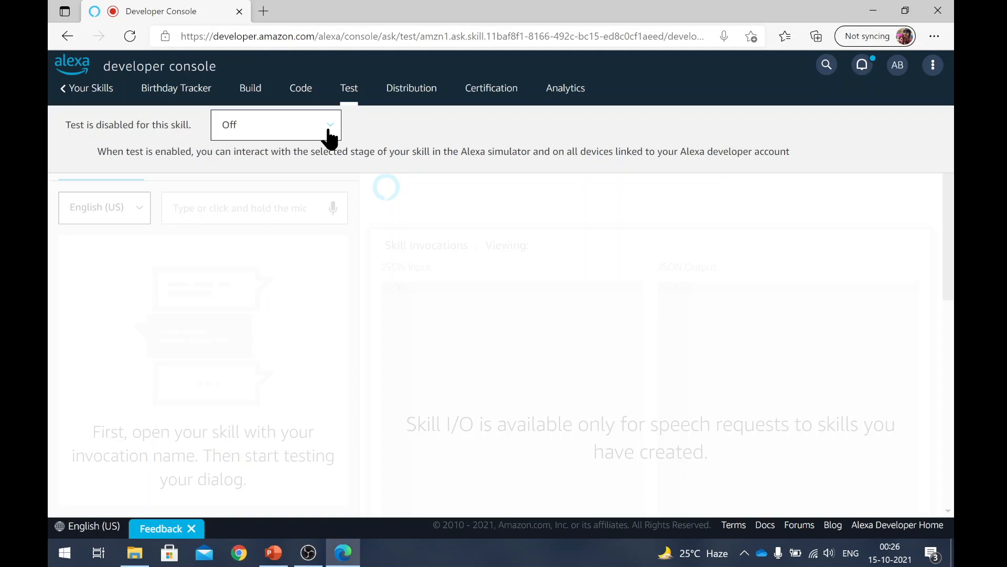
mouse_move(296, 139)
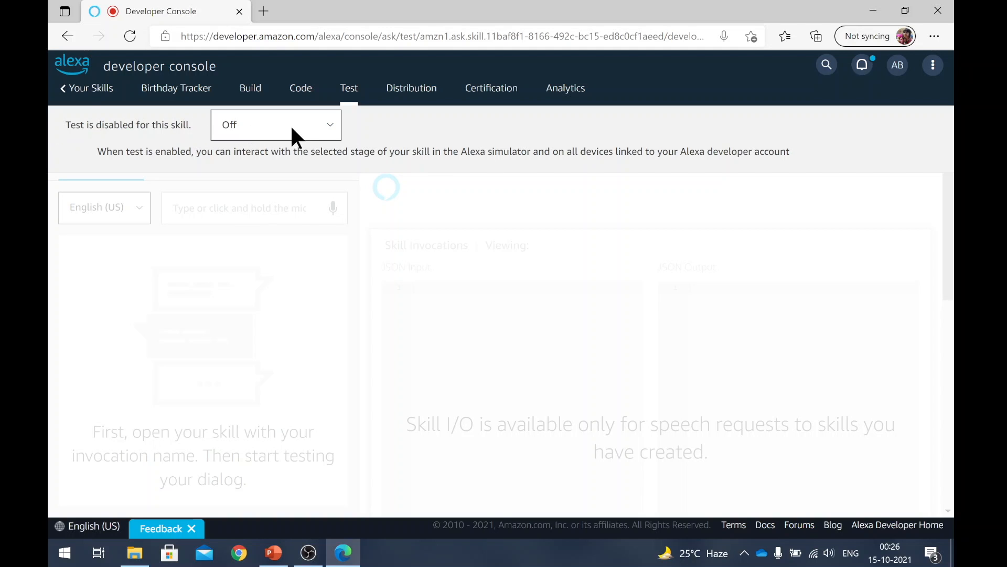
click(275, 125)
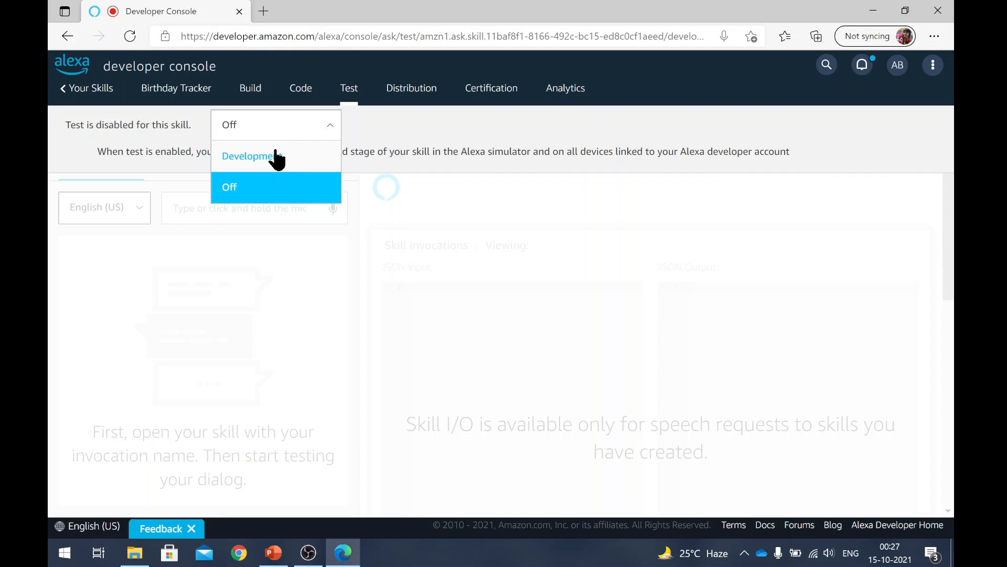
click(247, 155)
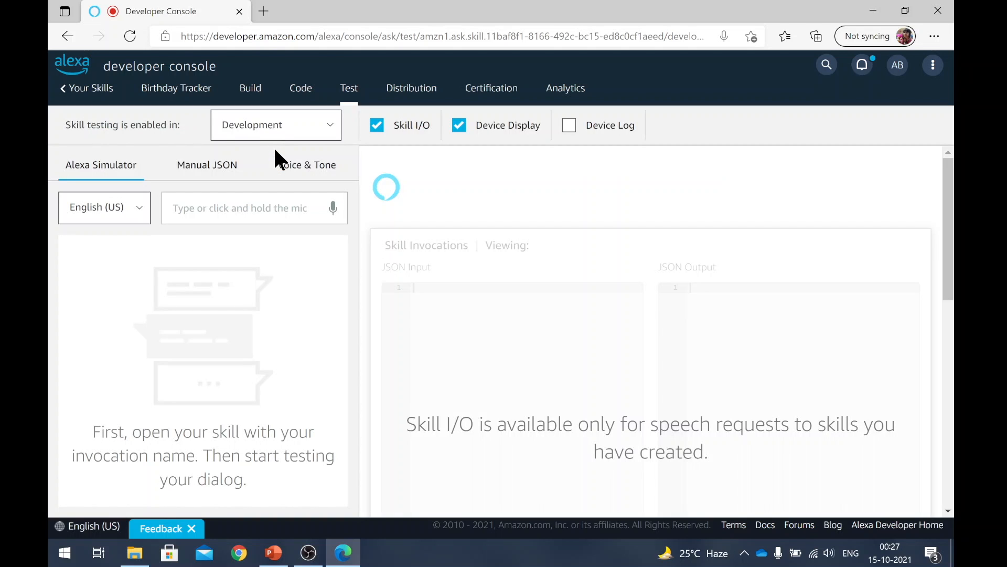
mouse_move(334, 215)
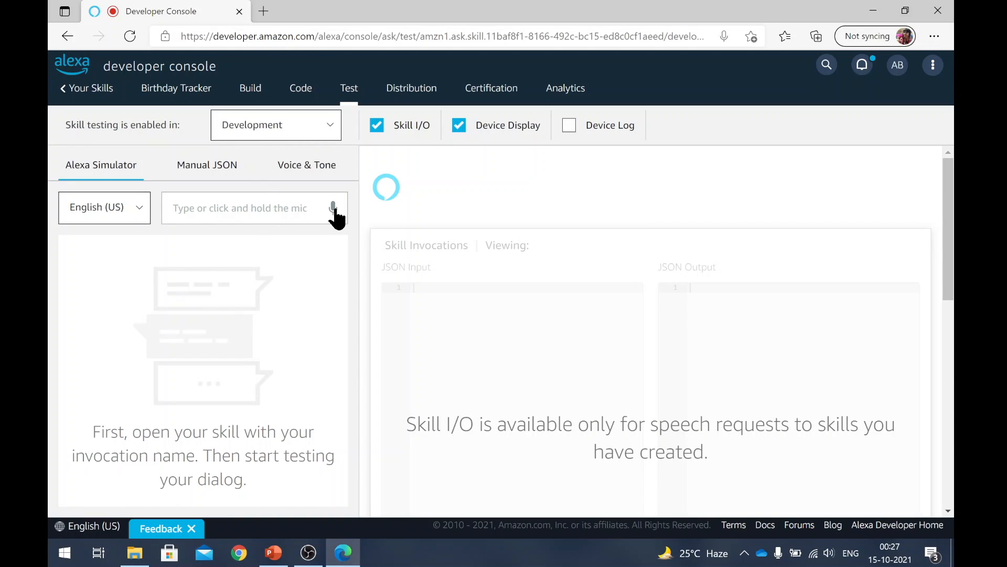
mouse_move(293, 234)
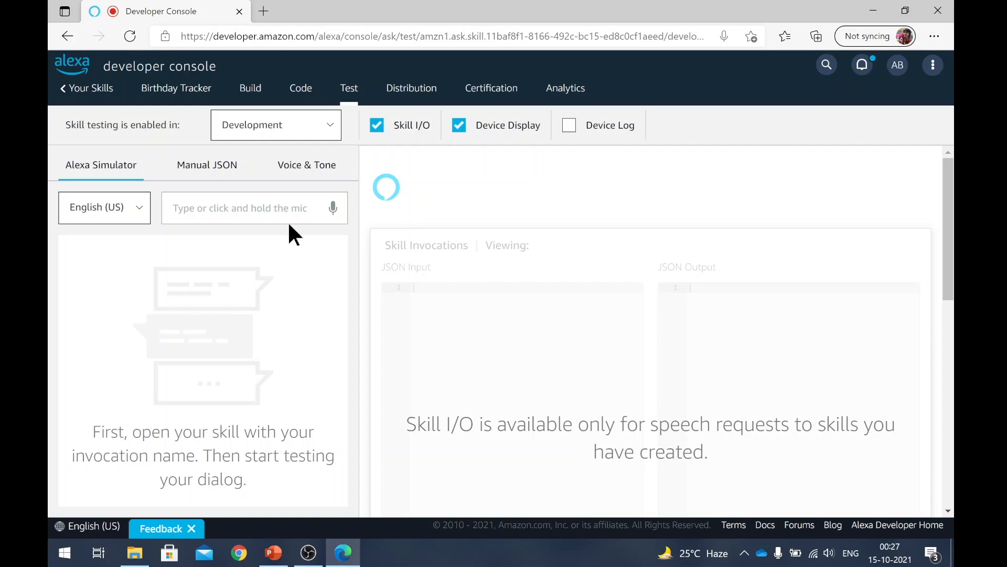
mouse_move(333, 207)
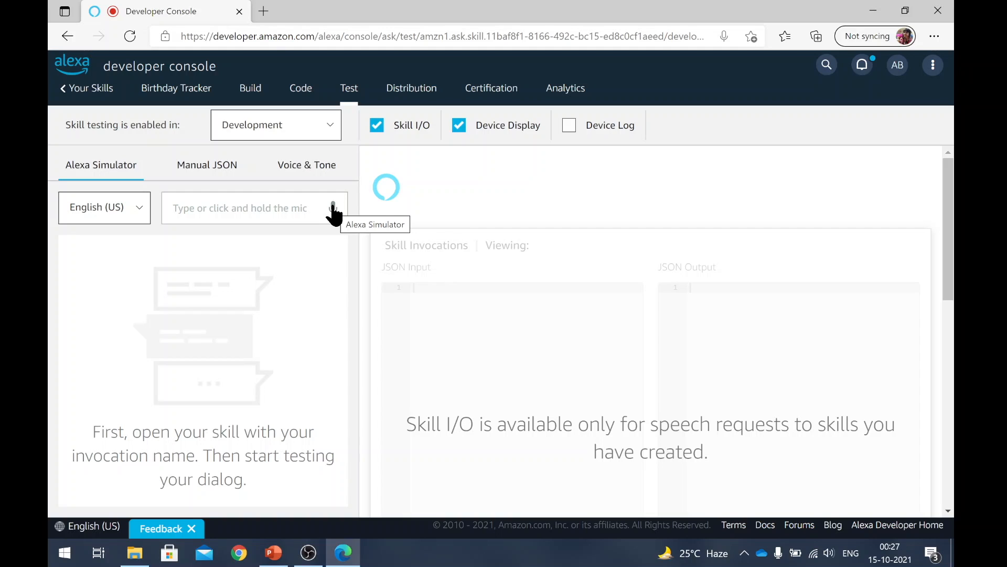
mouse_move(399, 269)
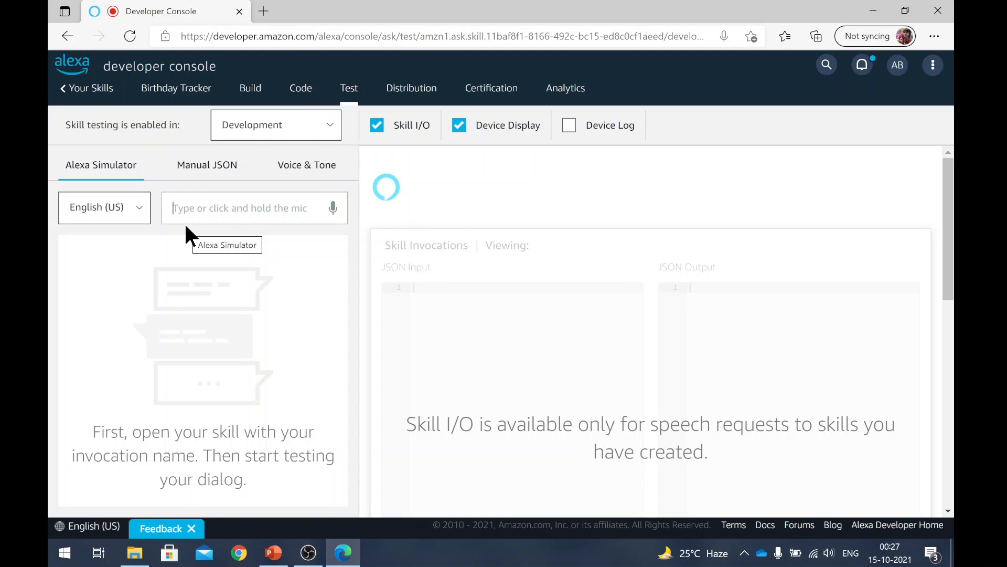
Step: Send 'start birthday tracker' so the simulator returns a Launch Request with JSON input and output
text(start birthday tracker)
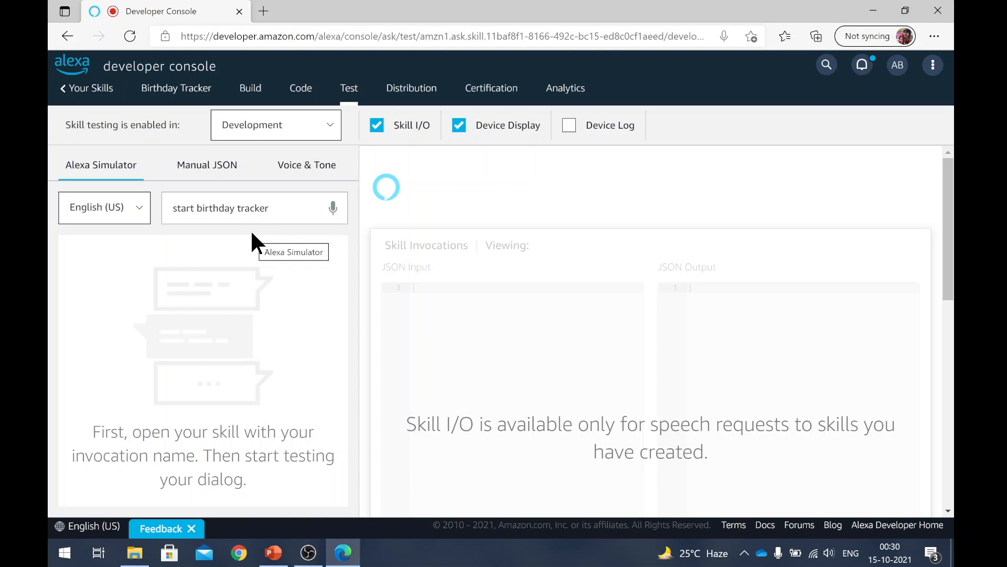
click(254, 208)
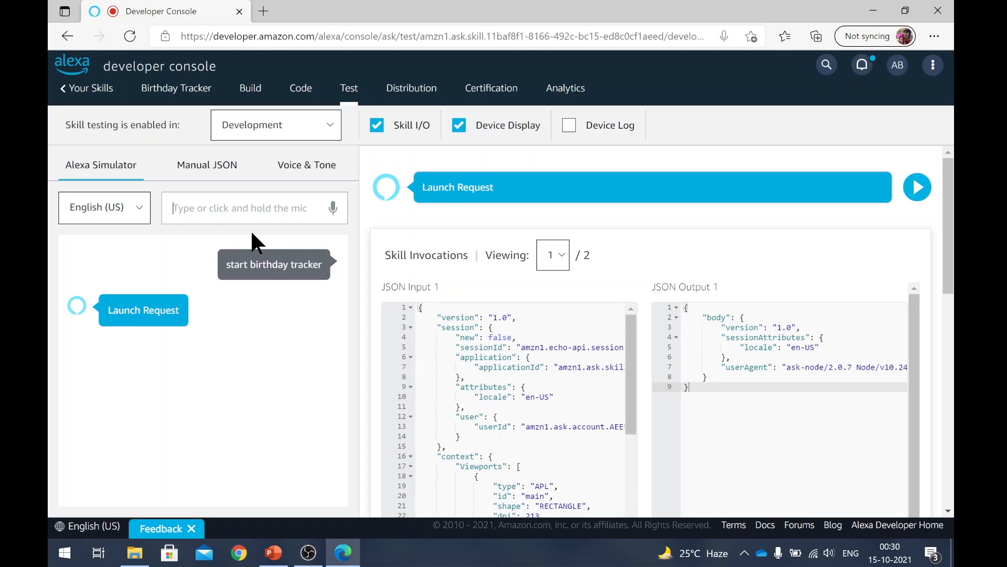
mouse_move(113, 348)
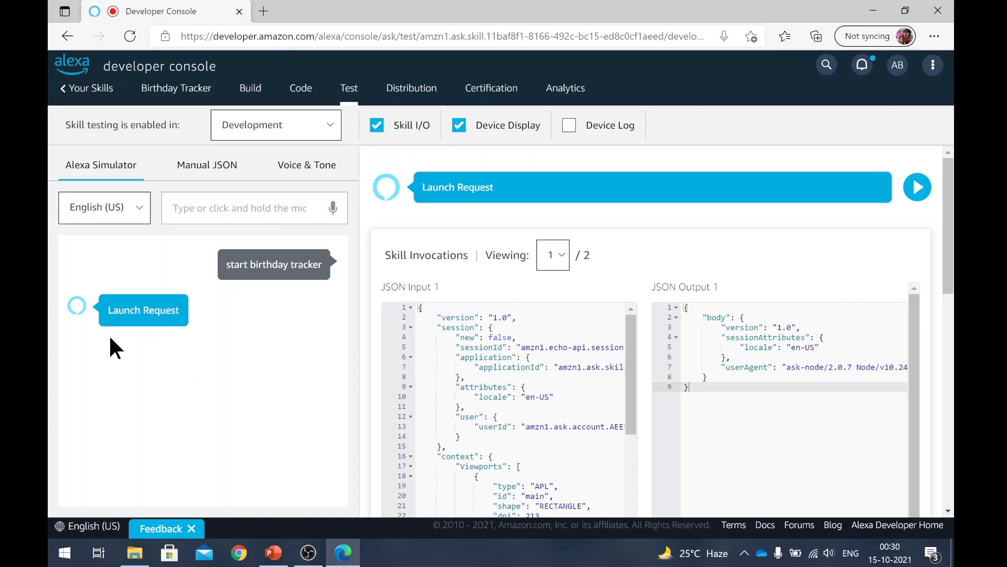
mouse_move(588, 450)
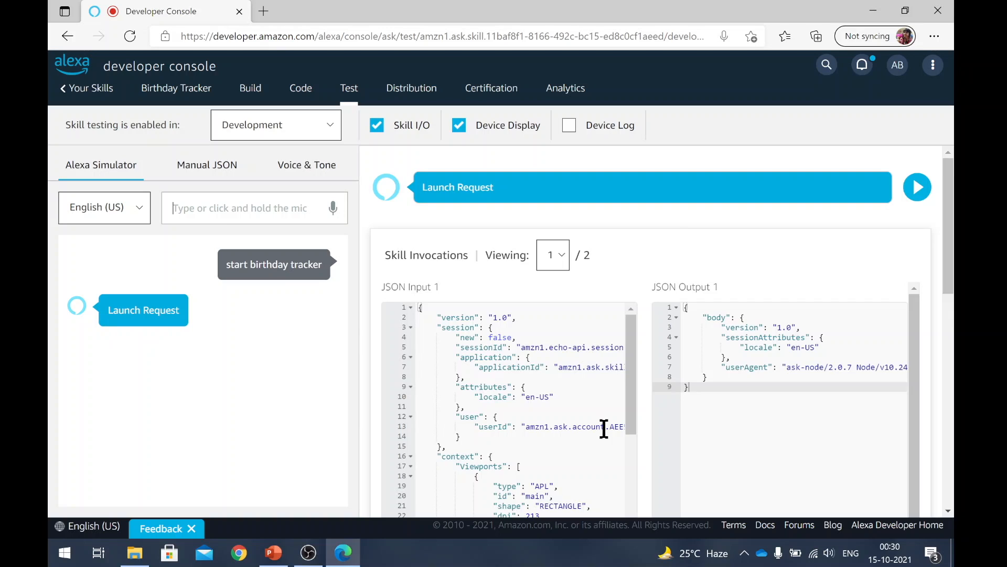
scroll(down, 3)
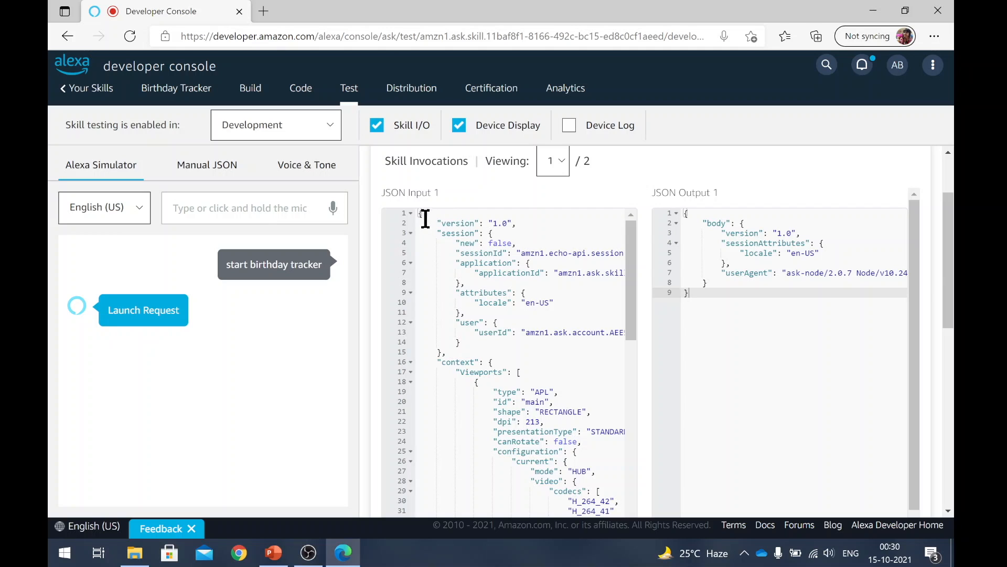
scroll(down, 3)
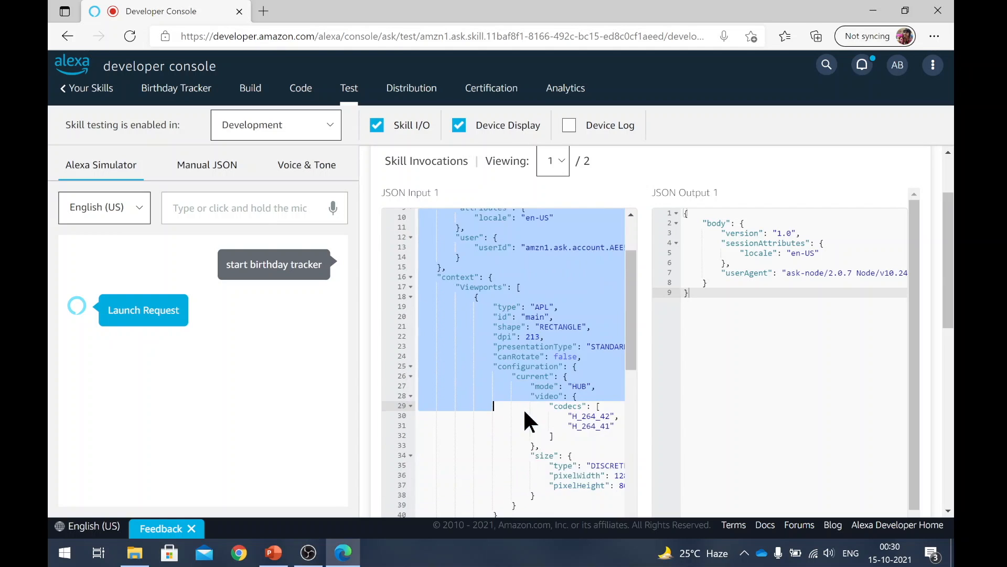
scroll(up, 3)
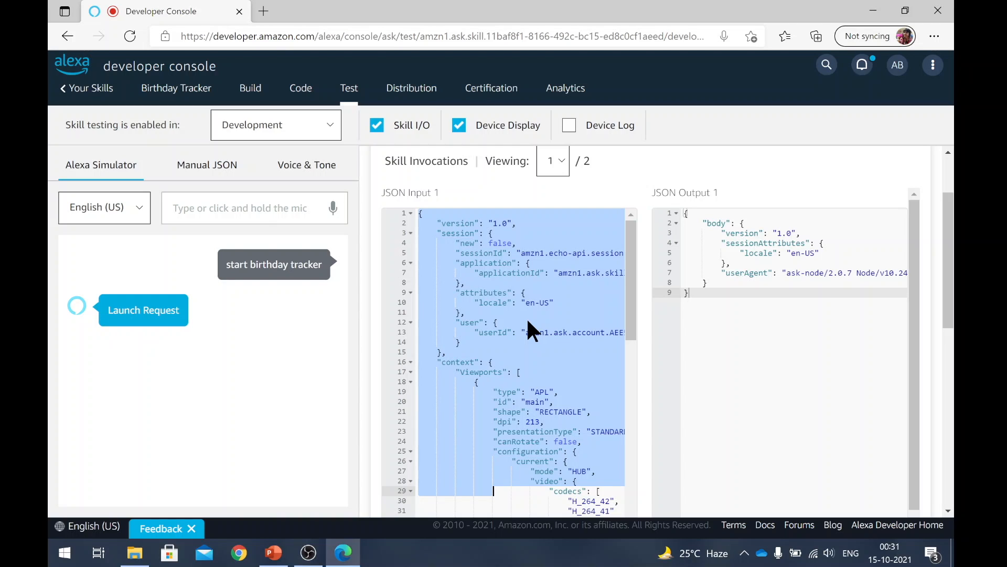
mouse_move(462, 405)
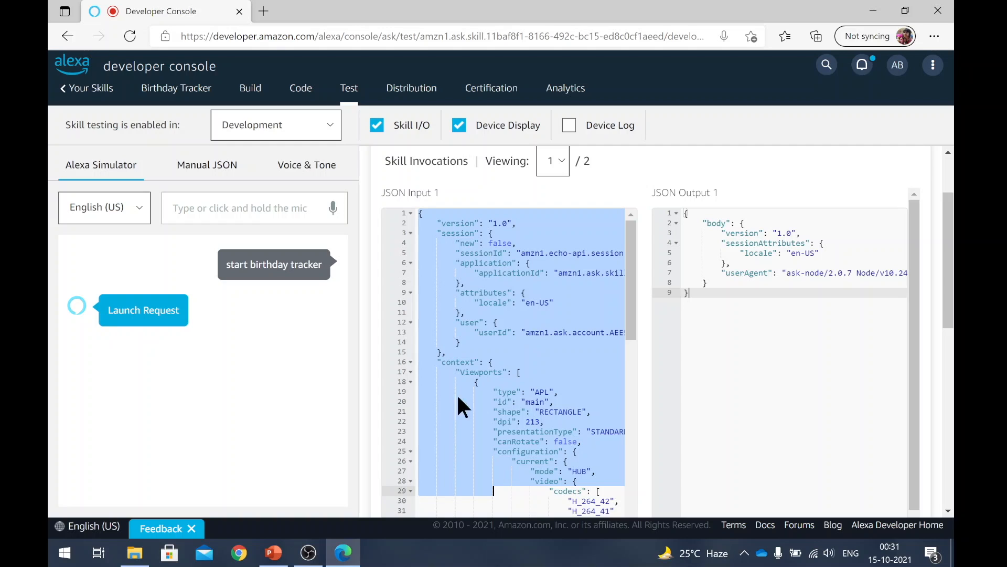
mouse_move(491, 352)
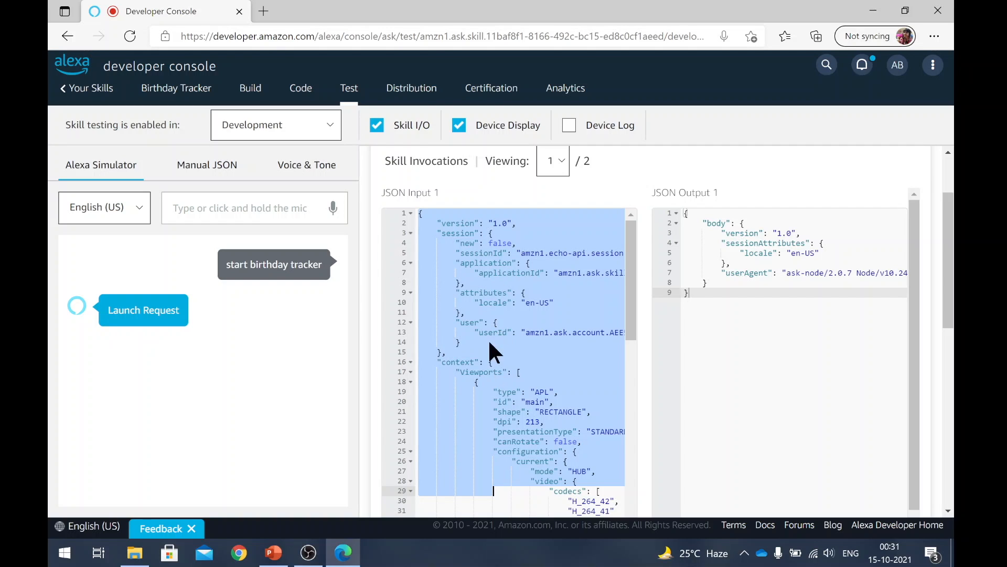
mouse_move(511, 390)
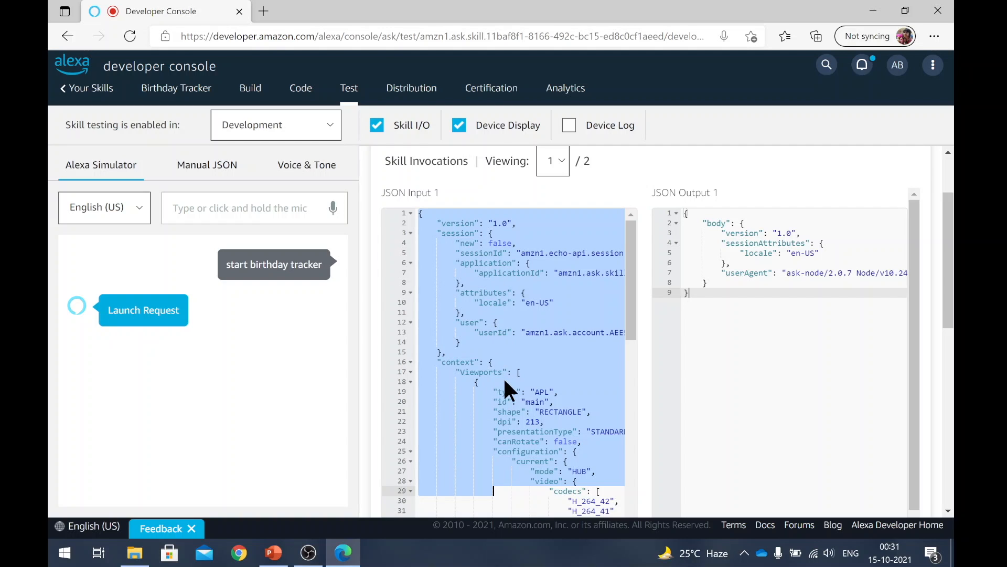
mouse_move(277, 266)
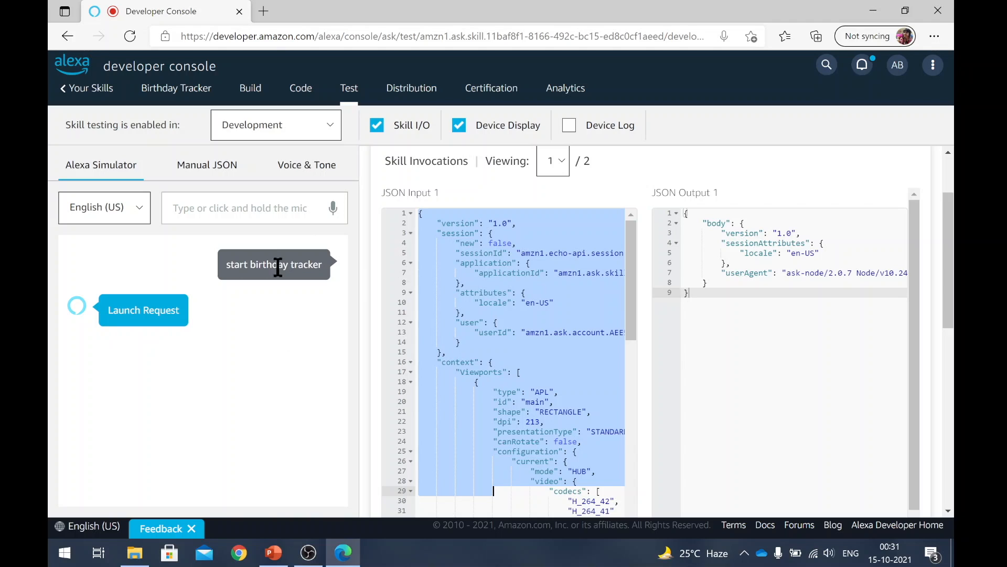
mouse_move(209, 227)
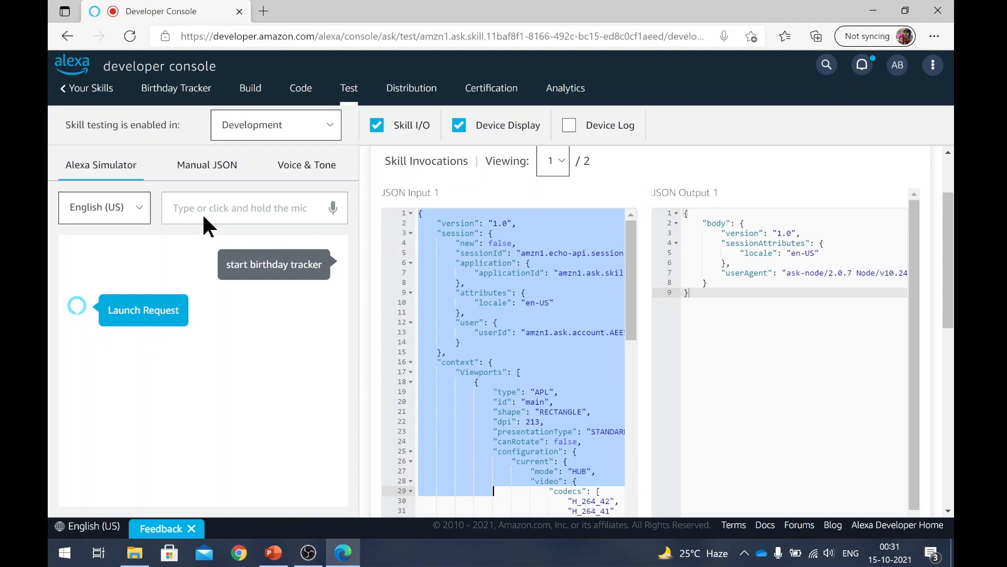
mouse_move(710, 293)
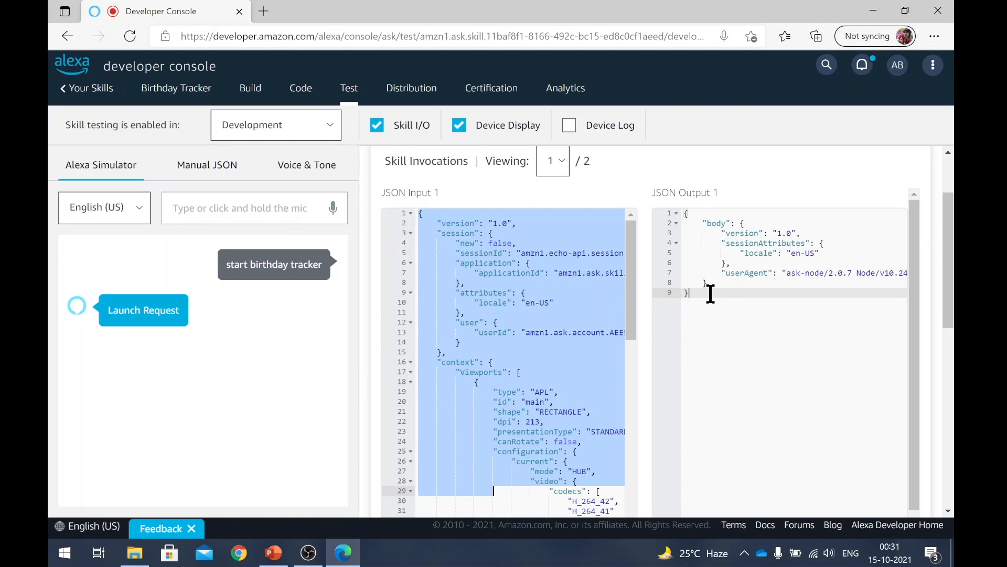
mouse_move(726, 382)
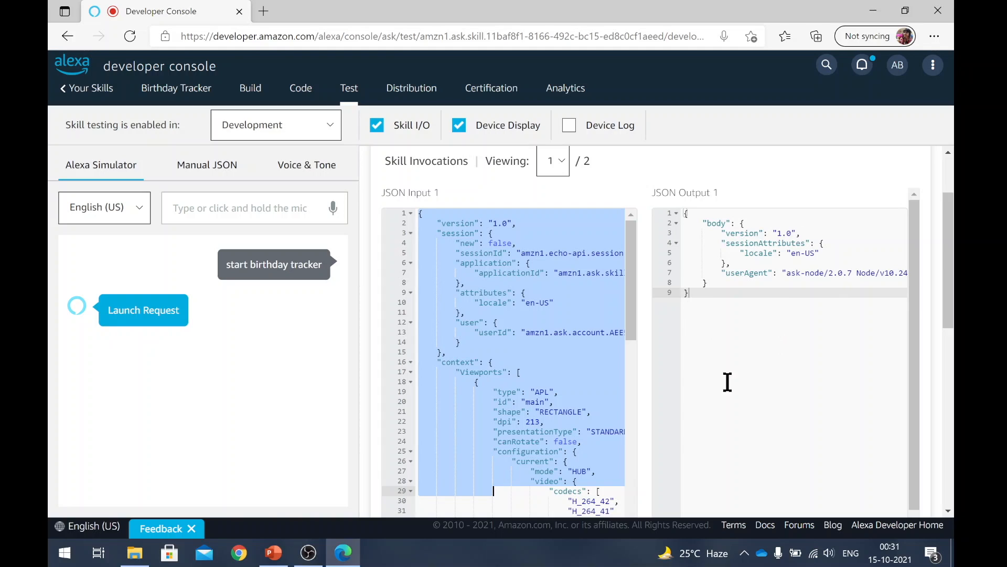
mouse_move(512, 243)
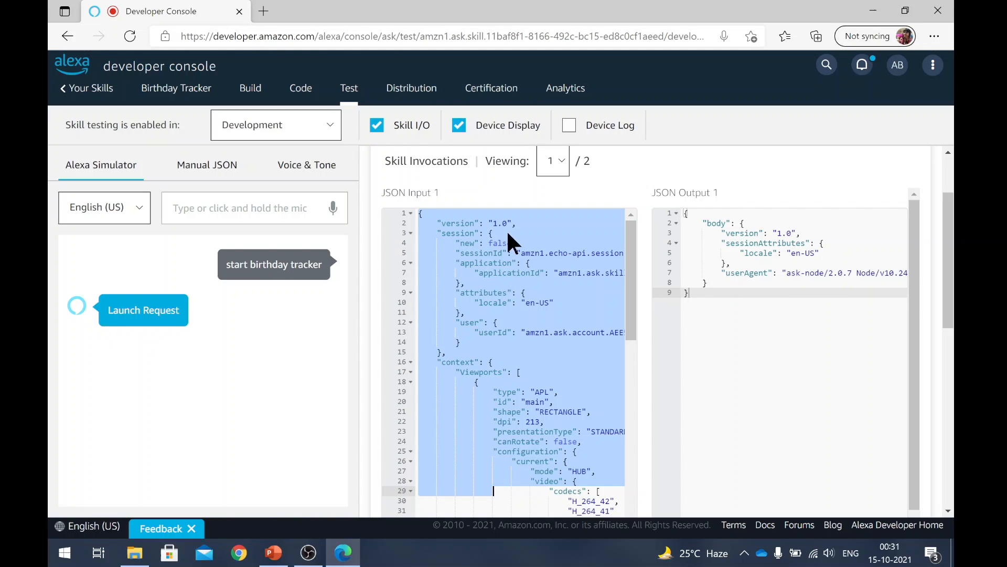
mouse_move(530, 420)
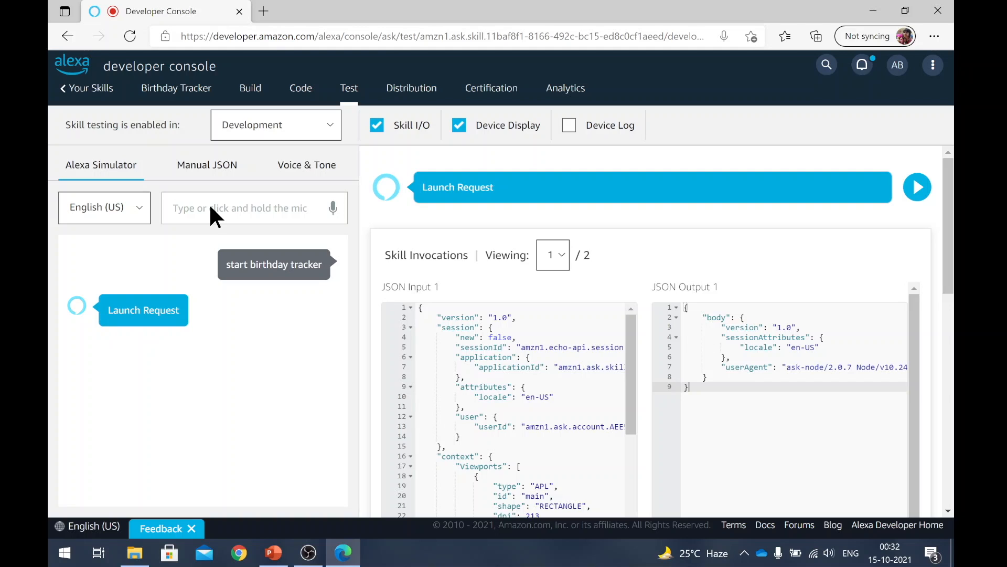
Step: Send 'when is the next birthday' and review the next_birthday_intent response with locale en-US
text(when is the next birthday)
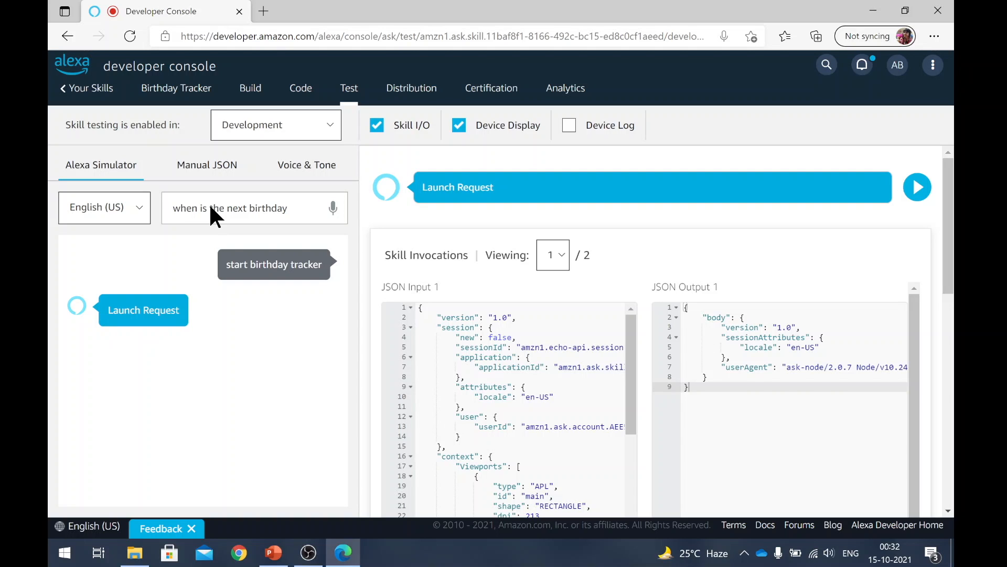
key(Return)
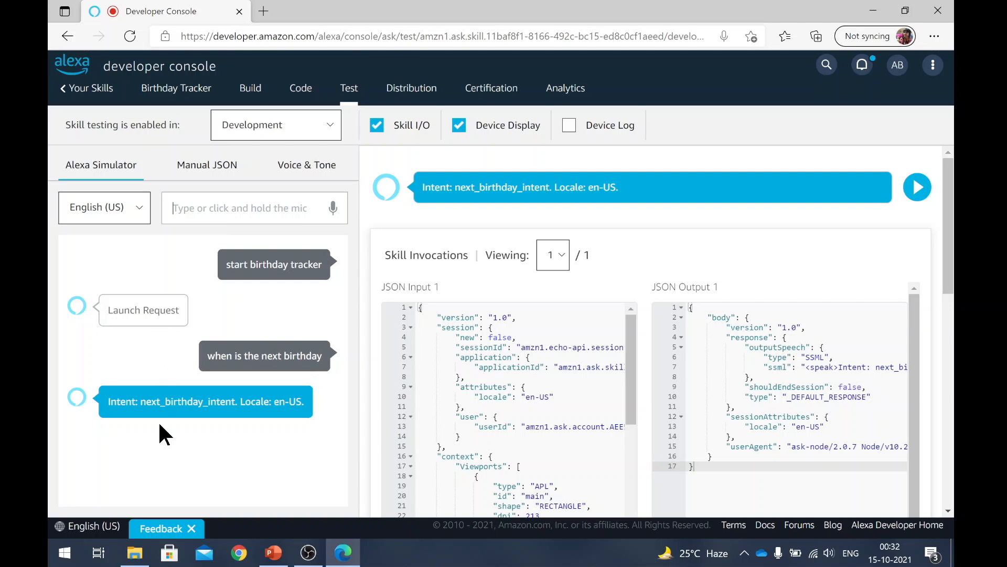
mouse_move(164, 436)
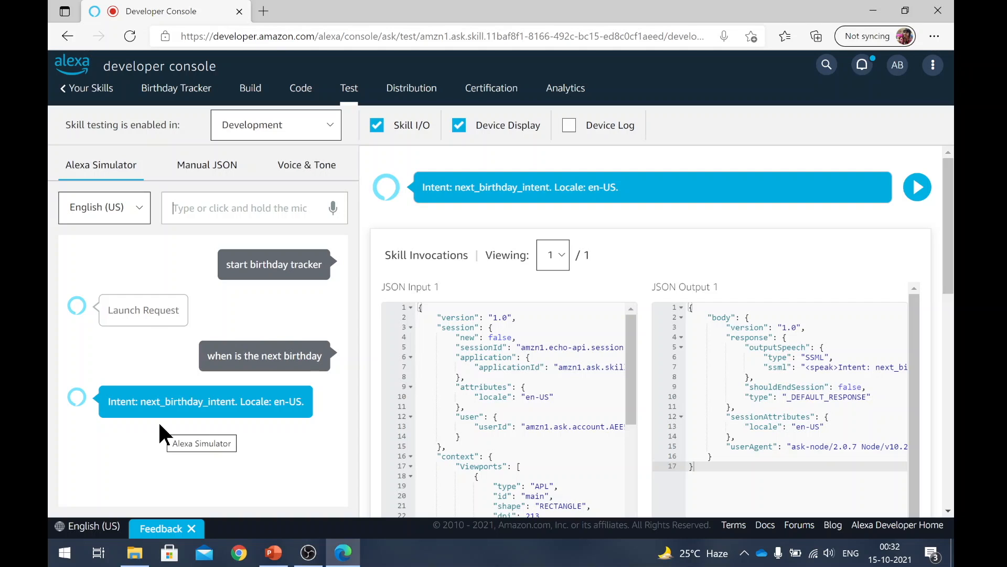
mouse_move(117, 387)
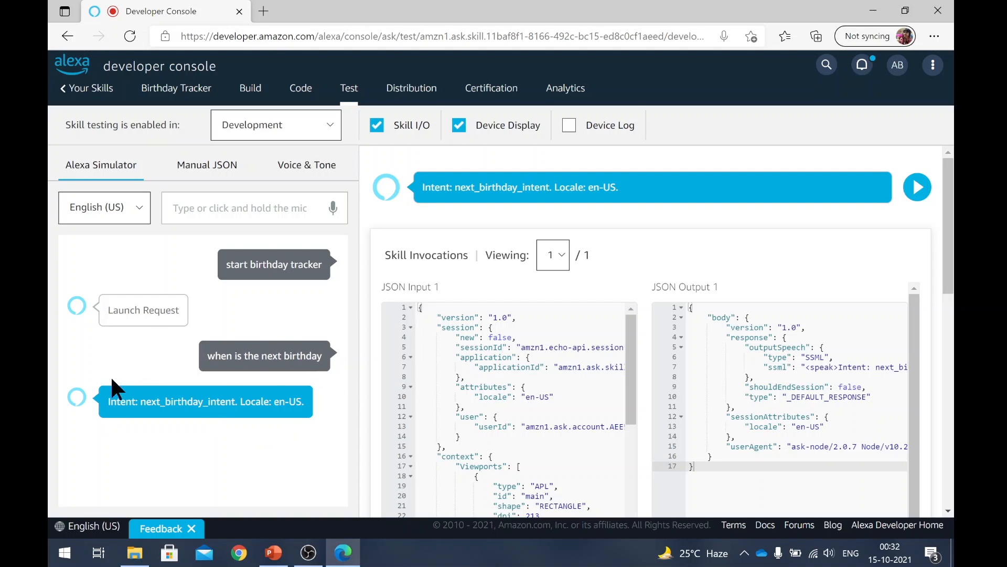
mouse_move(132, 401)
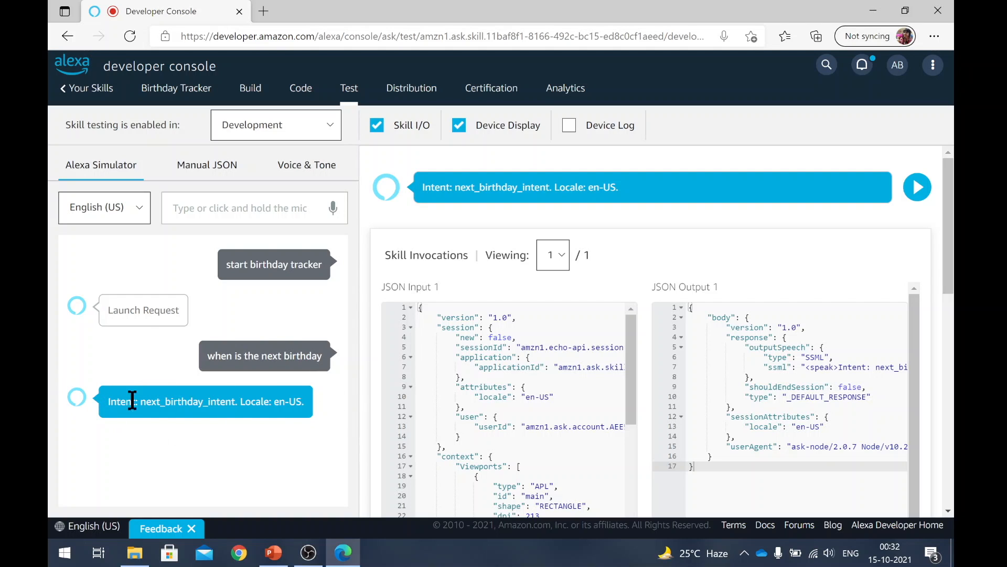
scroll(down, 3)
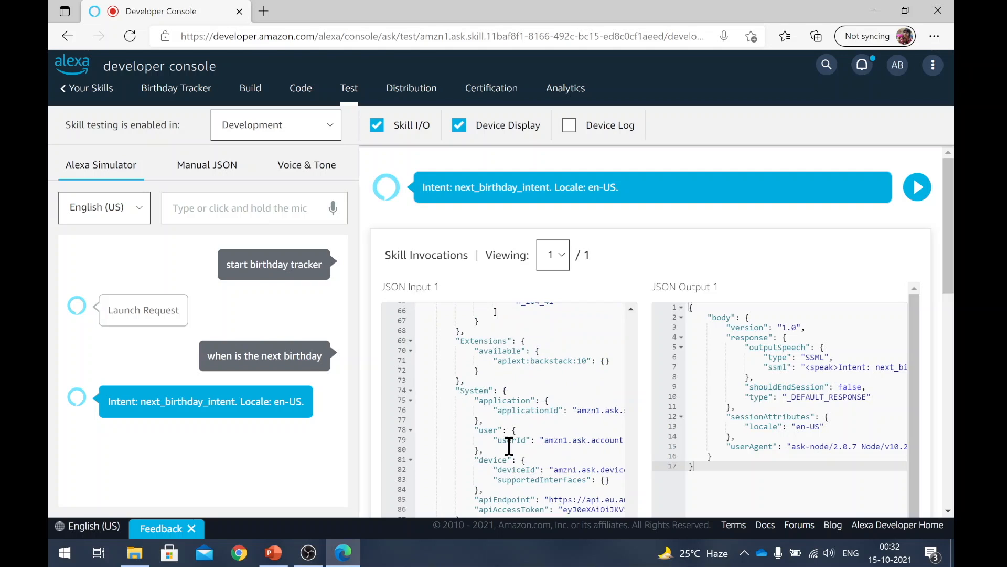
scroll(up, 3)
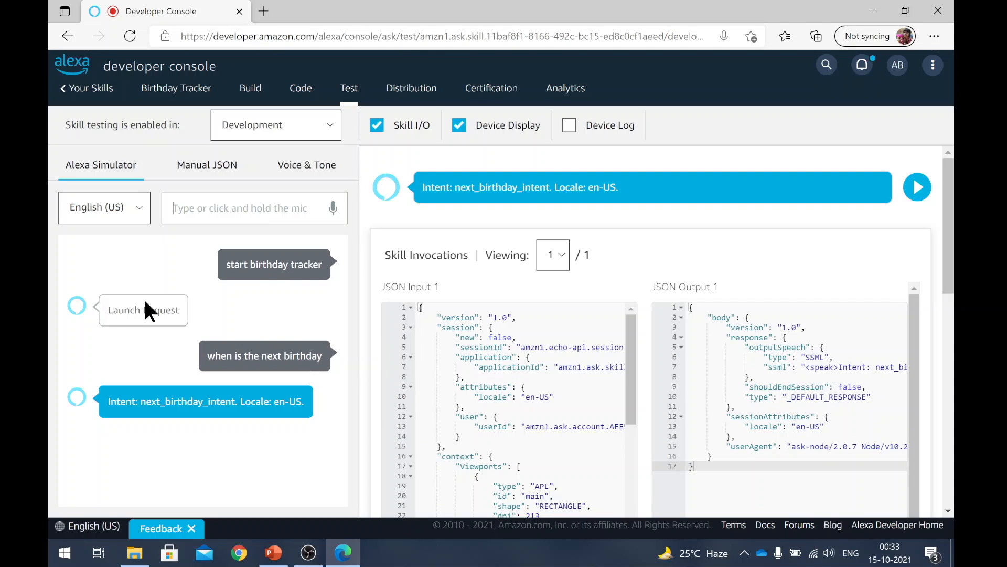
mouse_move(114, 421)
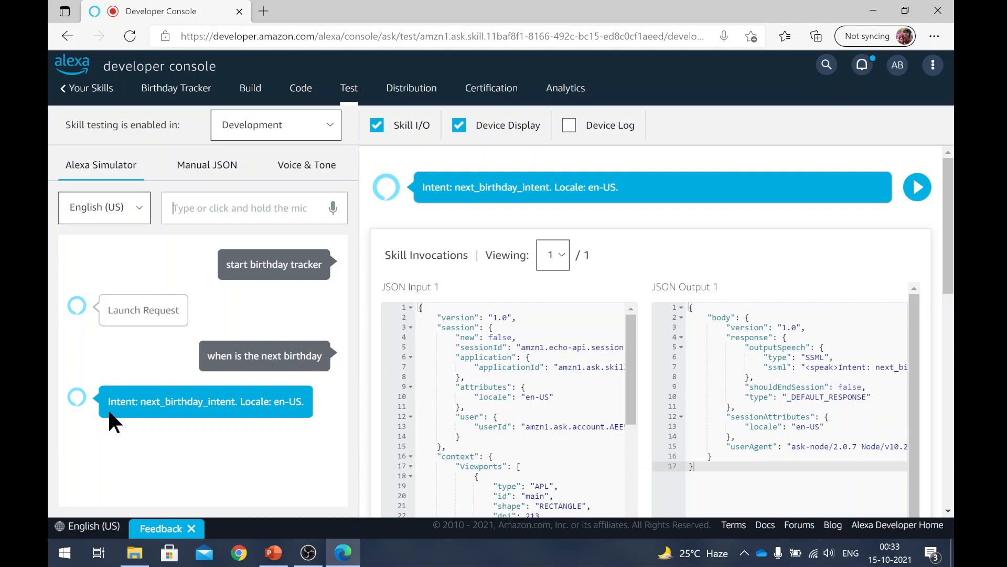
mouse_move(775, 99)
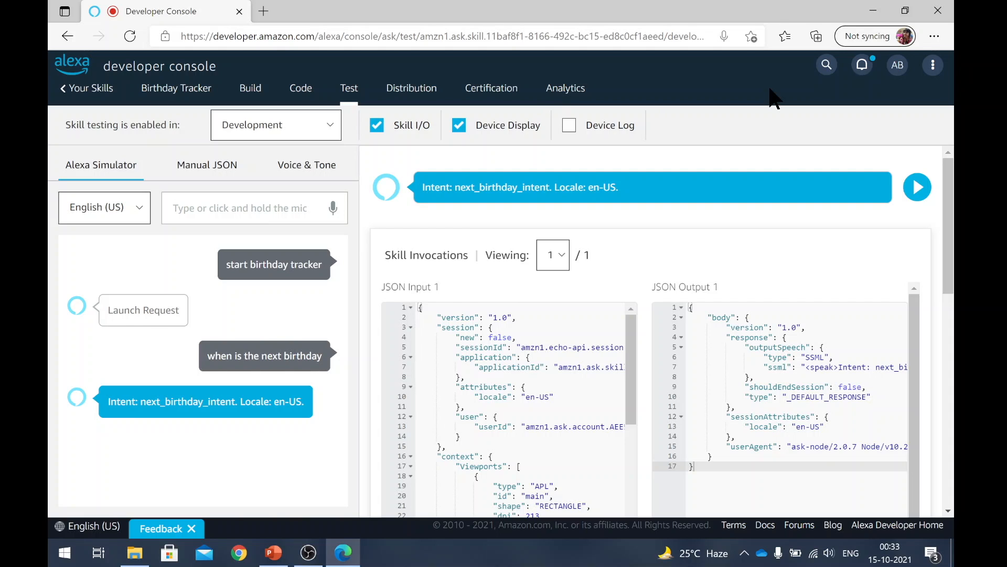